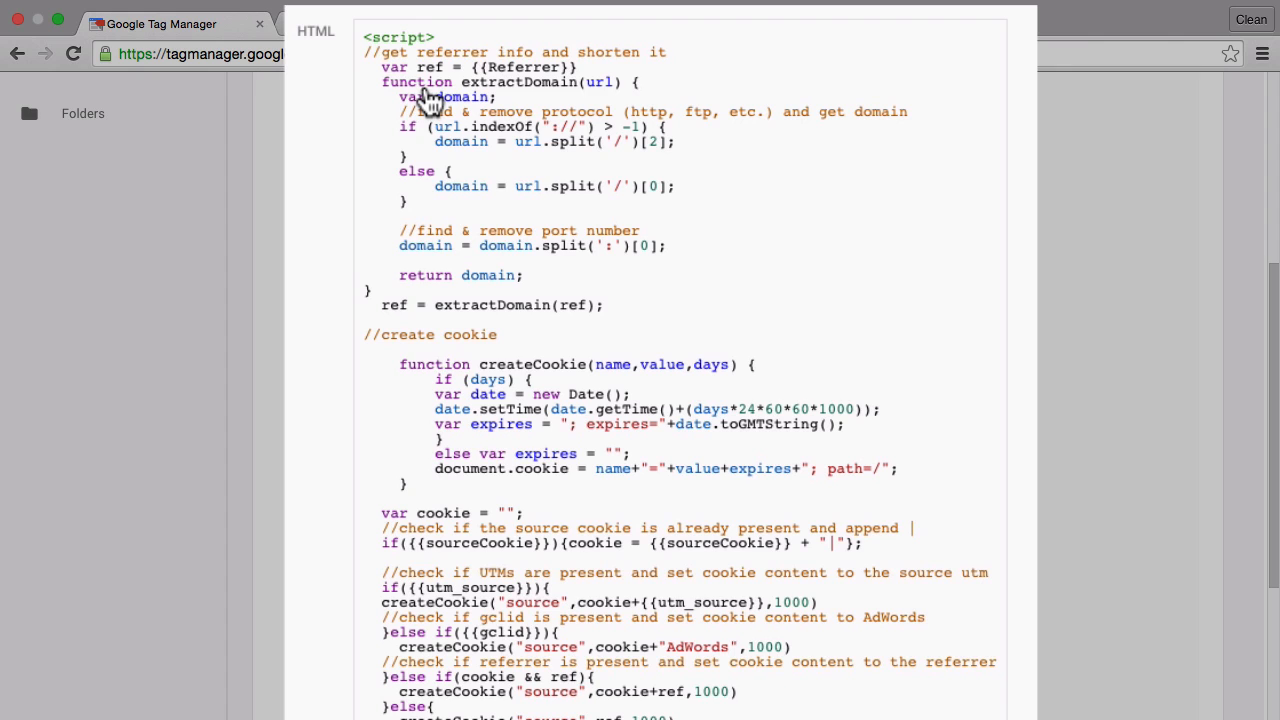
mouse_move(536, 82)
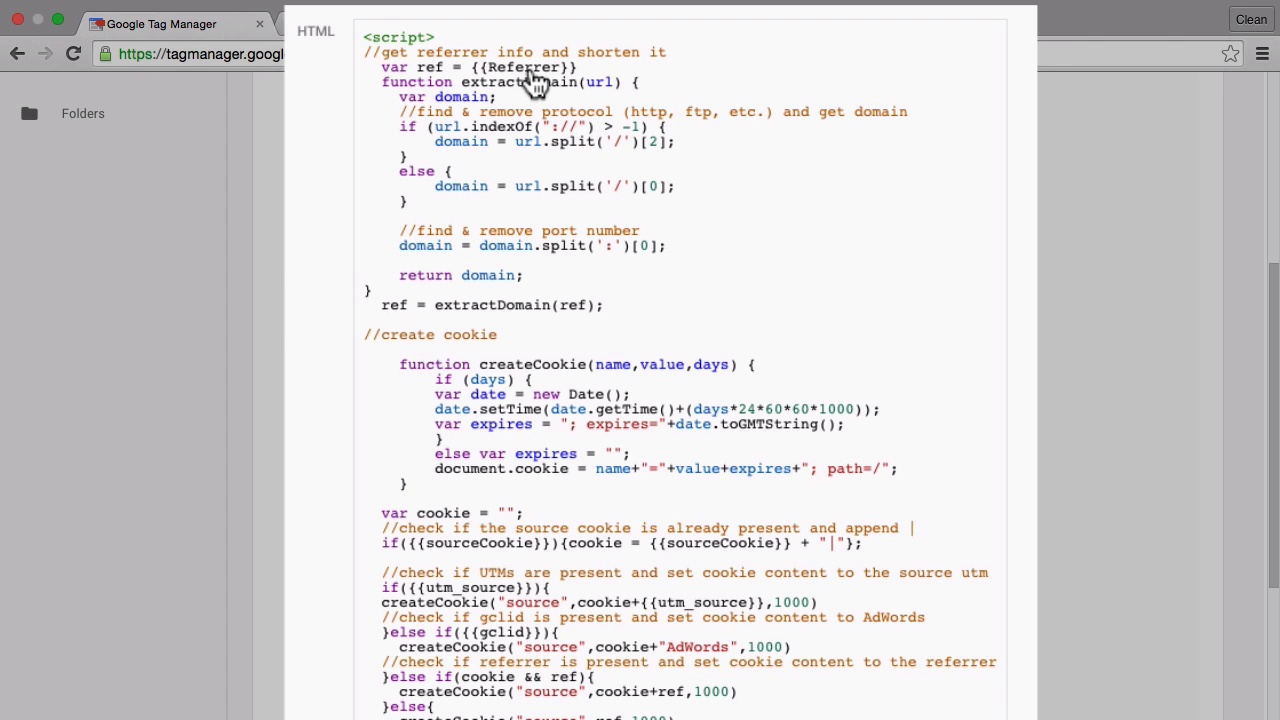
Inspect the demo shop page's elements and stored resources in DevTools.
click(370, 24)
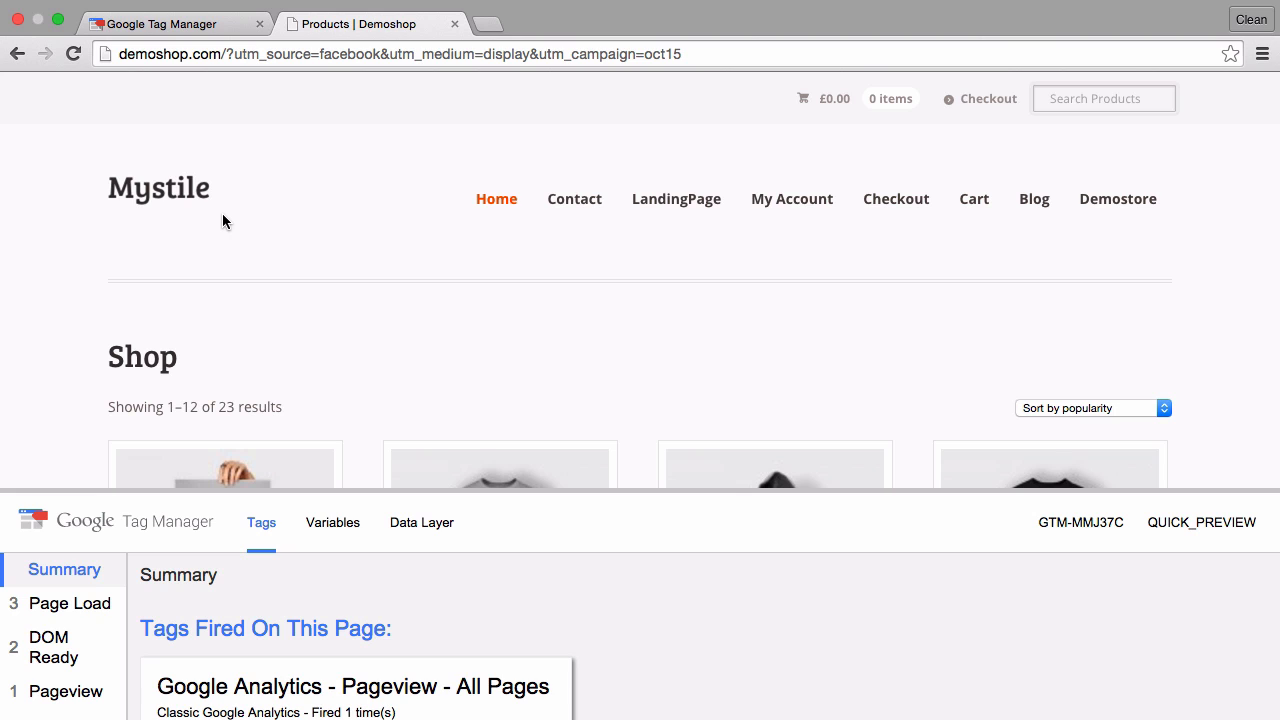
mouse_move(772, 392)
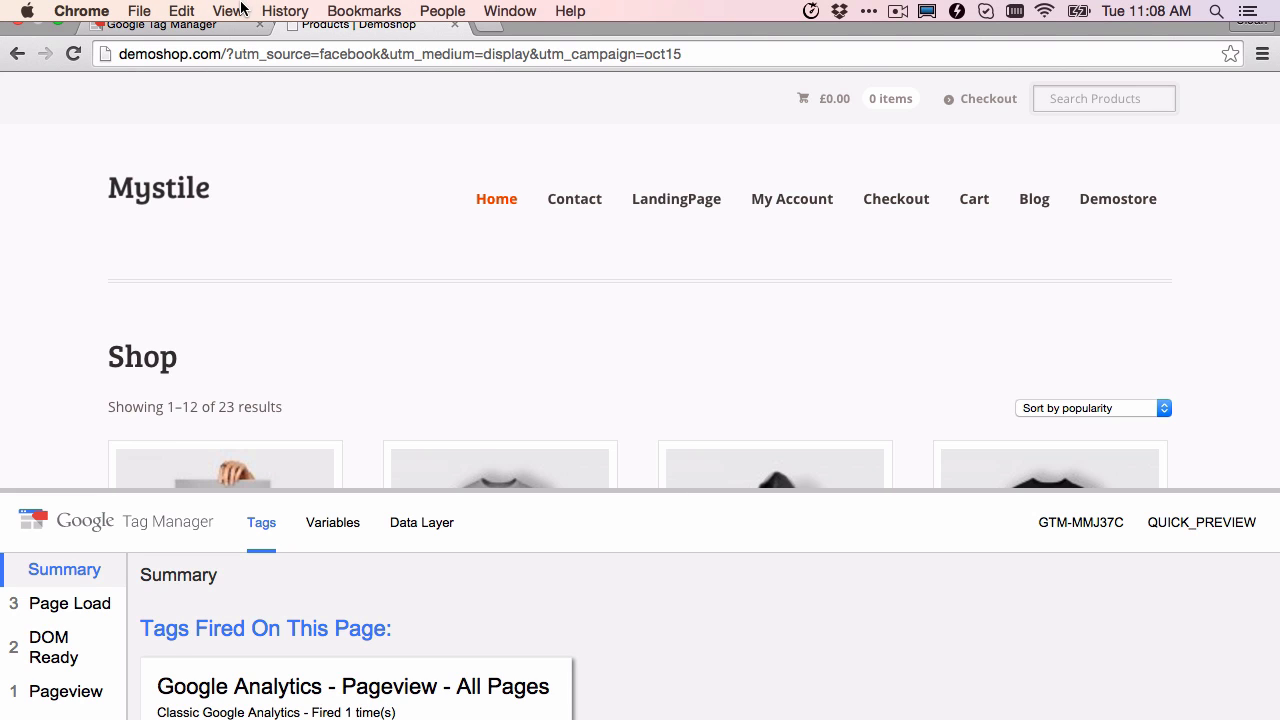
click(228, 12)
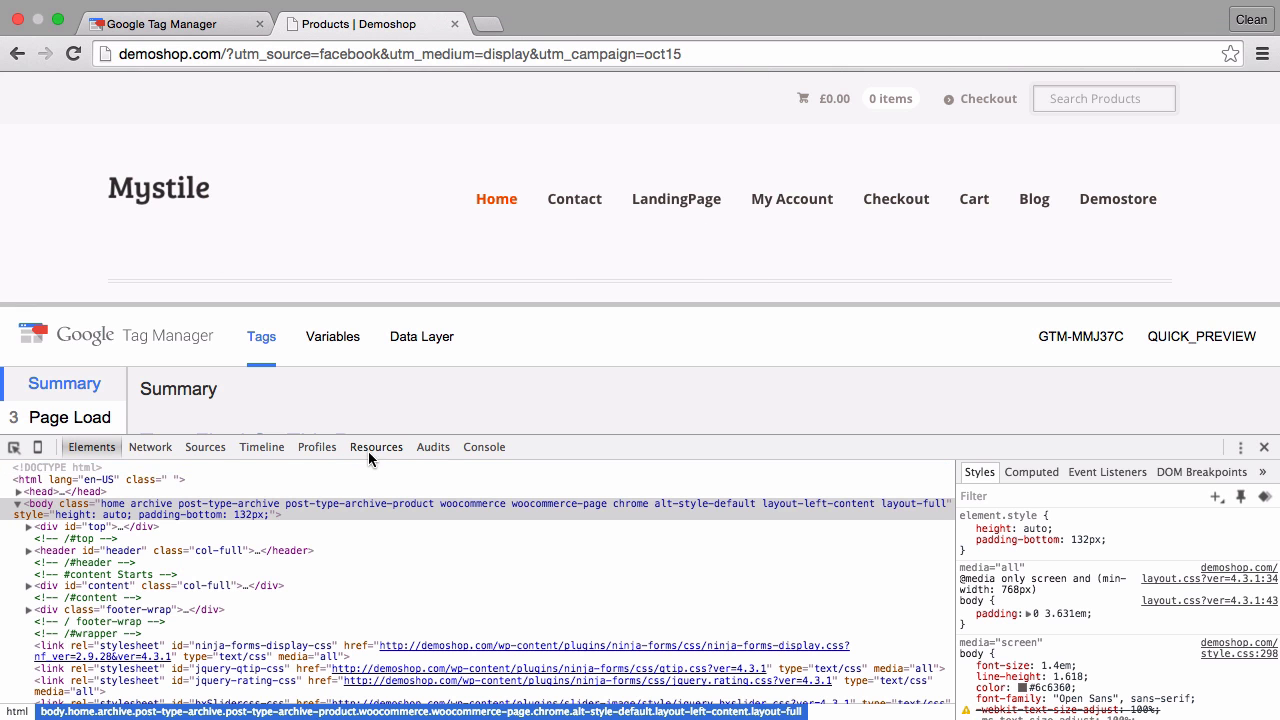
click(376, 448)
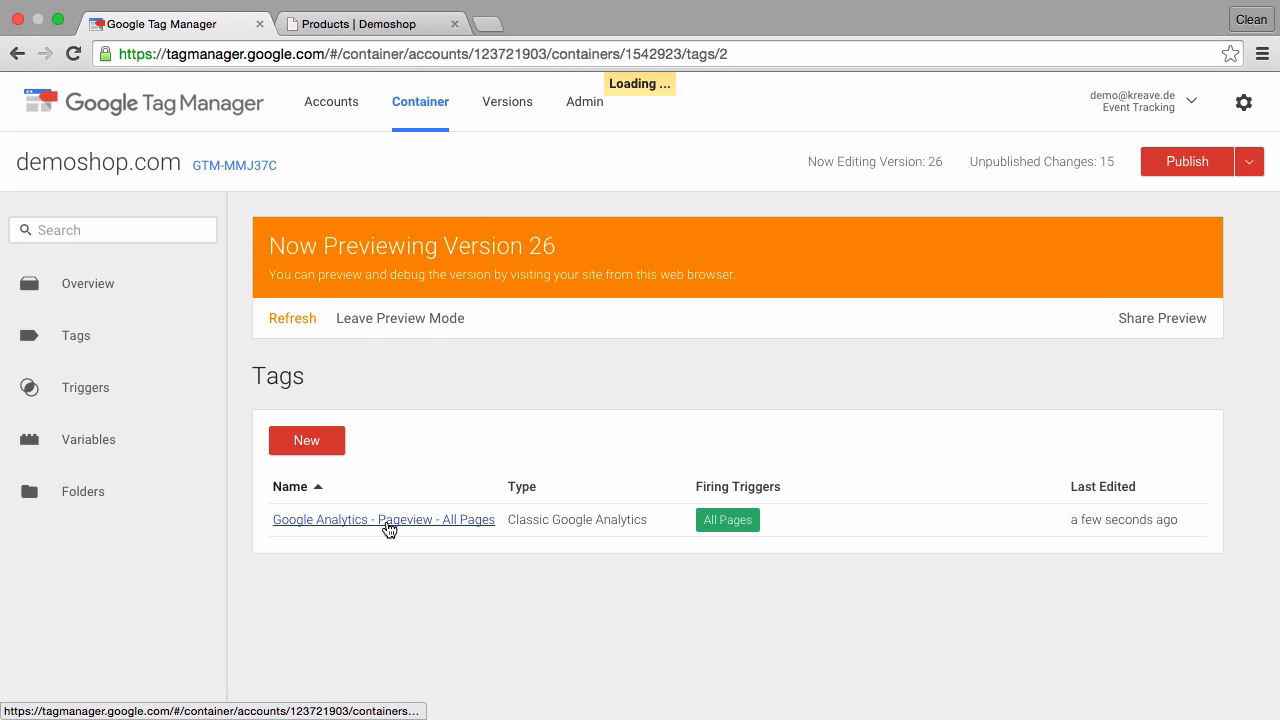
Switch the All Pages pageview tag to Universal Analytics with {{GoogleAnalyticsId}} tracking ID and save it.
click(384, 520)
text({{)
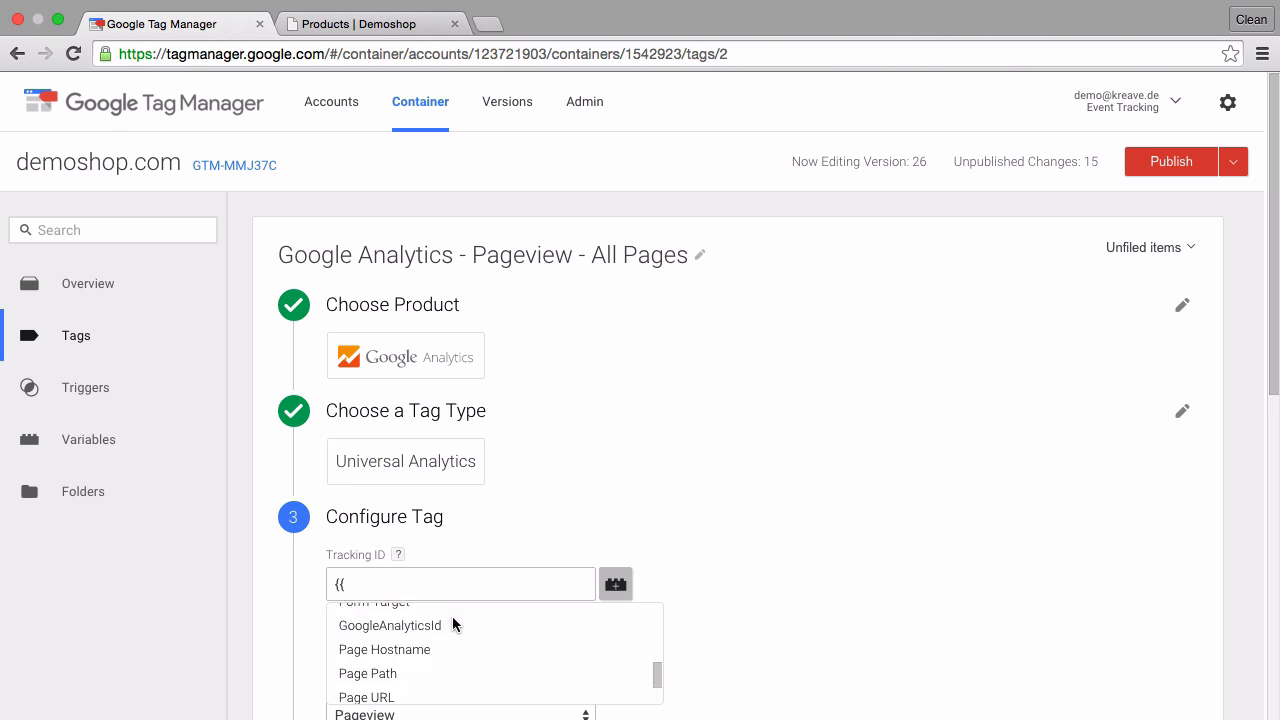
click(390, 624)
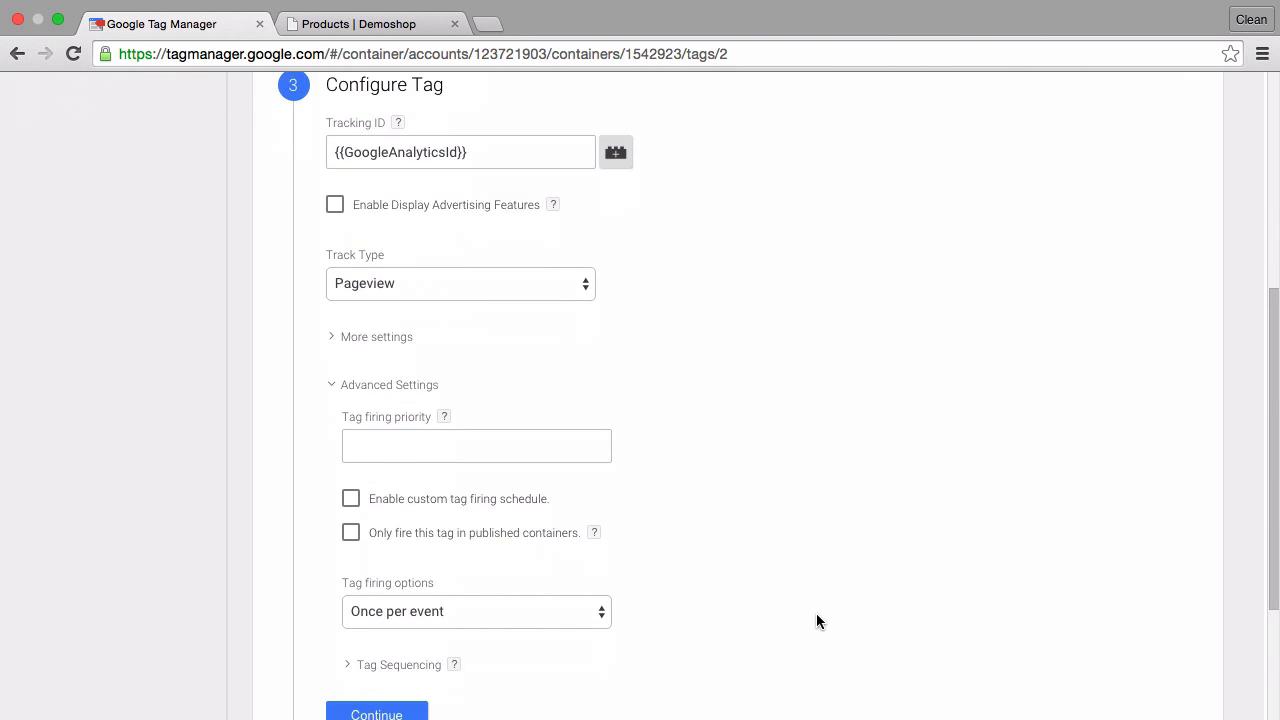
click(376, 712)
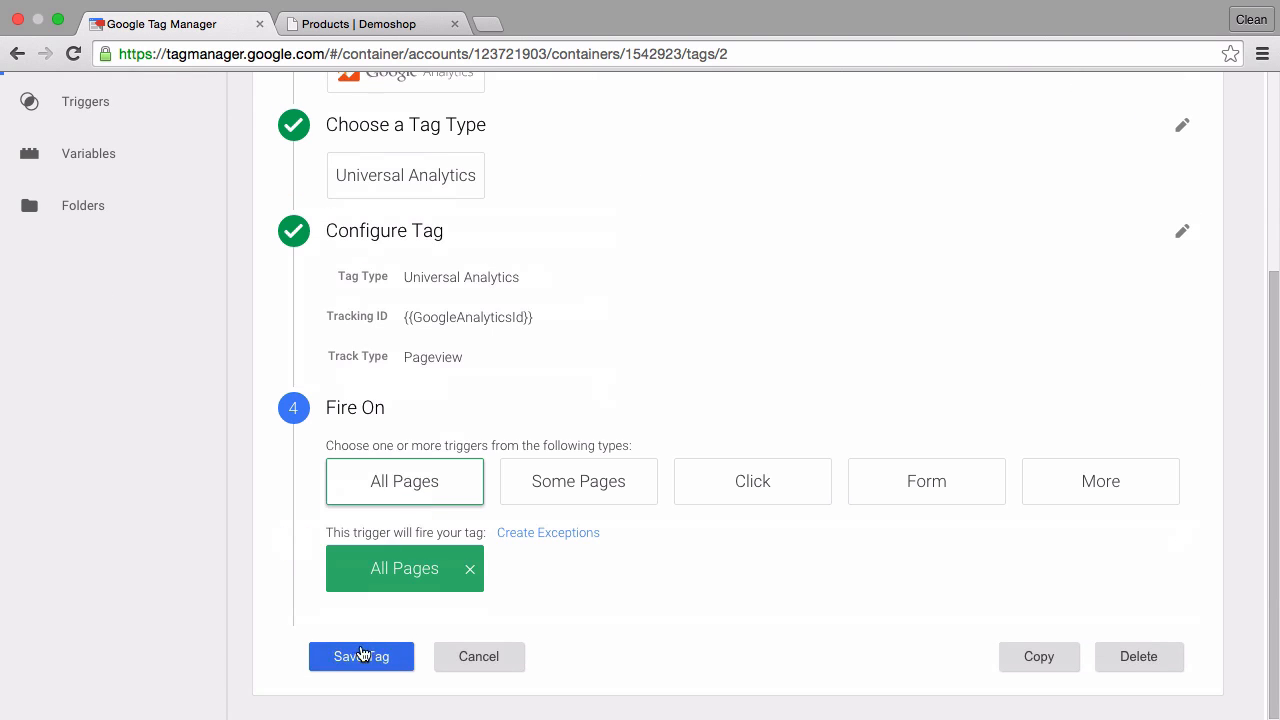
click(360, 656)
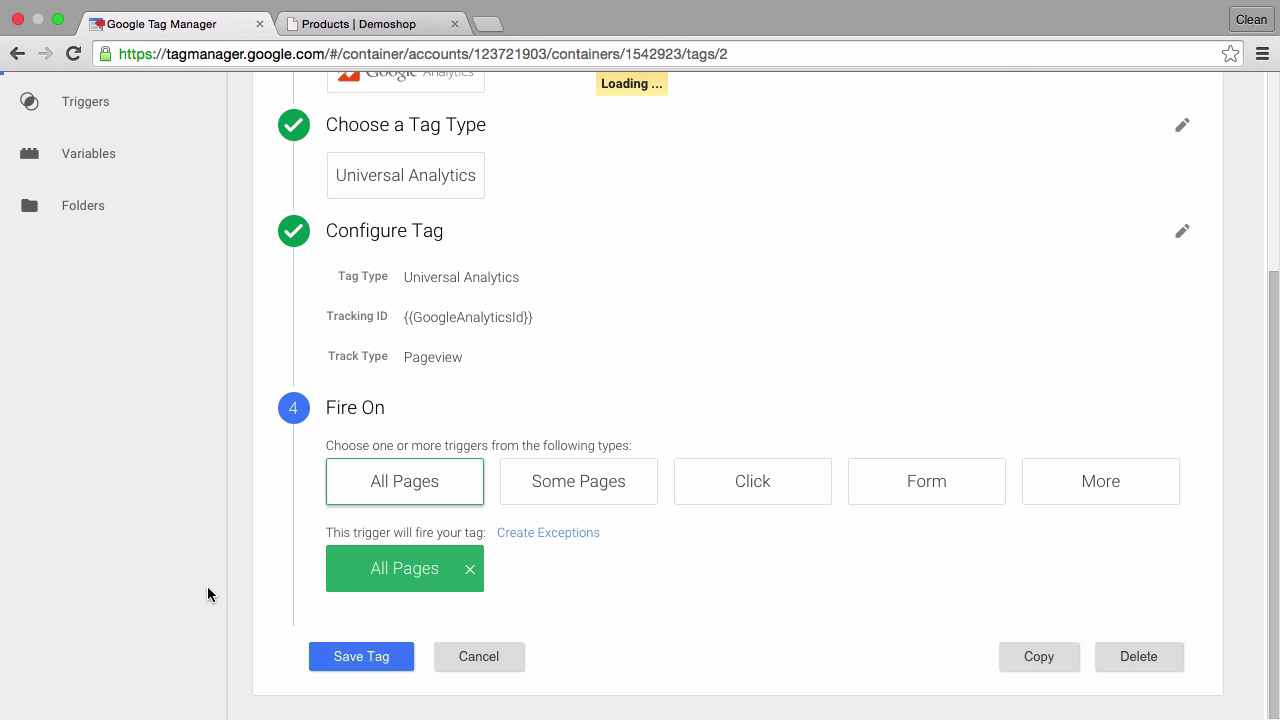
click(360, 656)
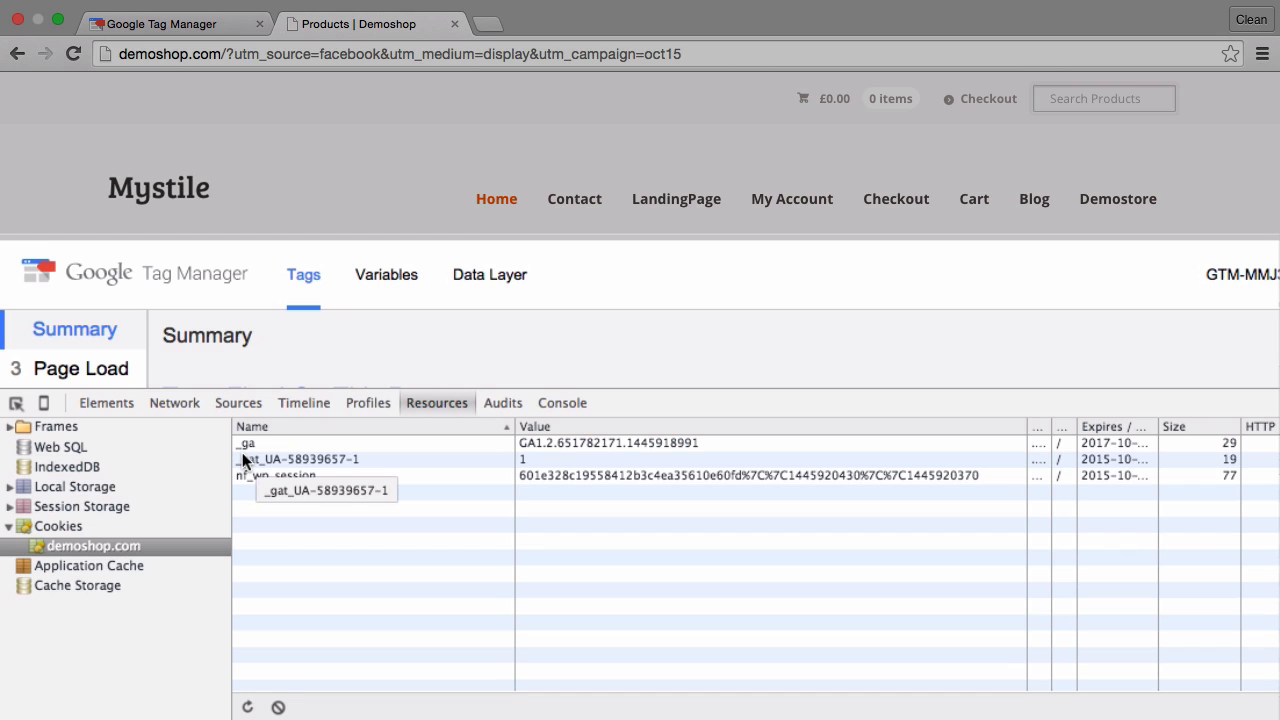
mouse_move(410, 492)
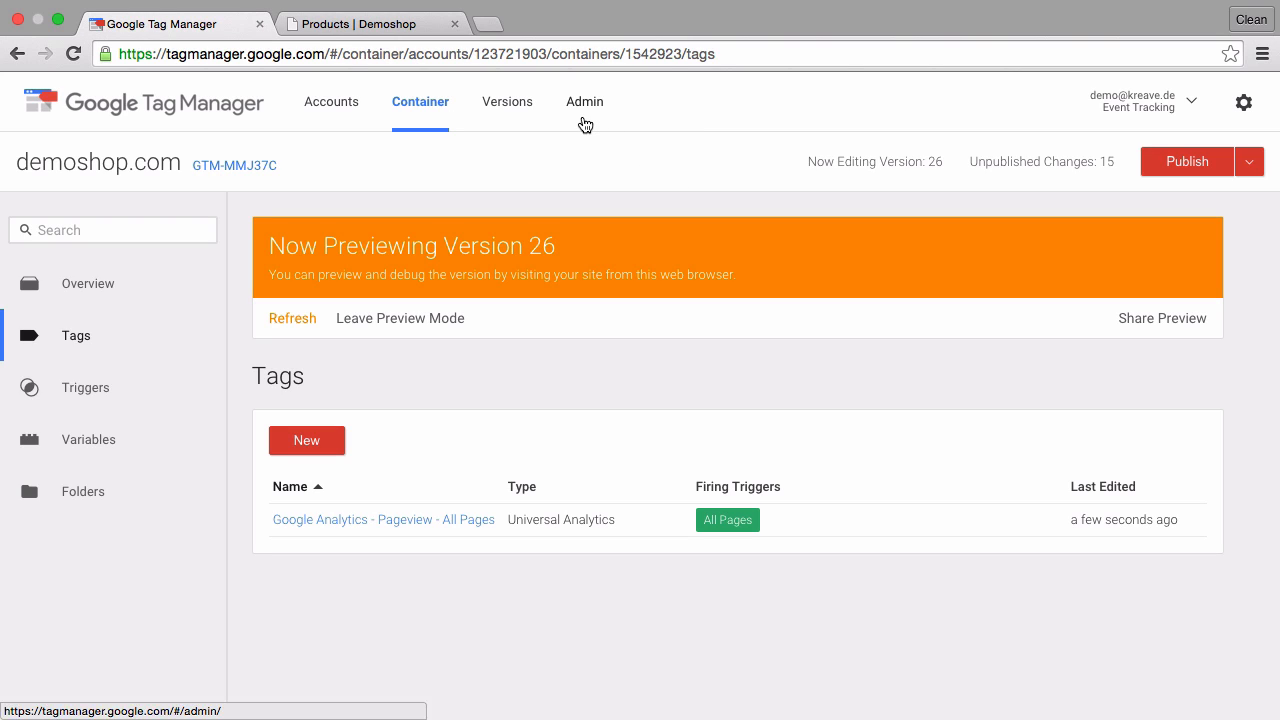
Start a container import from the Admin area of the demoshop.com account.
click(584, 100)
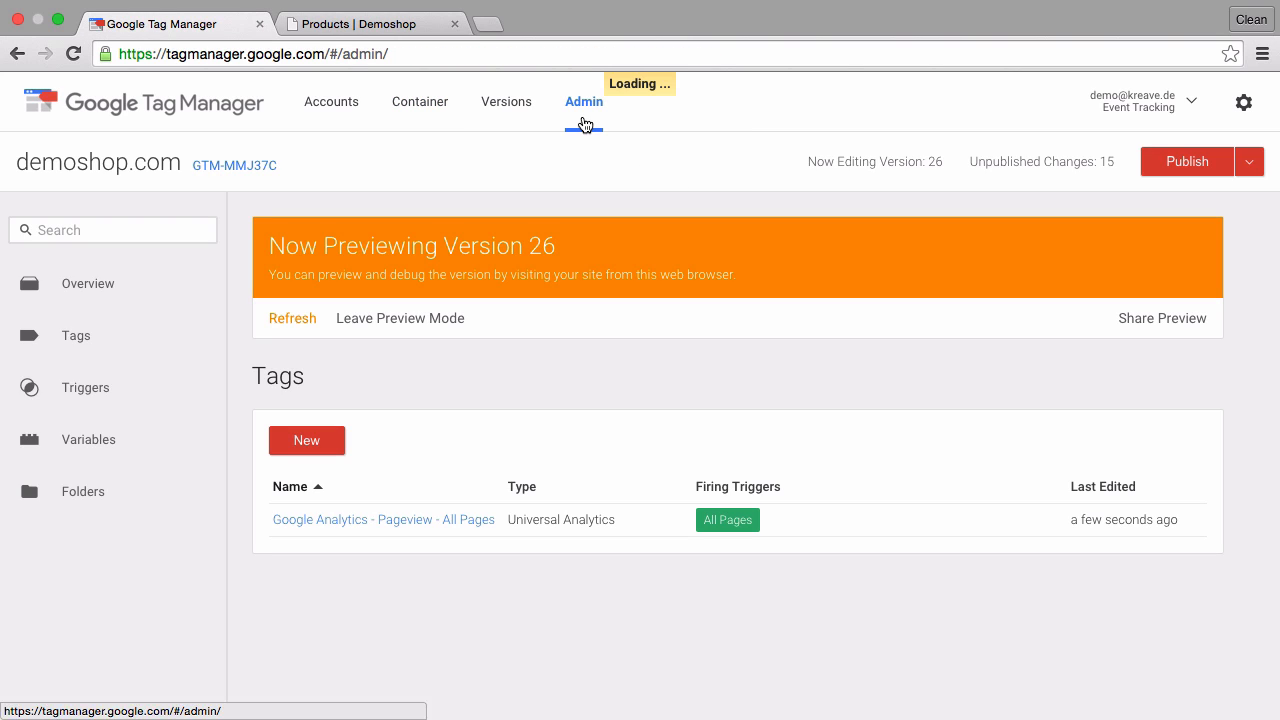
click(584, 100)
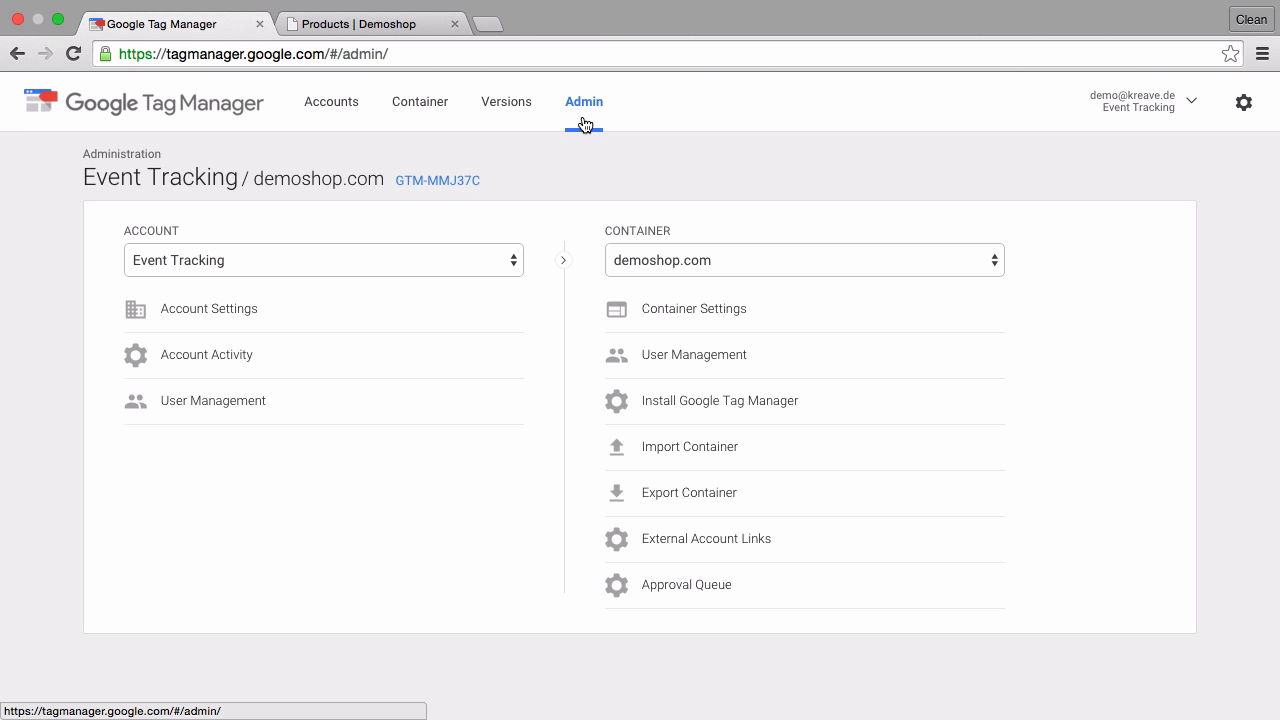
click(688, 448)
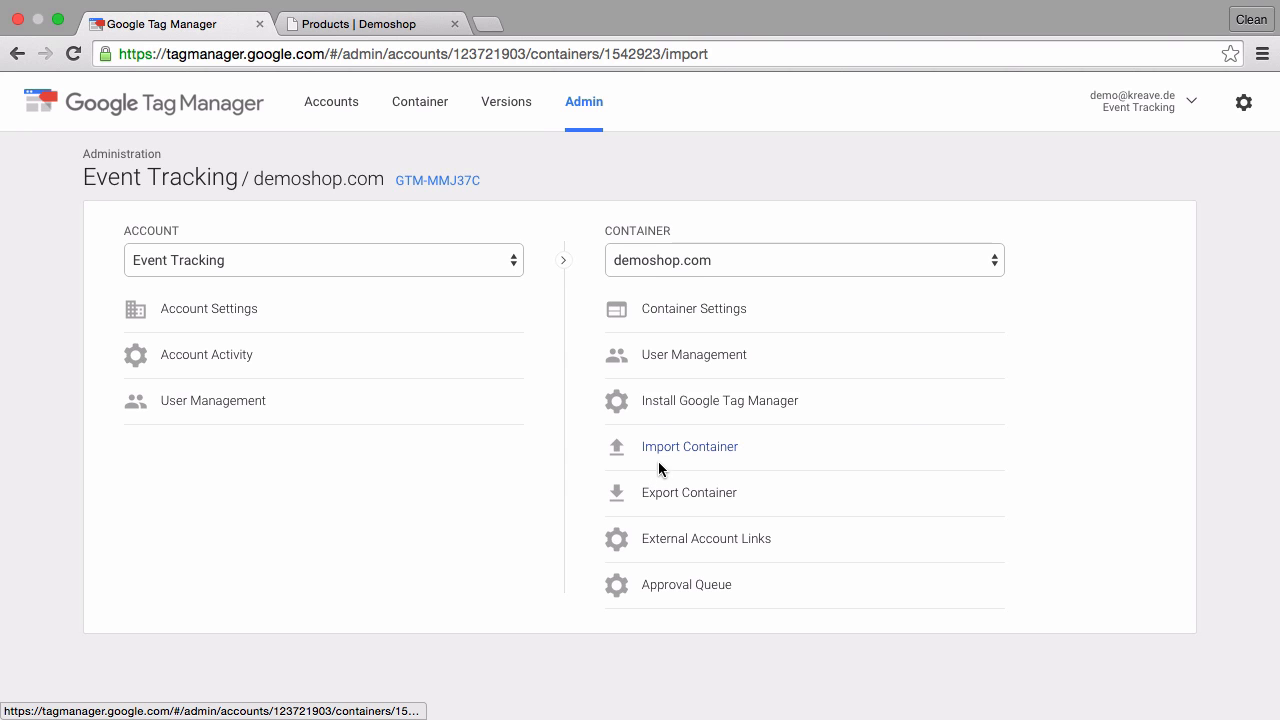
click(688, 448)
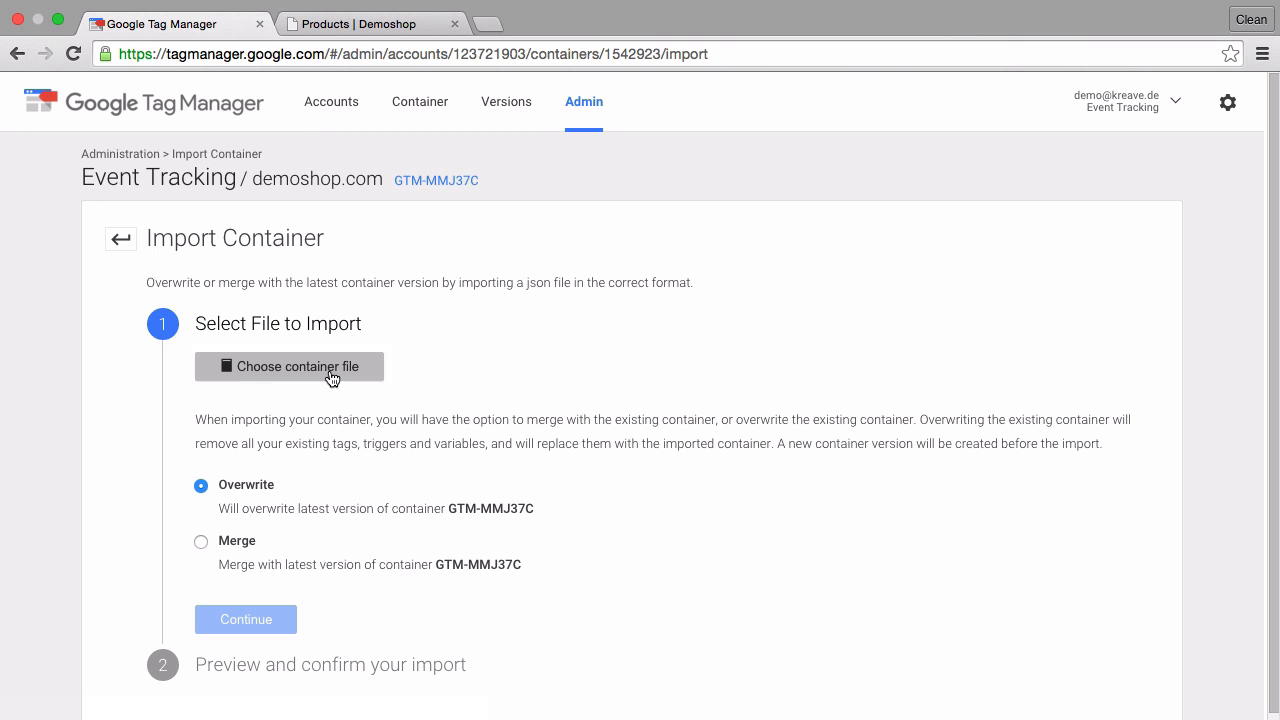
Choose sourcecookietemplate.json, set Merge with renaming of conflicting items, and continue.
click(288, 366)
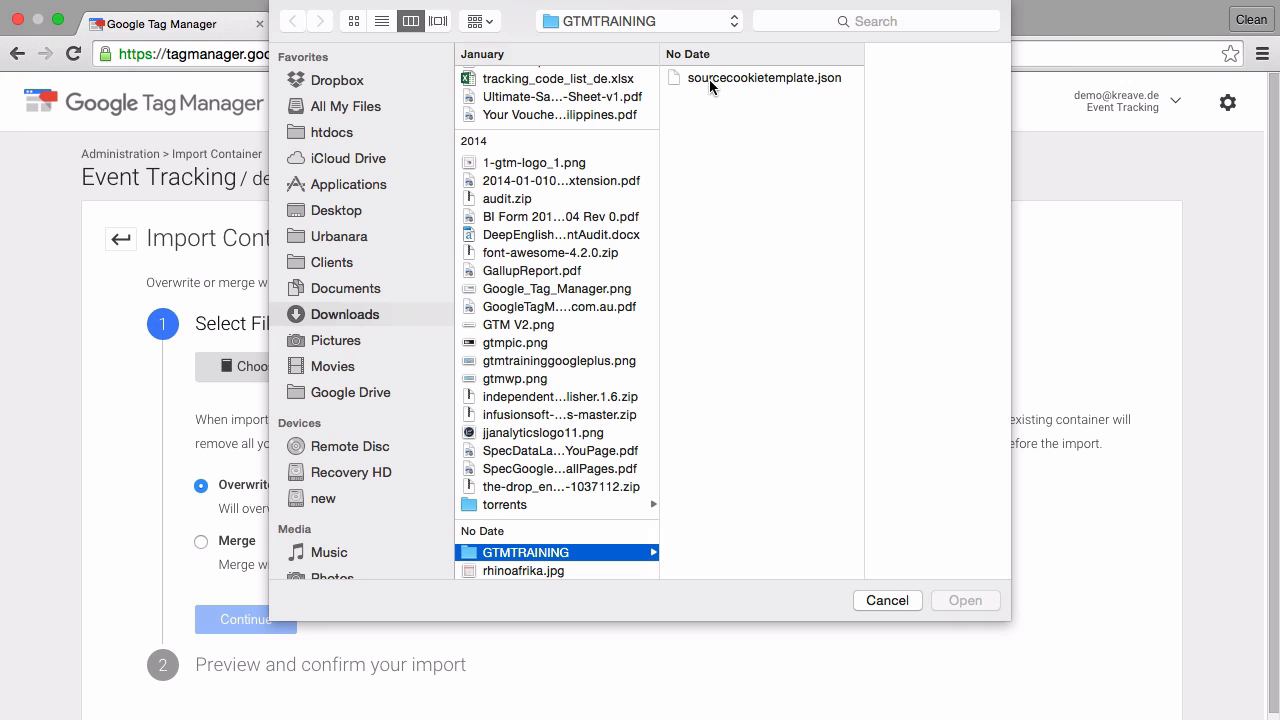
click(964, 600)
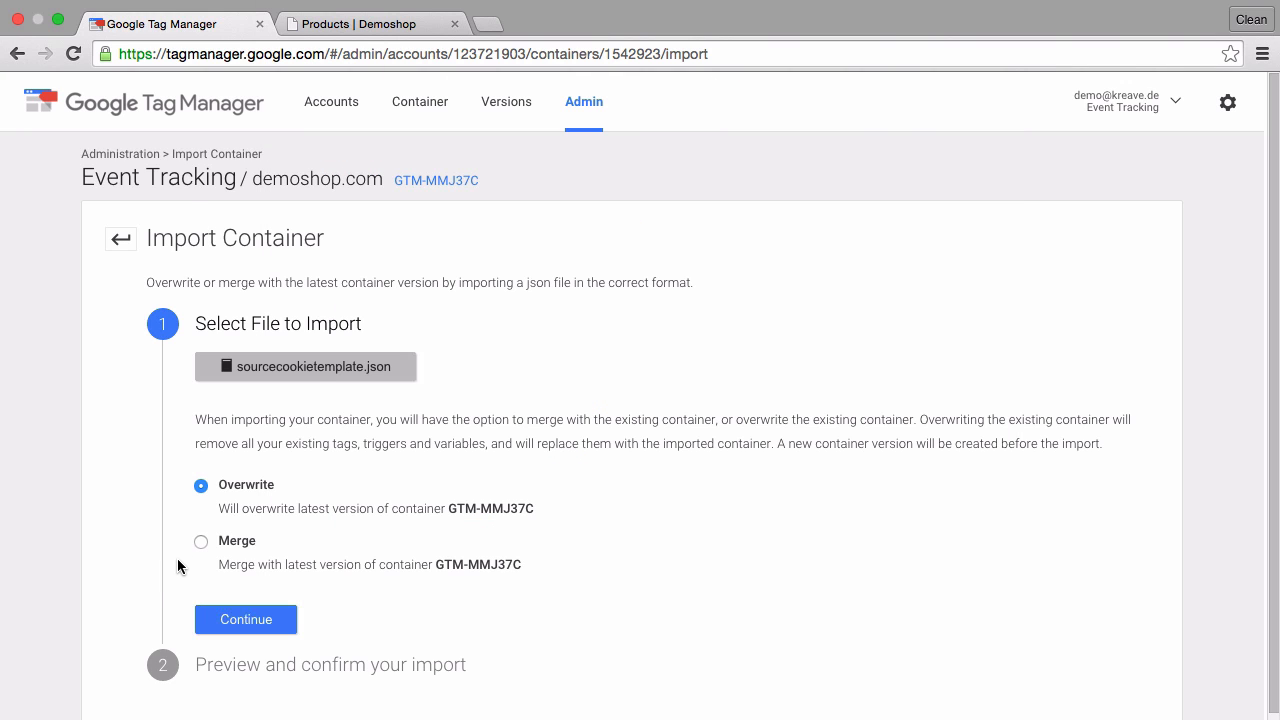
click(200, 540)
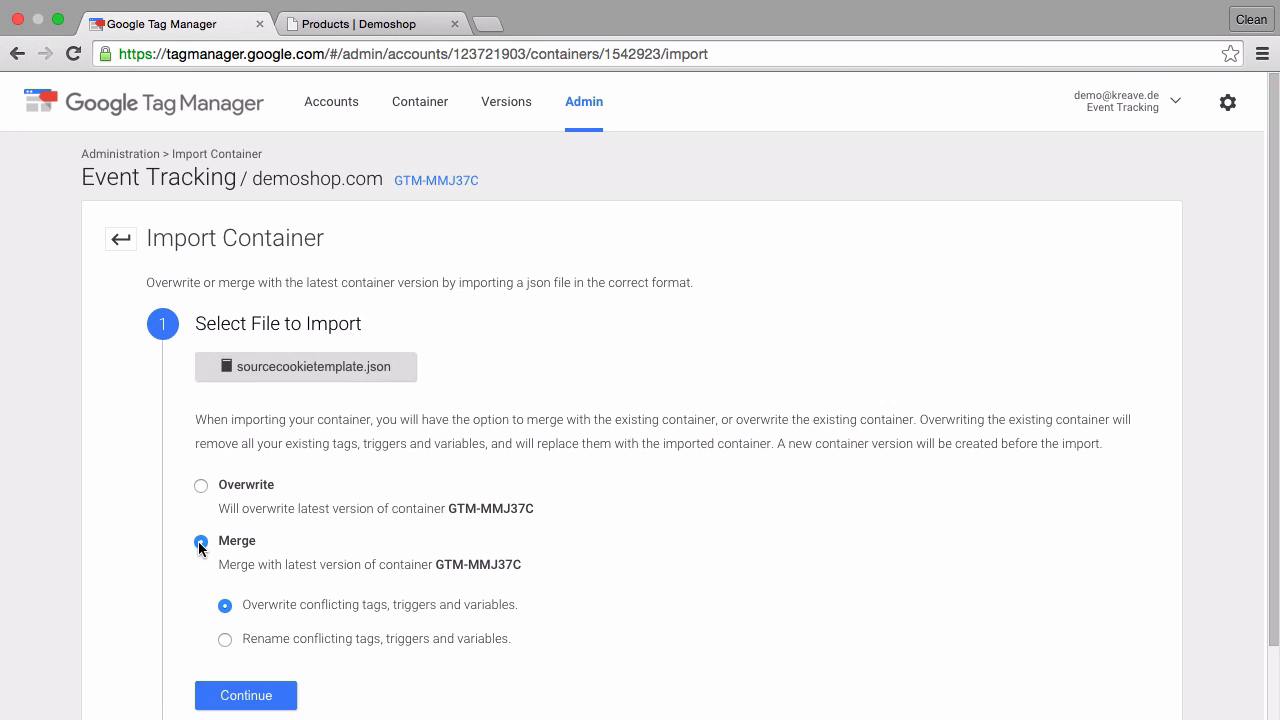
scroll(down, 3)
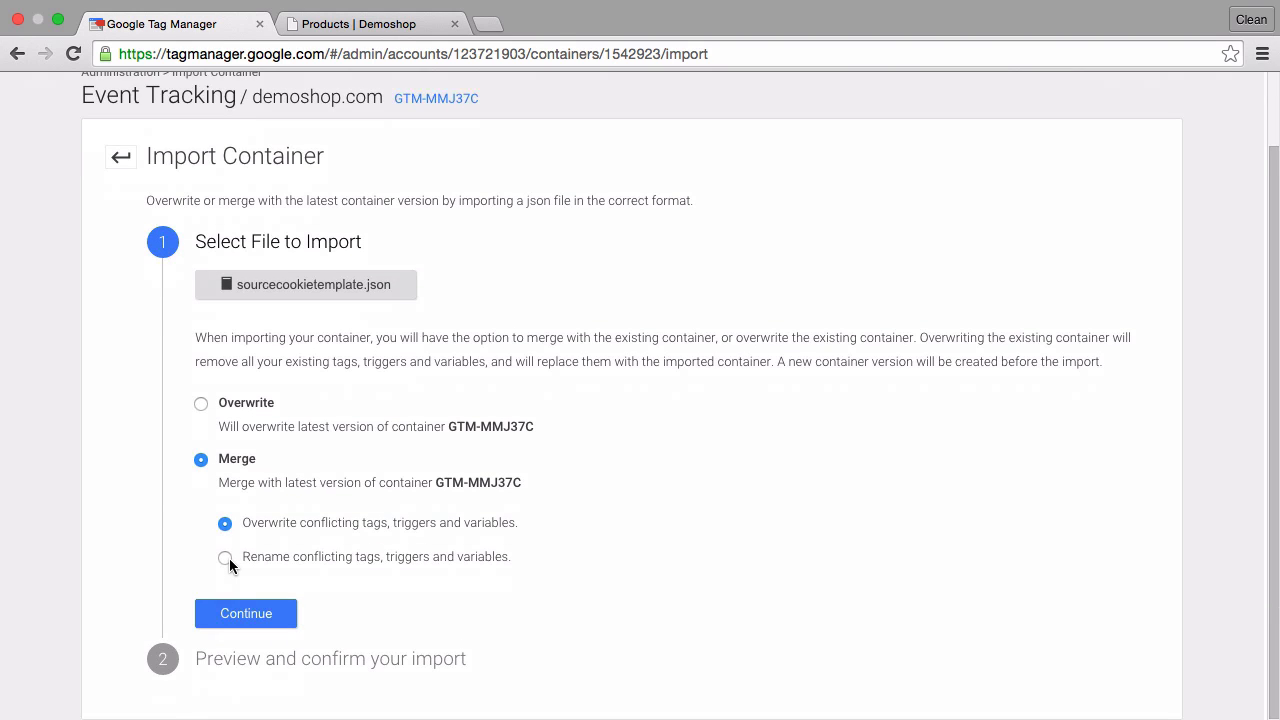
click(224, 556)
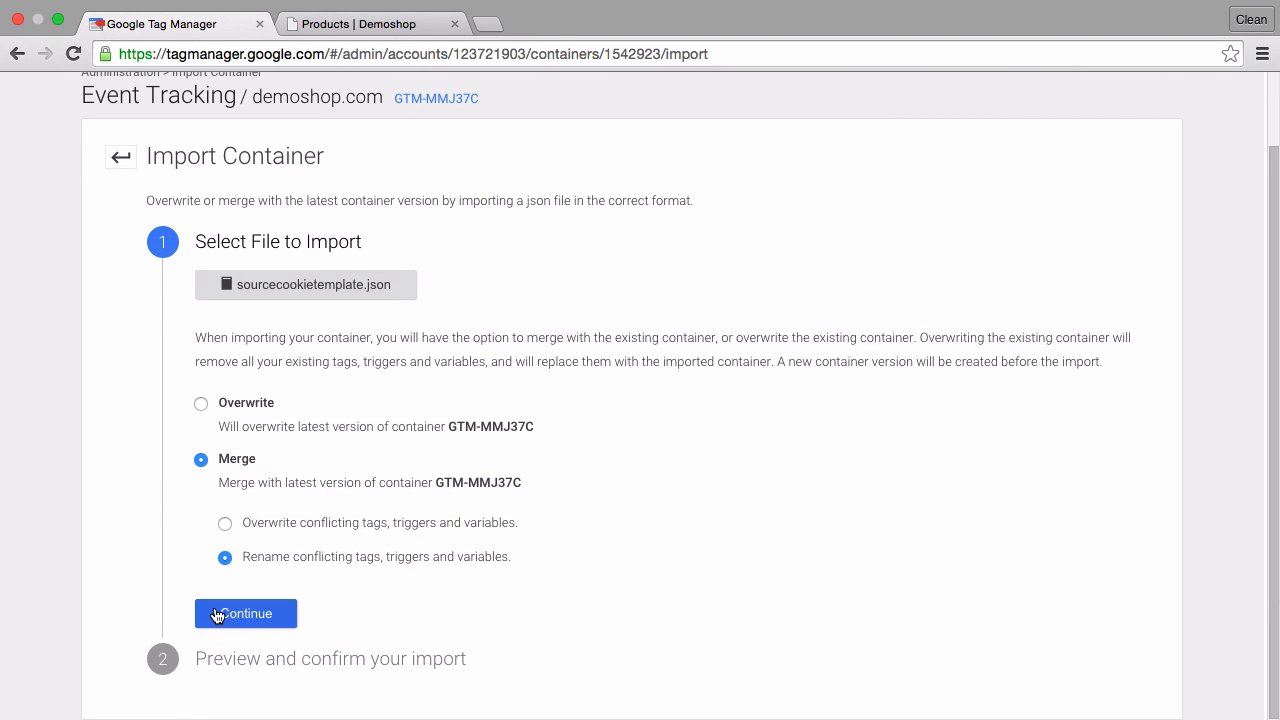
click(244, 614)
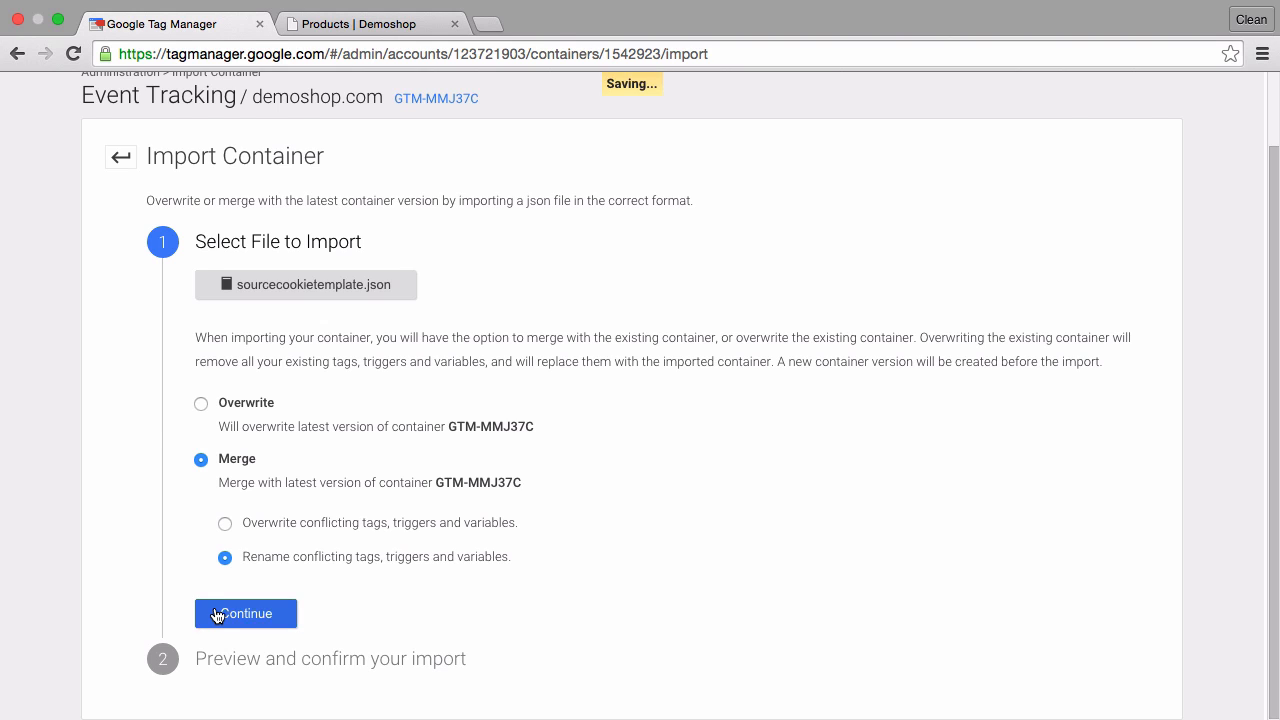
Confirm the import (1 tag, 3 triggers, 9 variables) and refresh the preview to version 27.
click(244, 612)
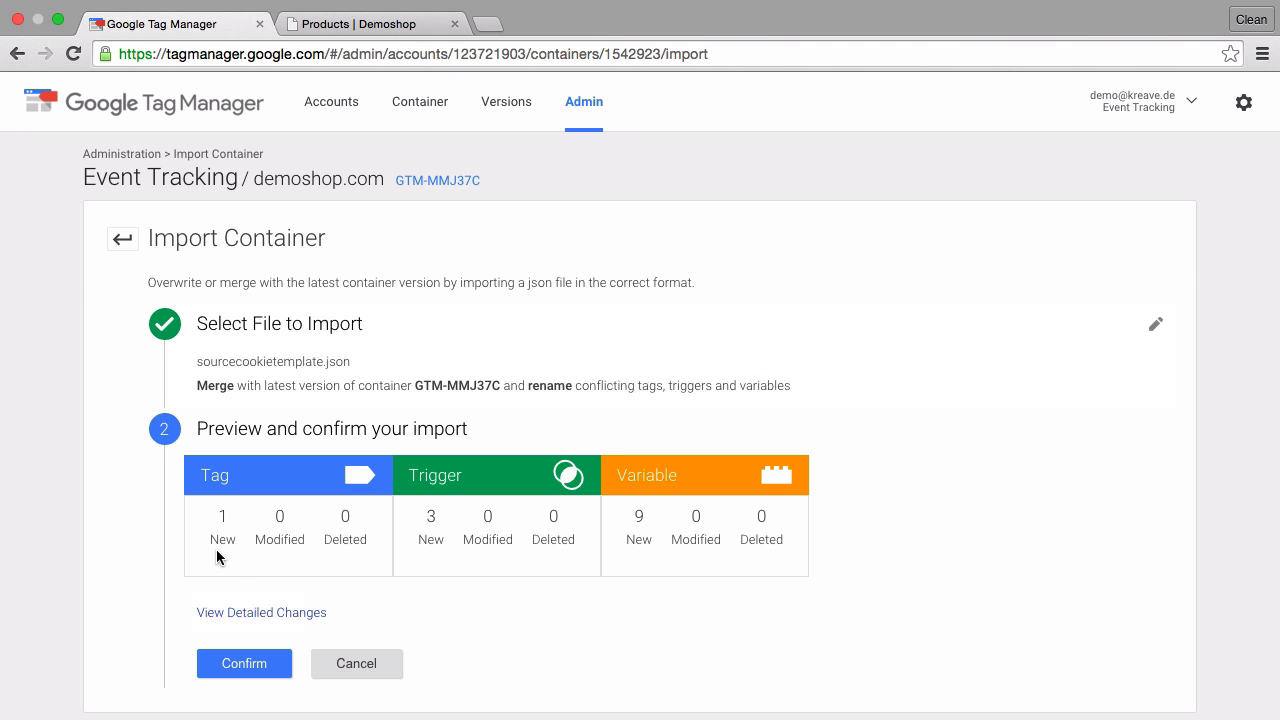
mouse_move(624, 532)
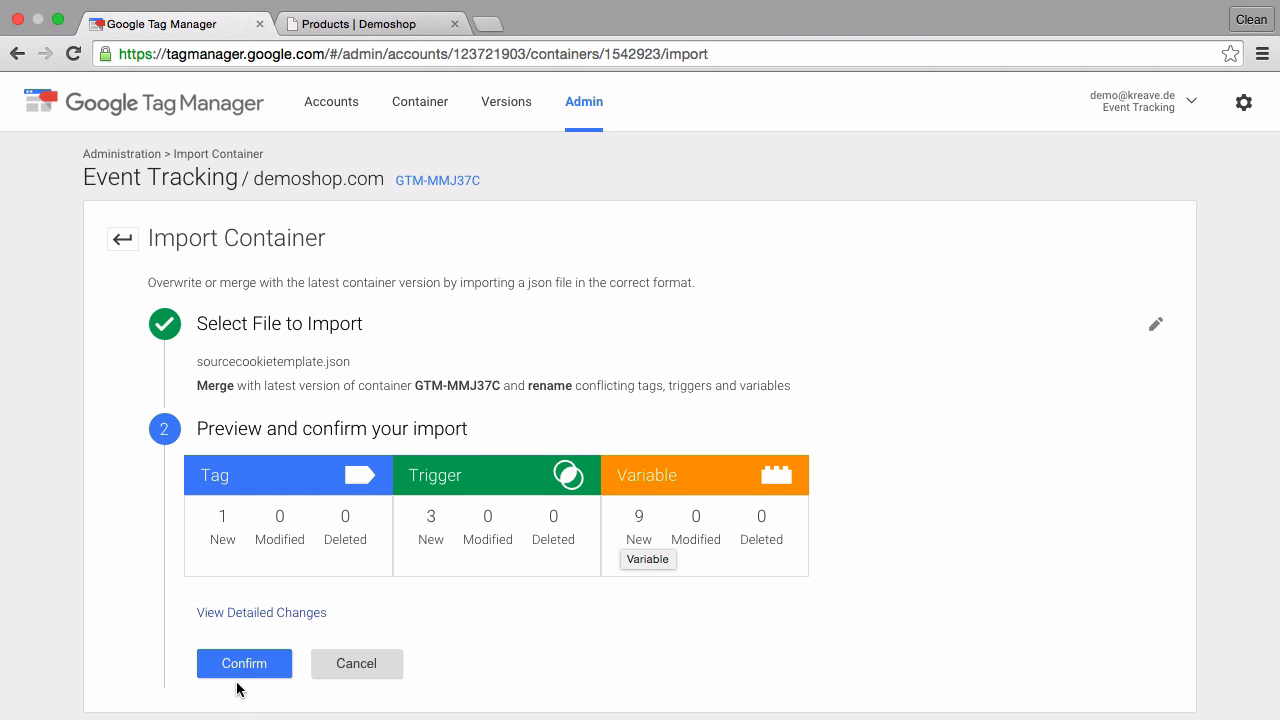
click(244, 664)
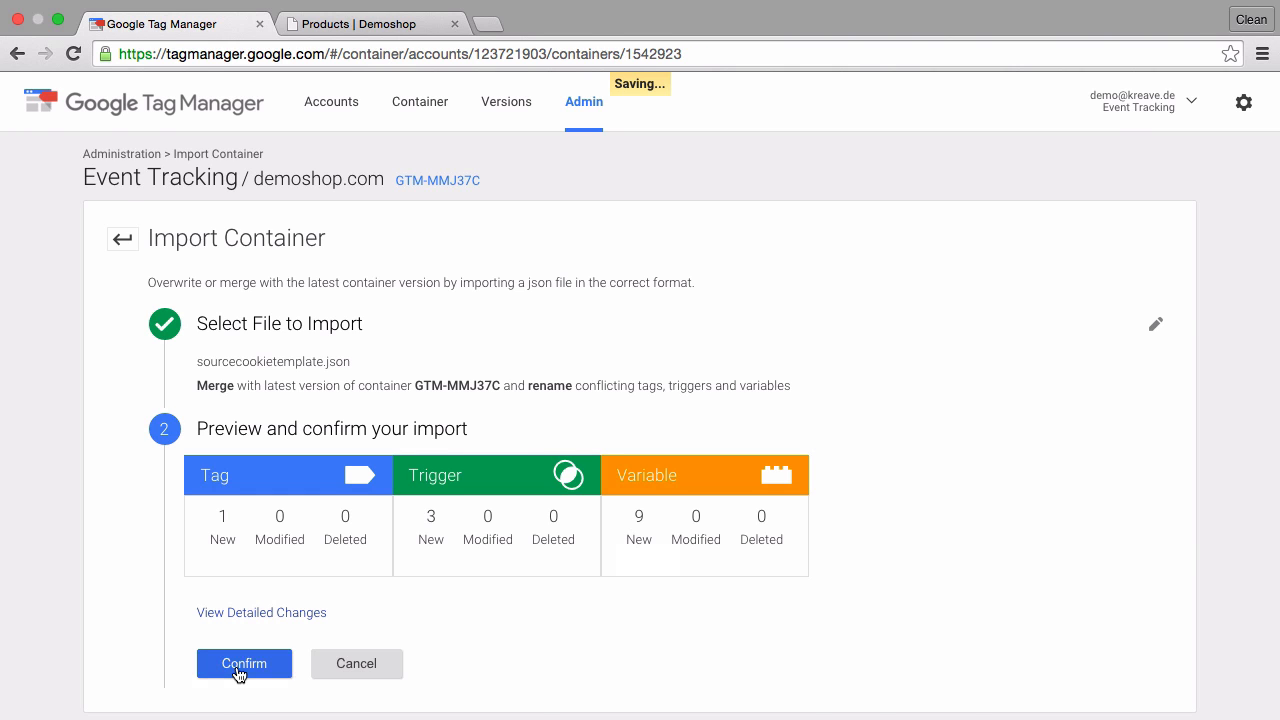
click(244, 664)
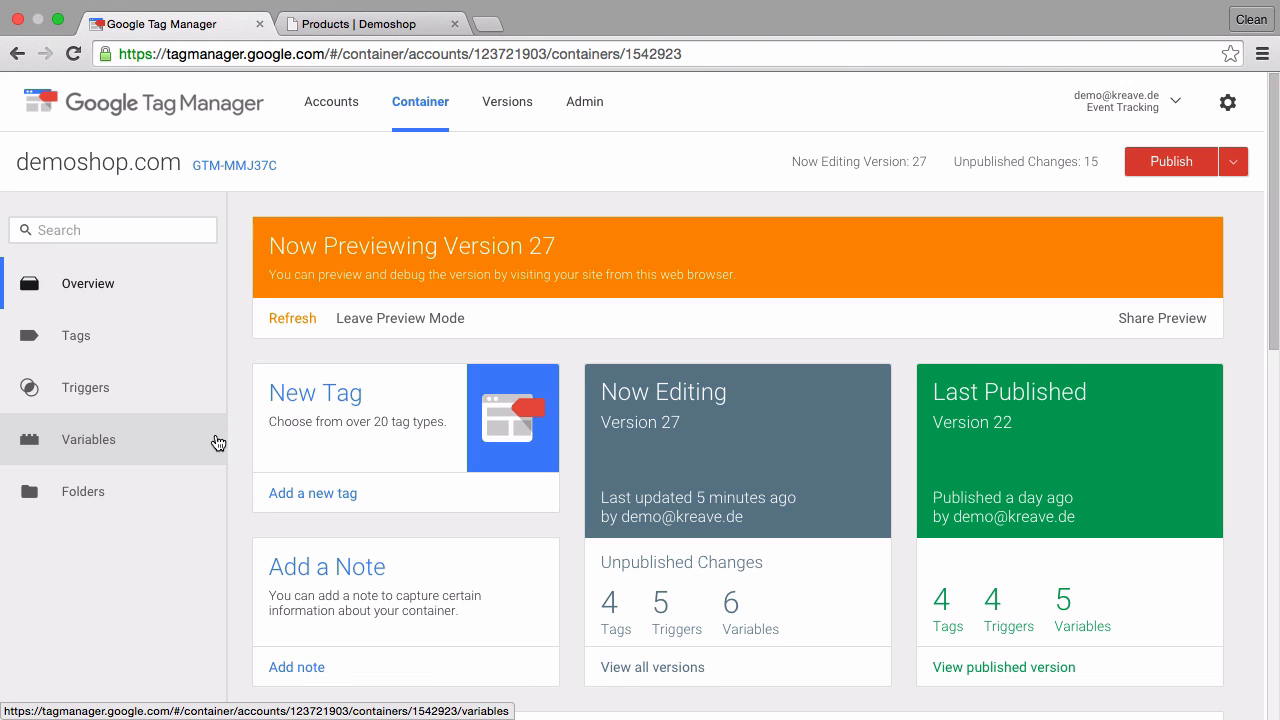
mouse_move(280, 412)
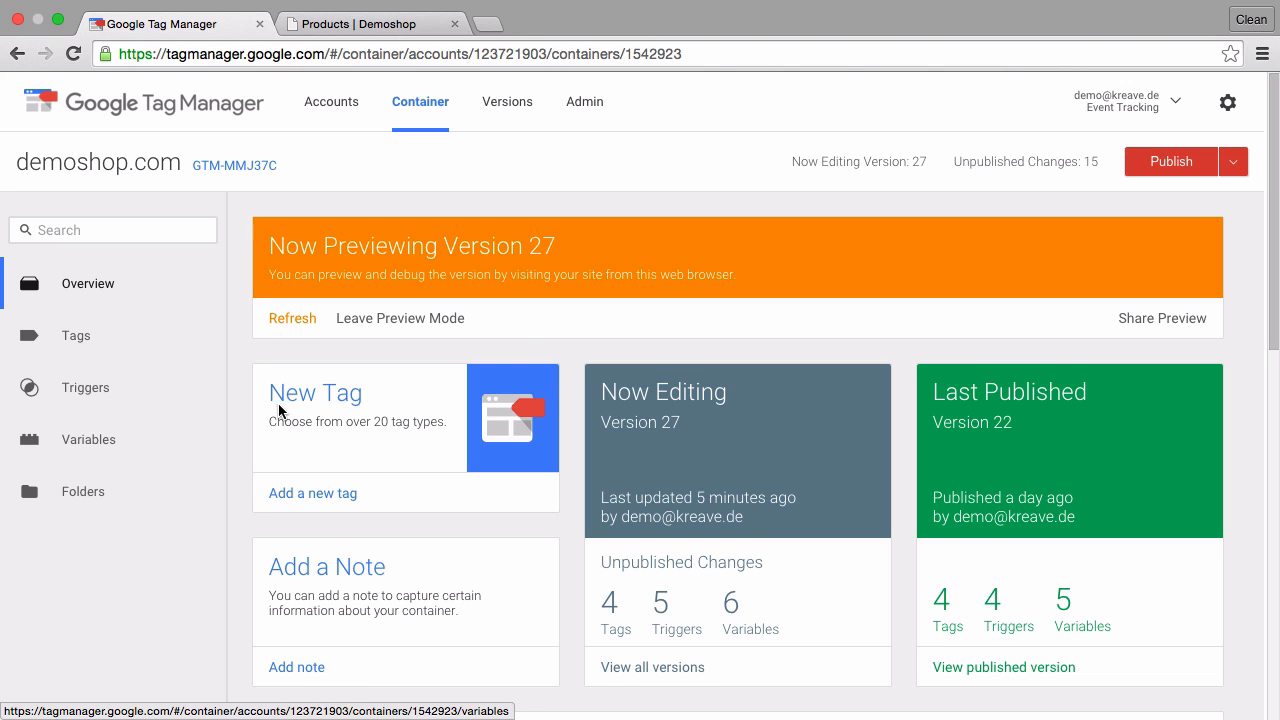
mouse_move(292, 330)
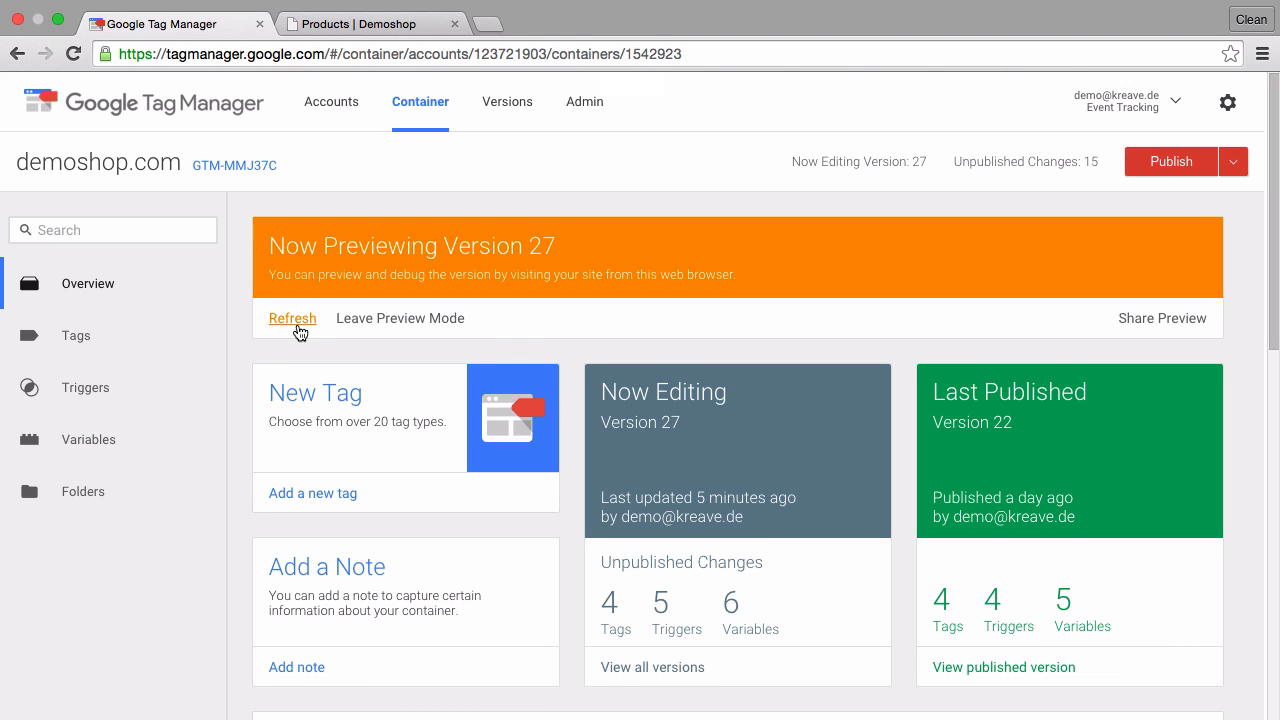
click(356, 24)
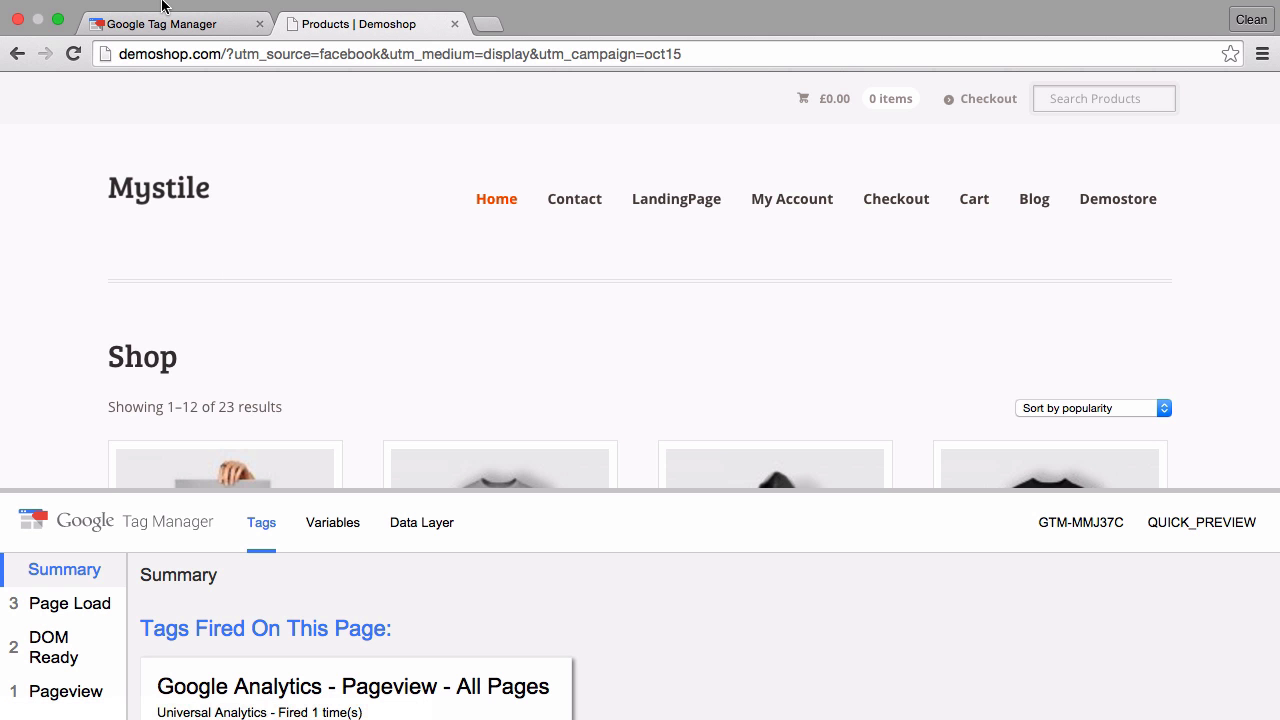
Bring up DevTools Resources on the demo shop campaign page.
click(228, 12)
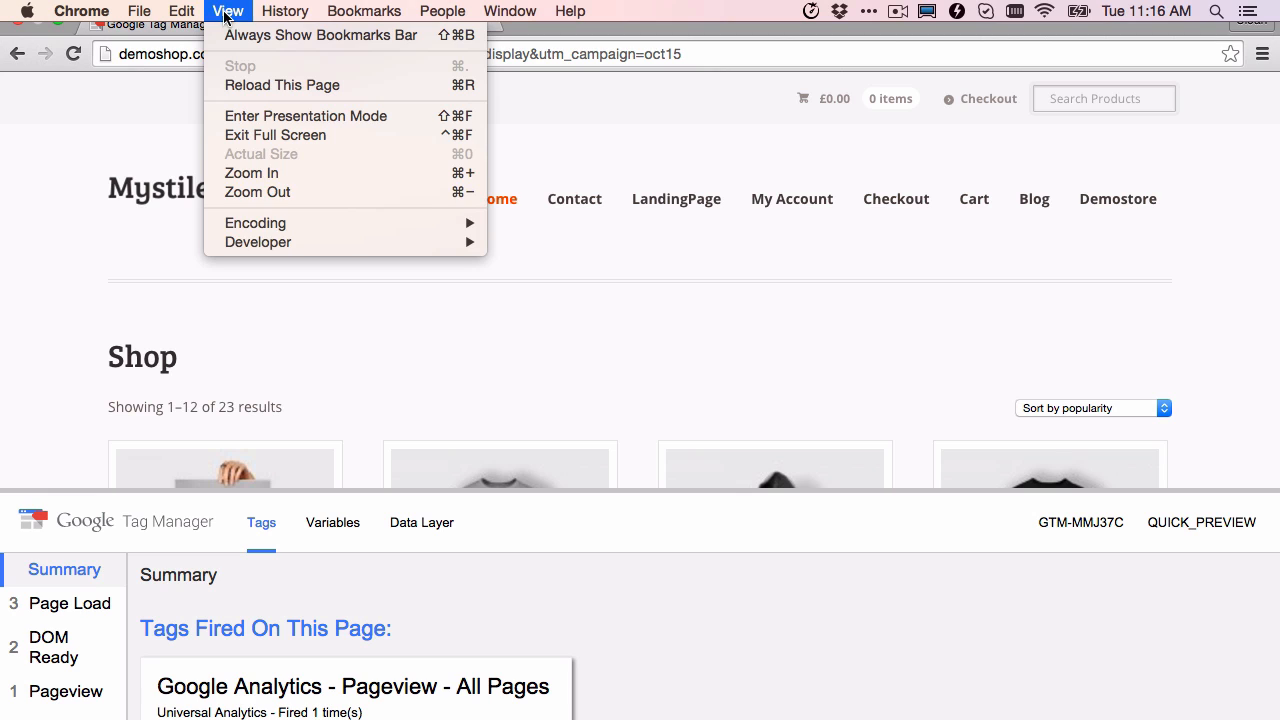
mouse_move(258, 242)
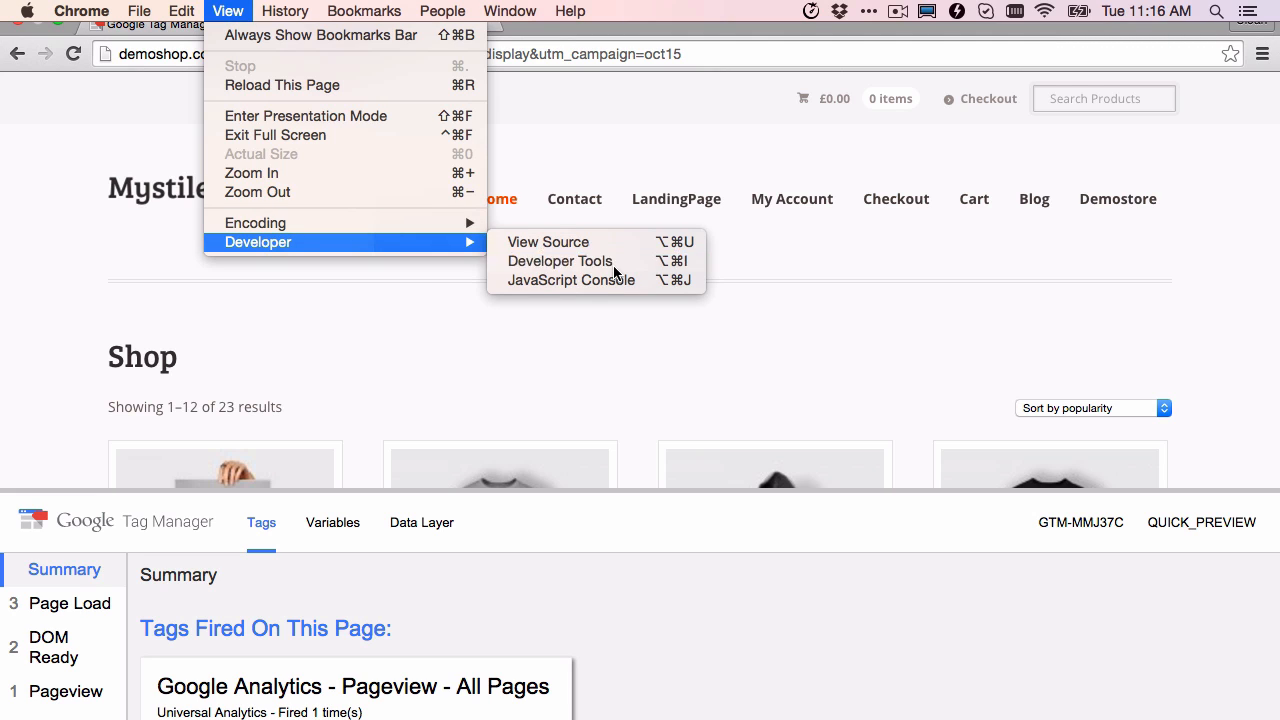
click(560, 260)
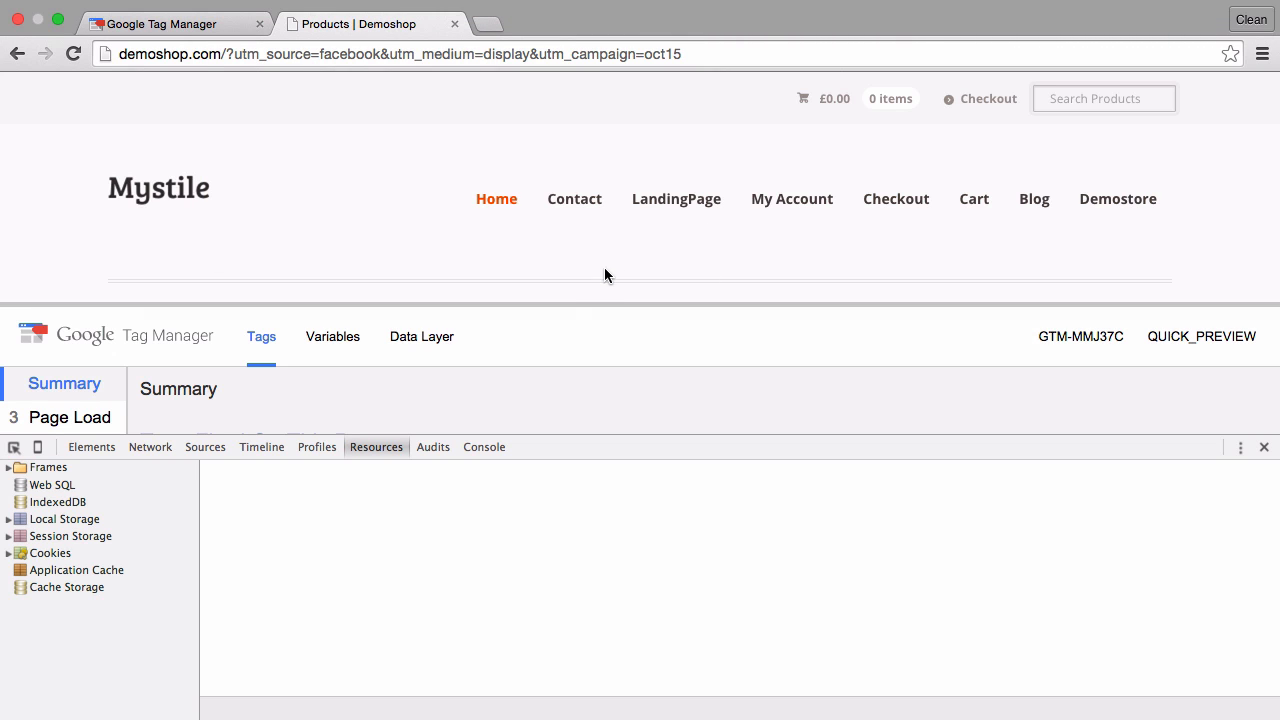
mouse_move(12, 552)
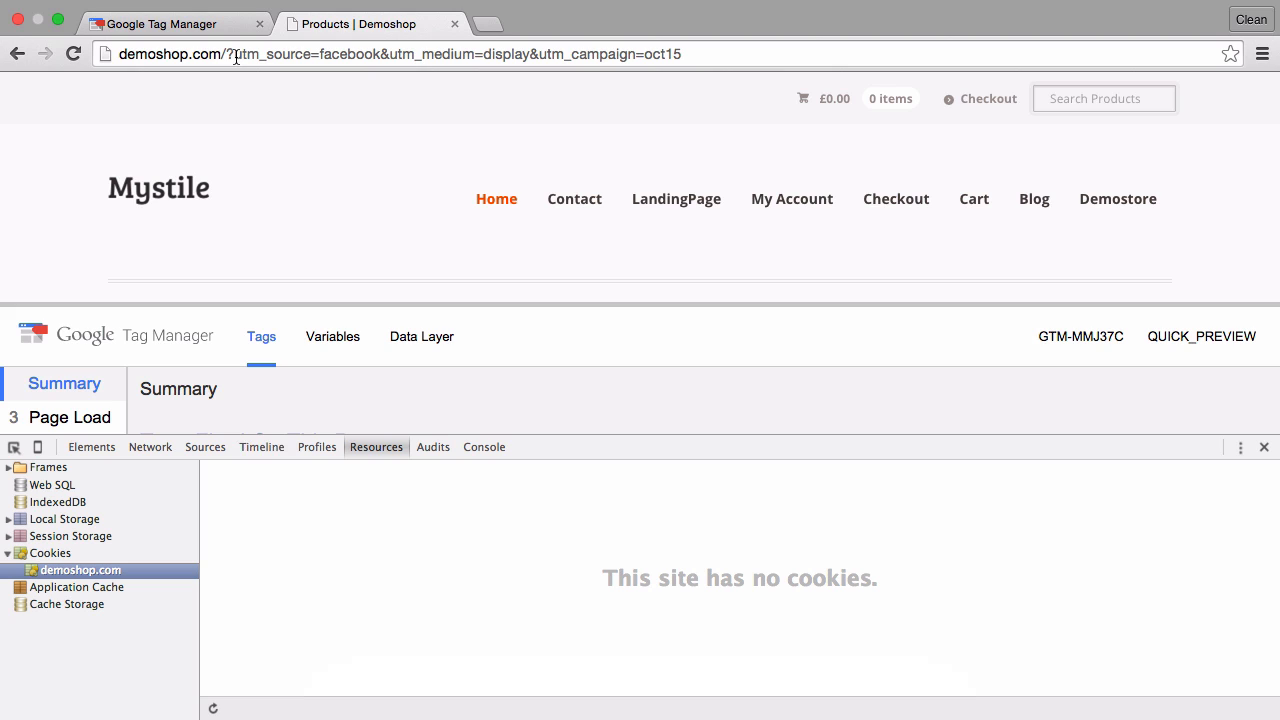
mouse_move(248, 48)
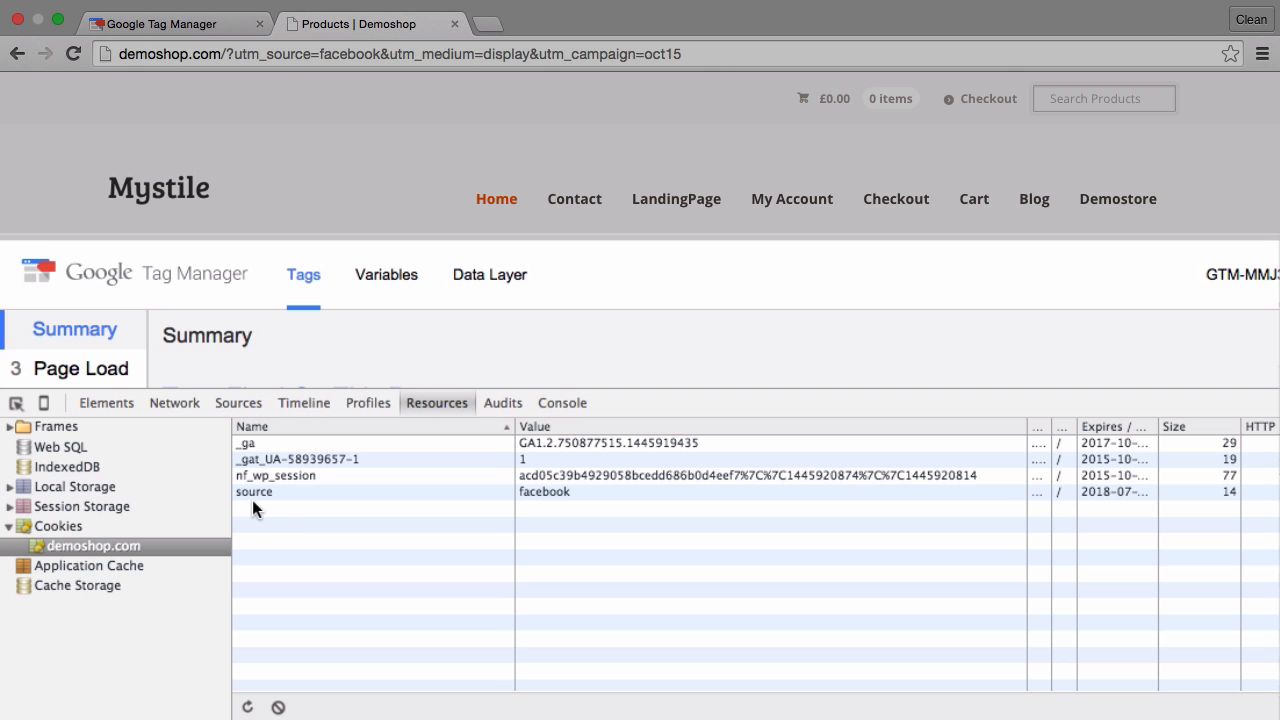
mouse_move(576, 516)
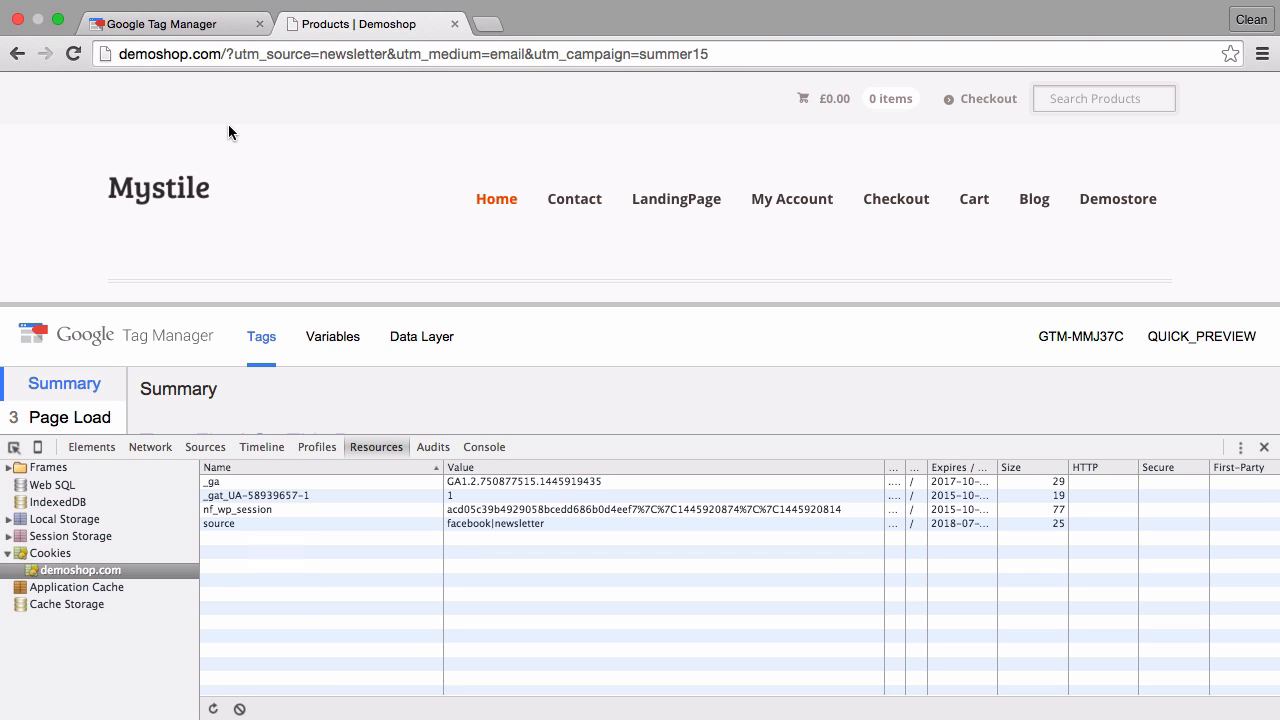
mouse_move(304, 88)
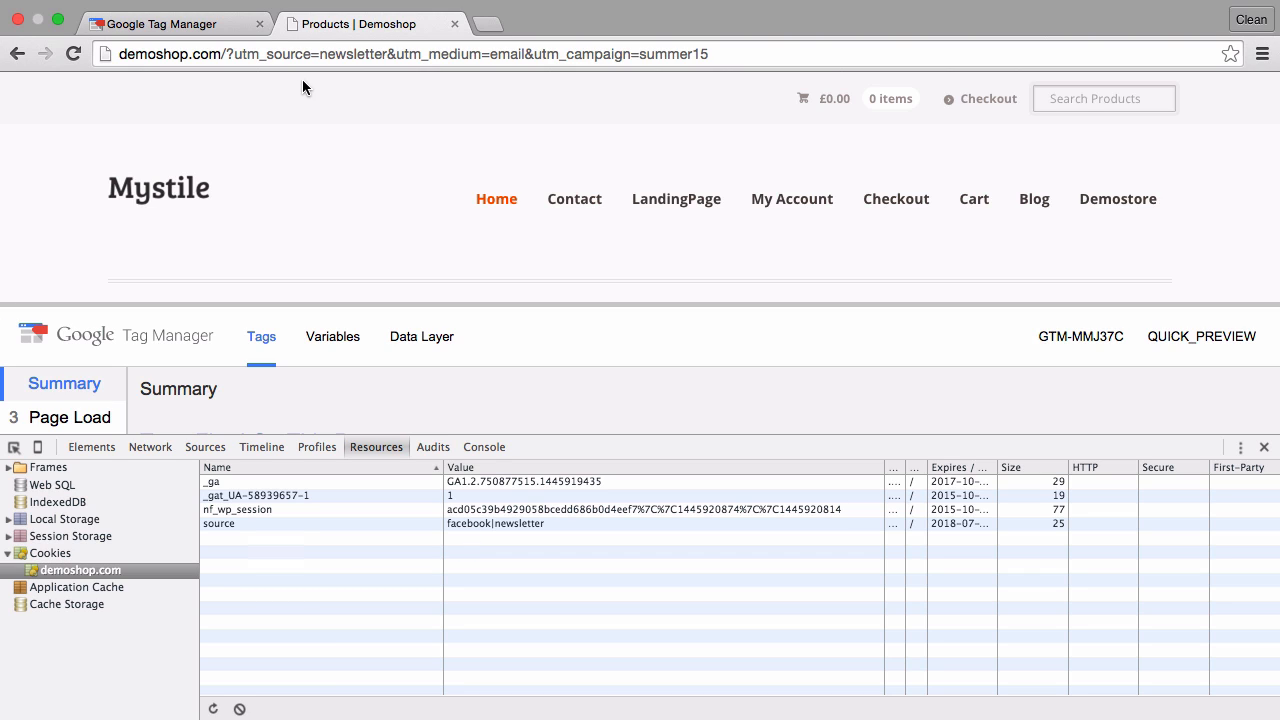
Replace the newsletter campaign address with a plain demoshop.com entry.
double_click(350, 54)
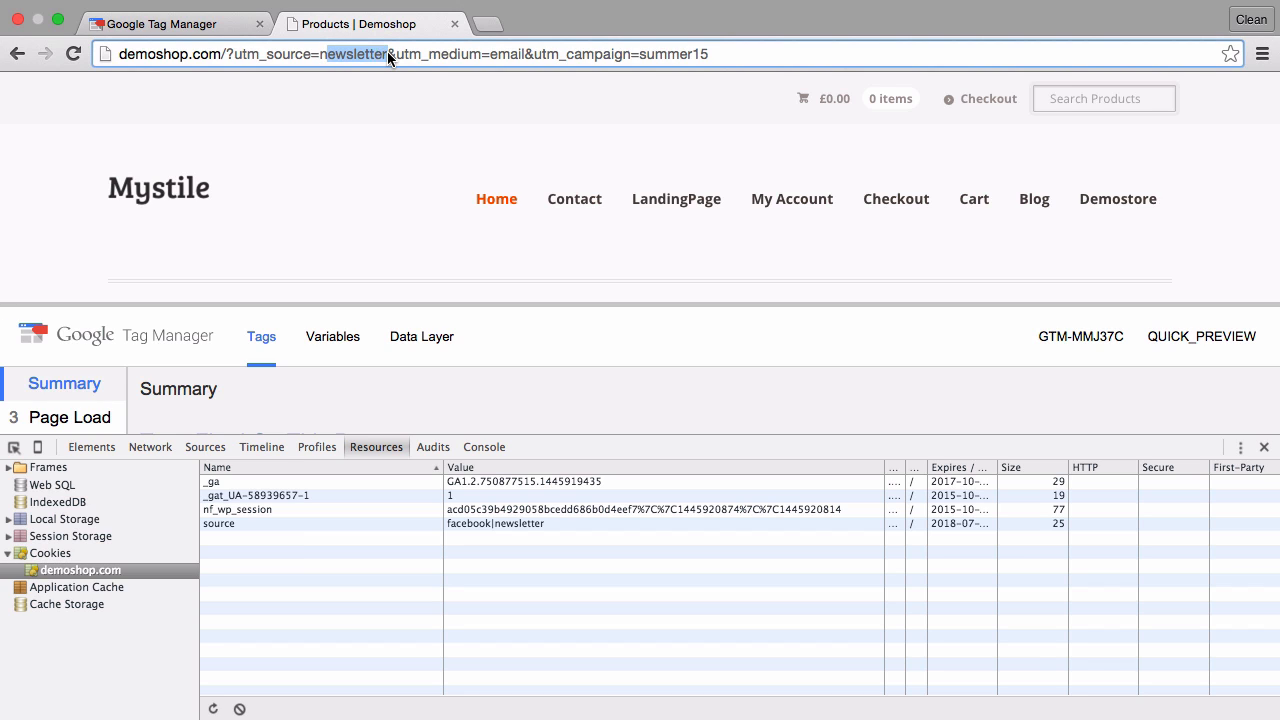
mouse_move(388, 84)
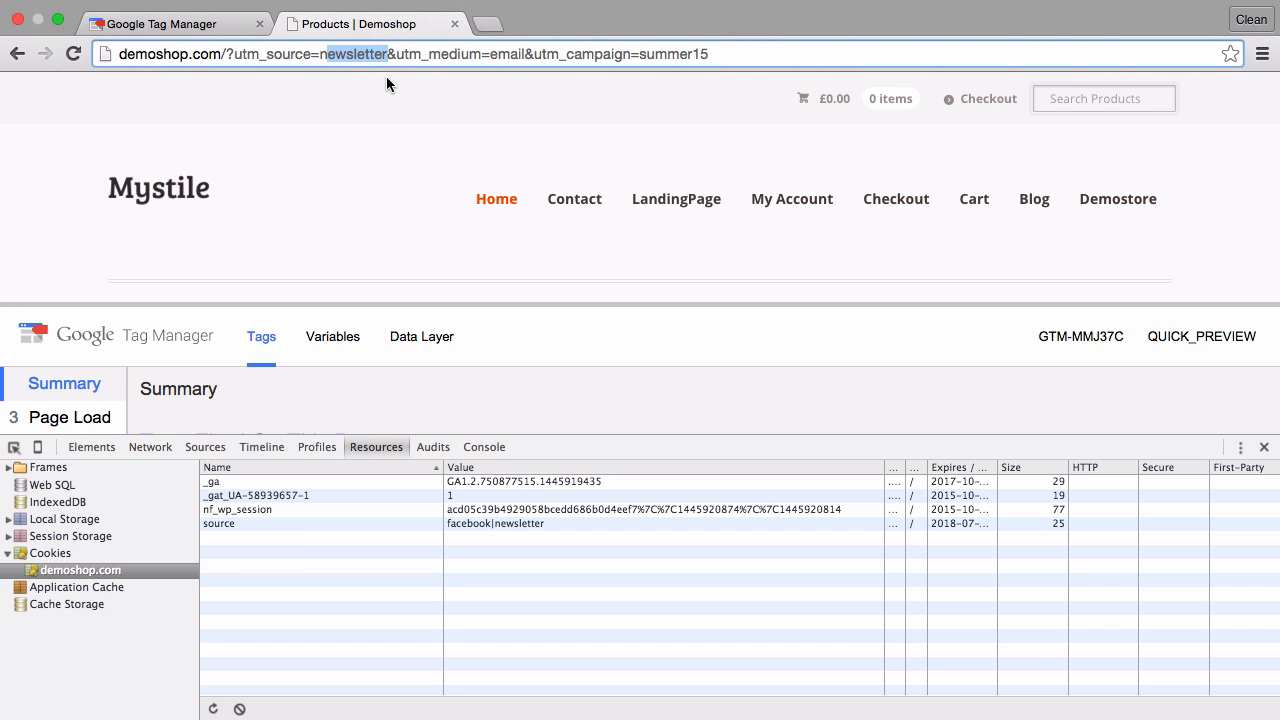
mouse_move(440, 26)
text(?)
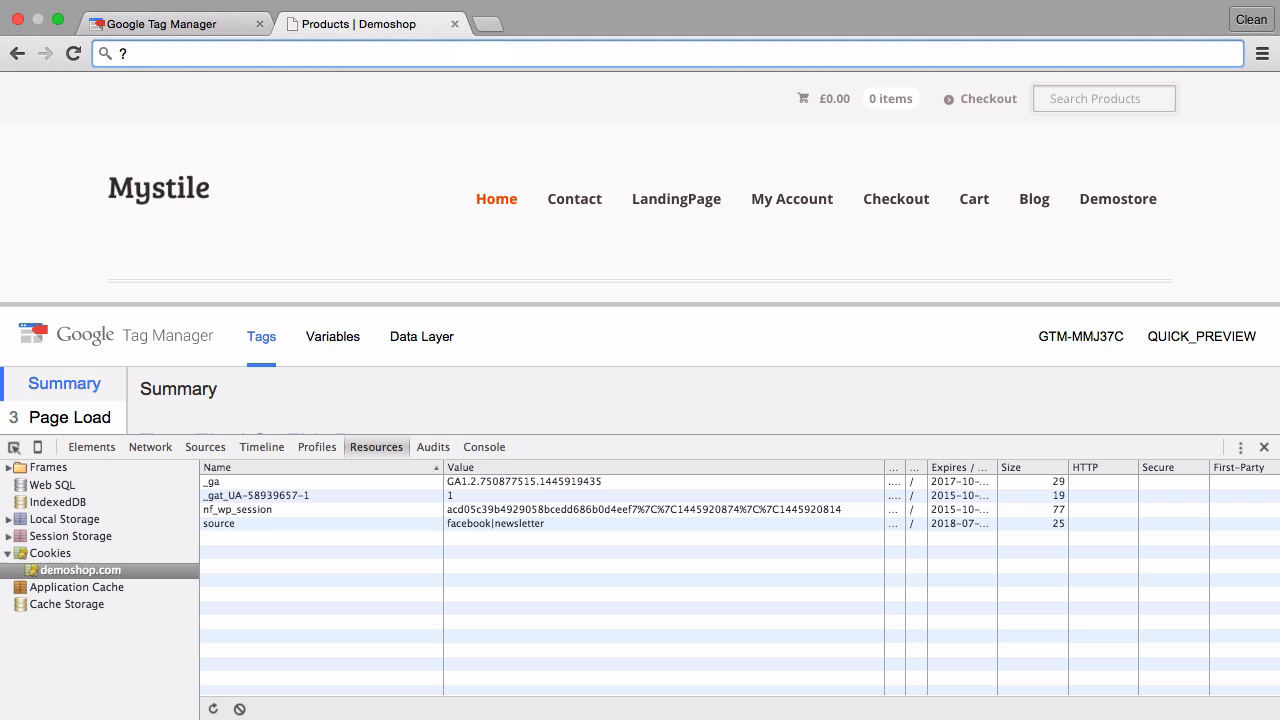
text(demoshopcom)
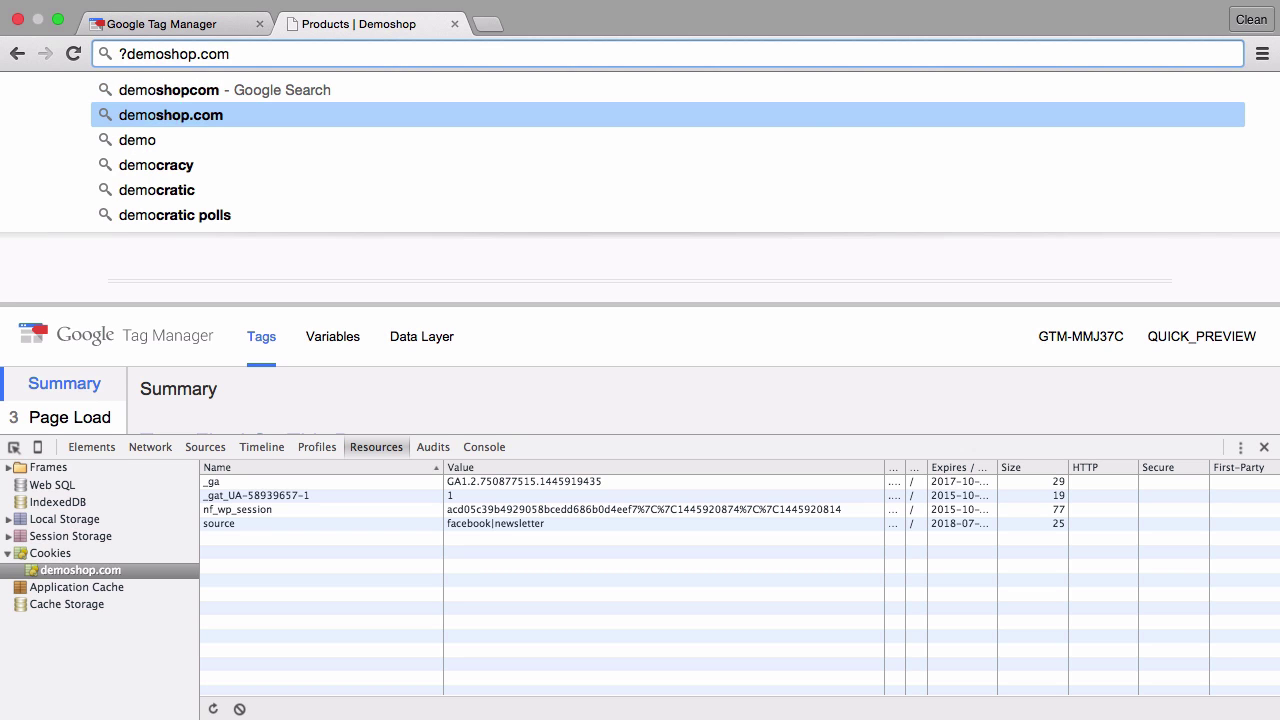
click(170, 114)
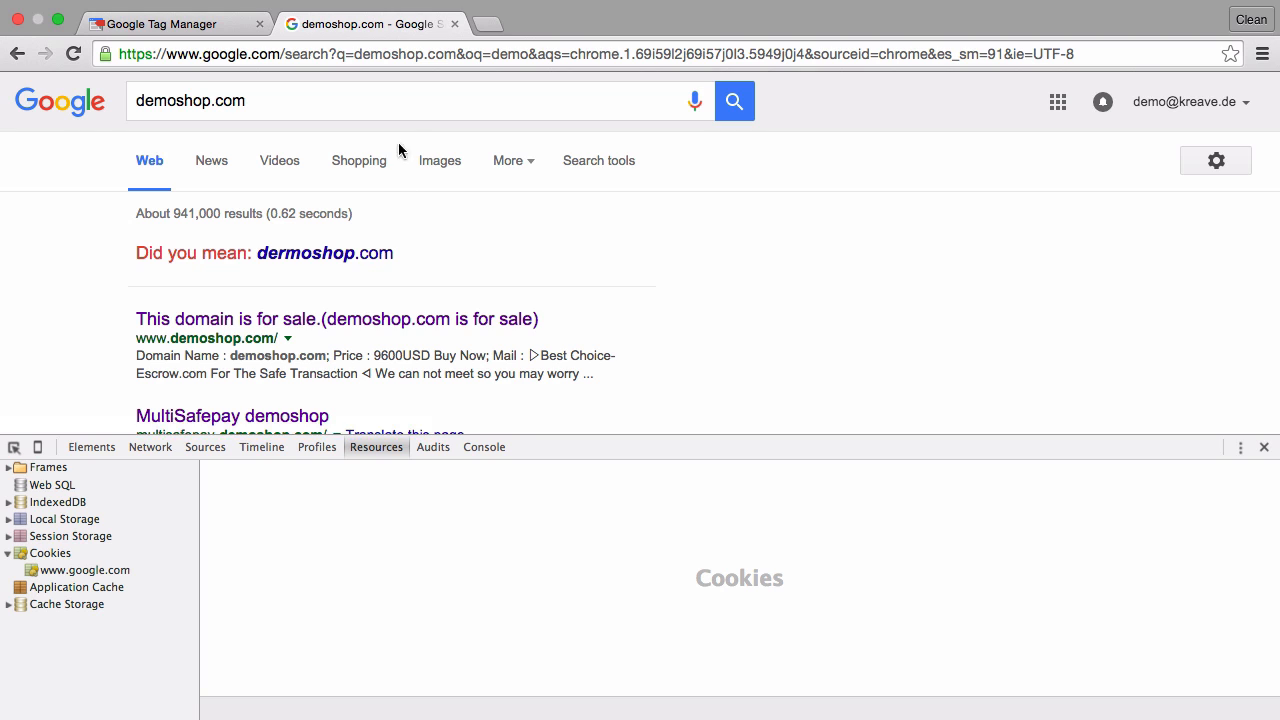
click(336, 318)
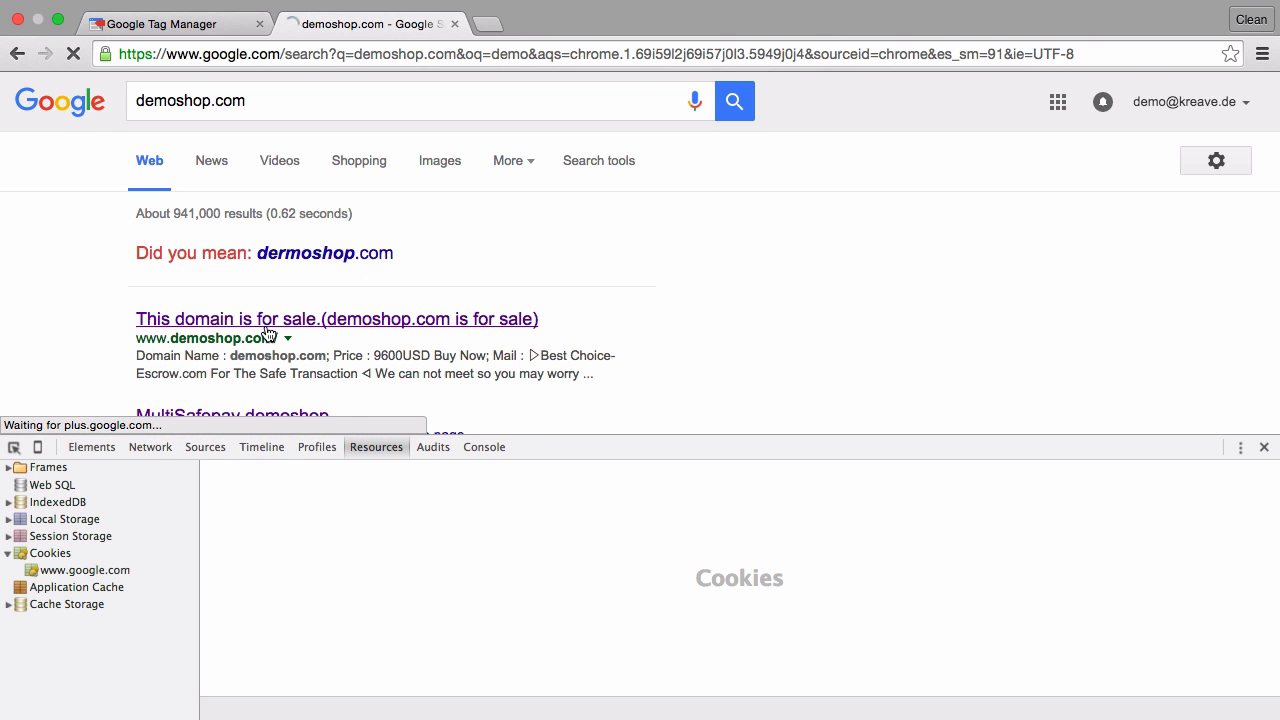
click(336, 320)
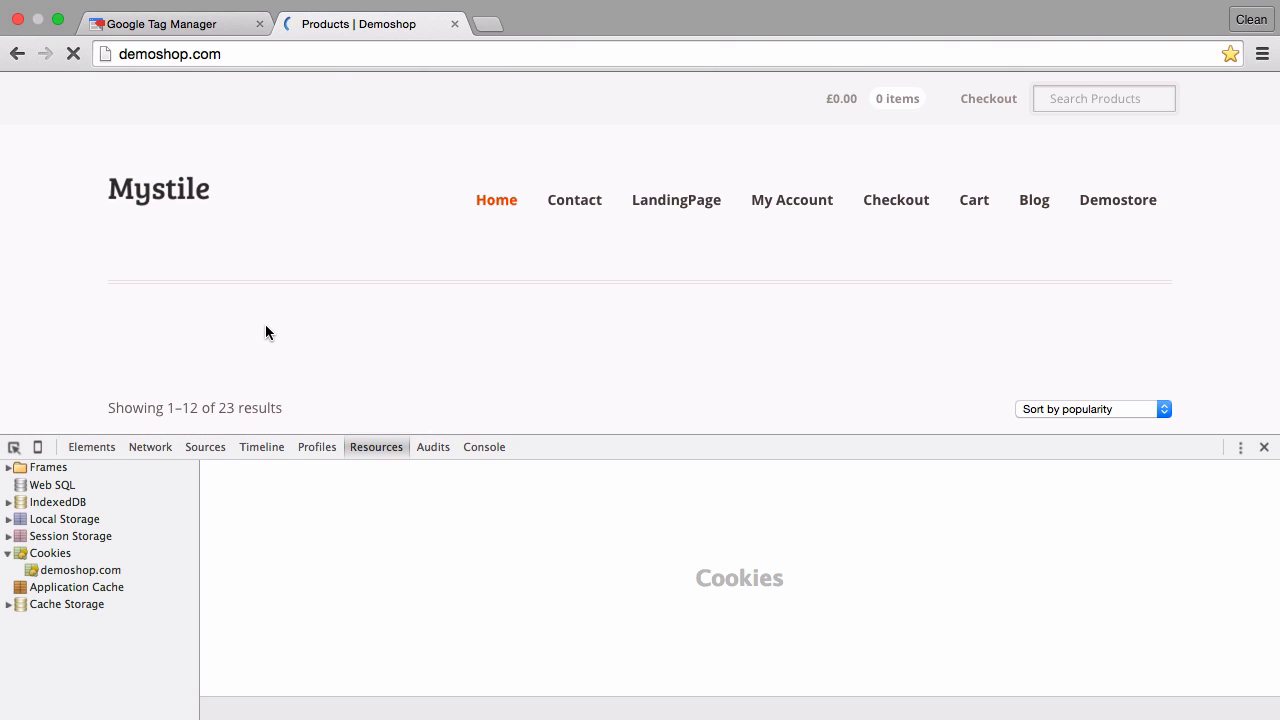
click(80, 570)
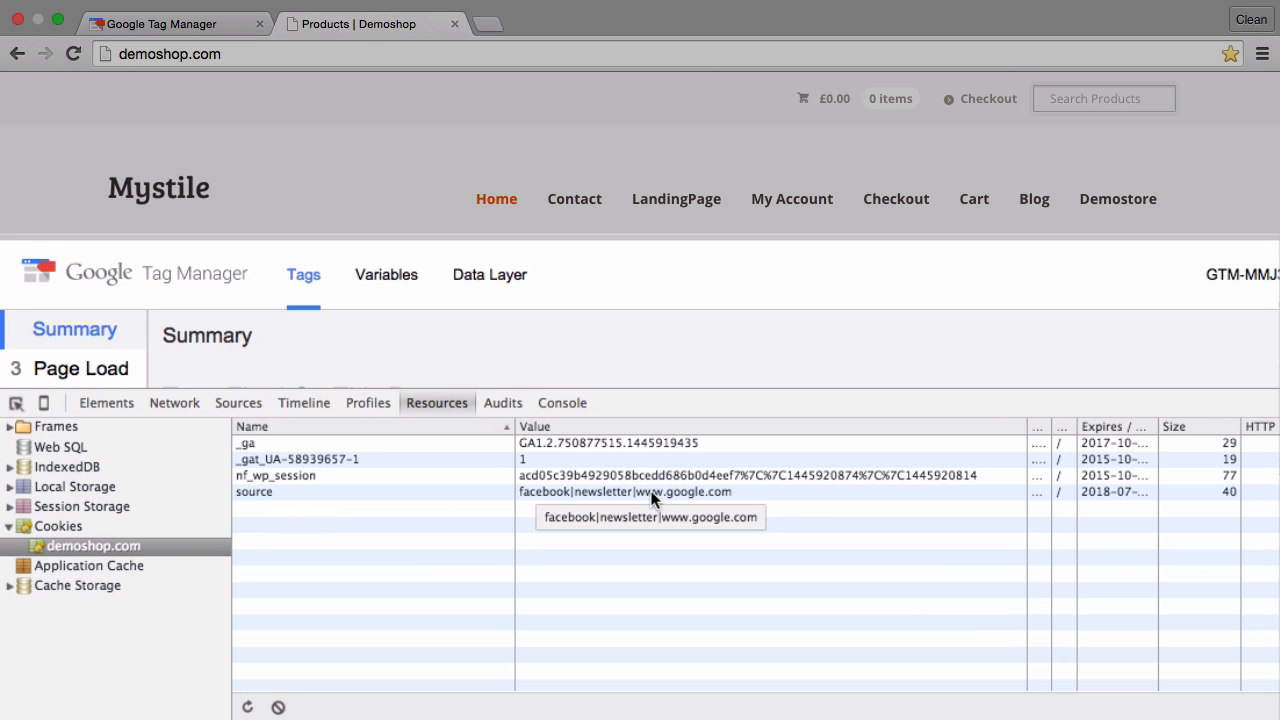
mouse_move(652, 500)
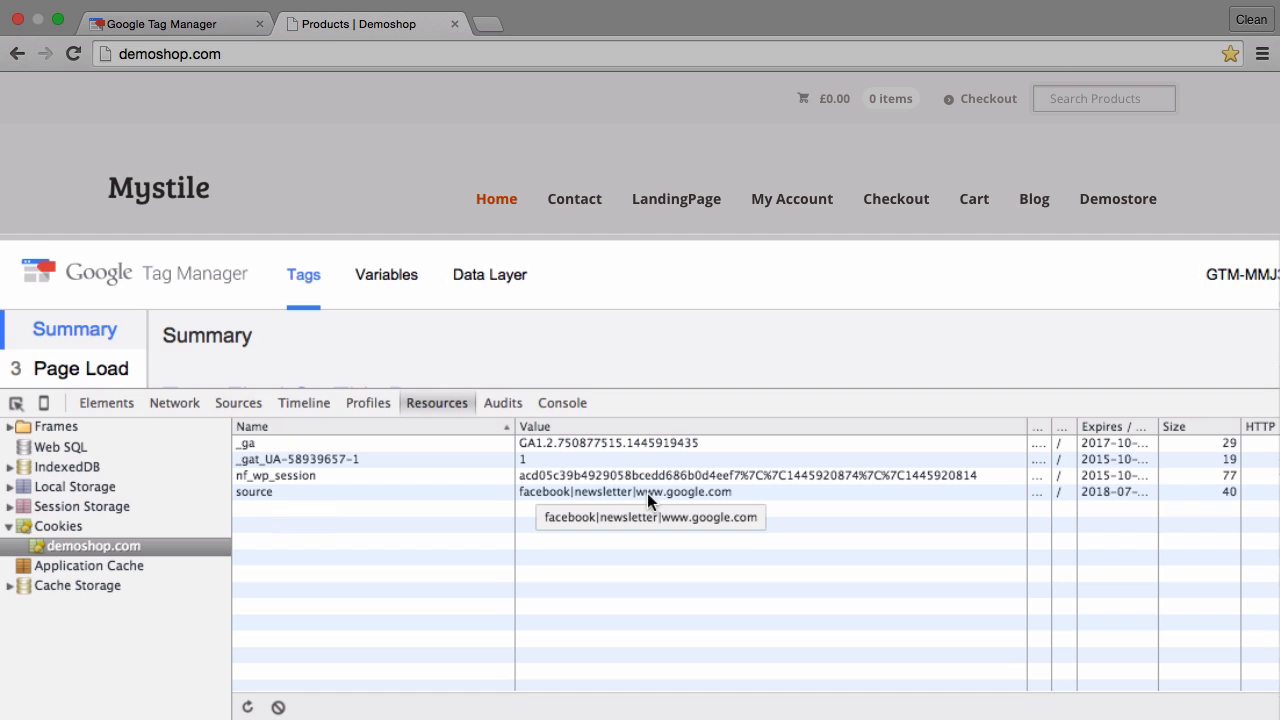
mouse_move(728, 496)
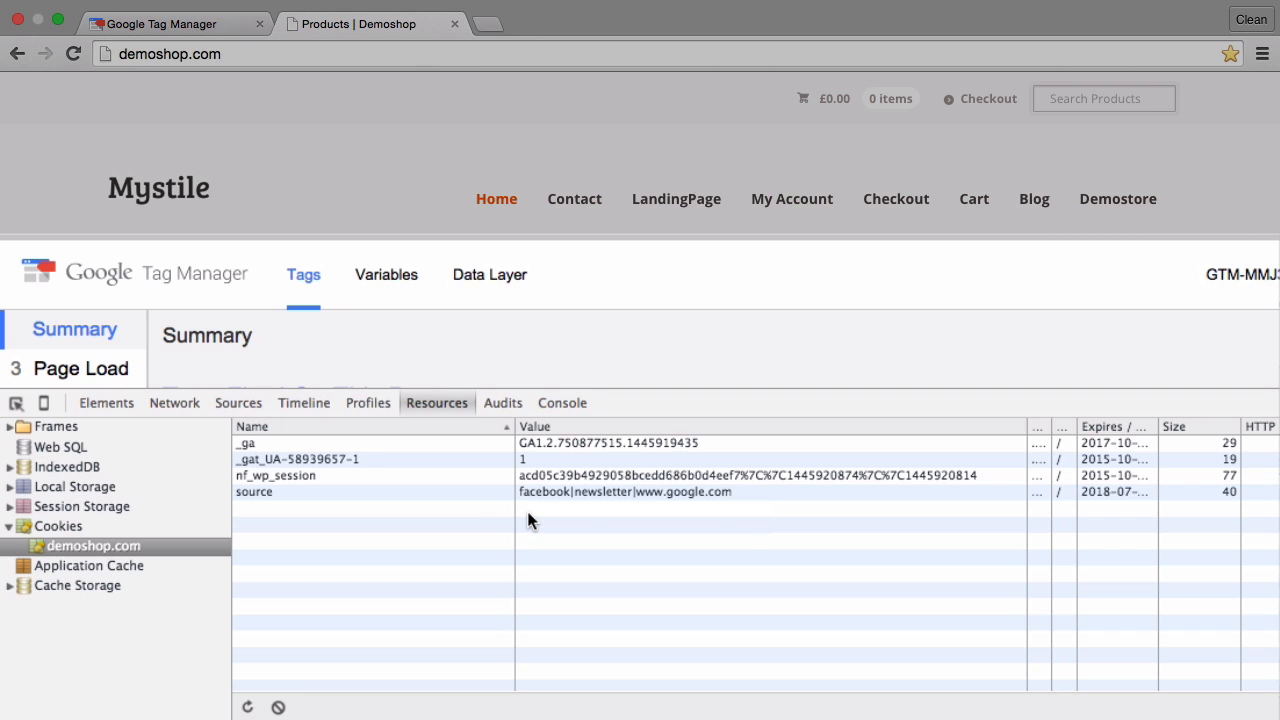
mouse_move(624, 516)
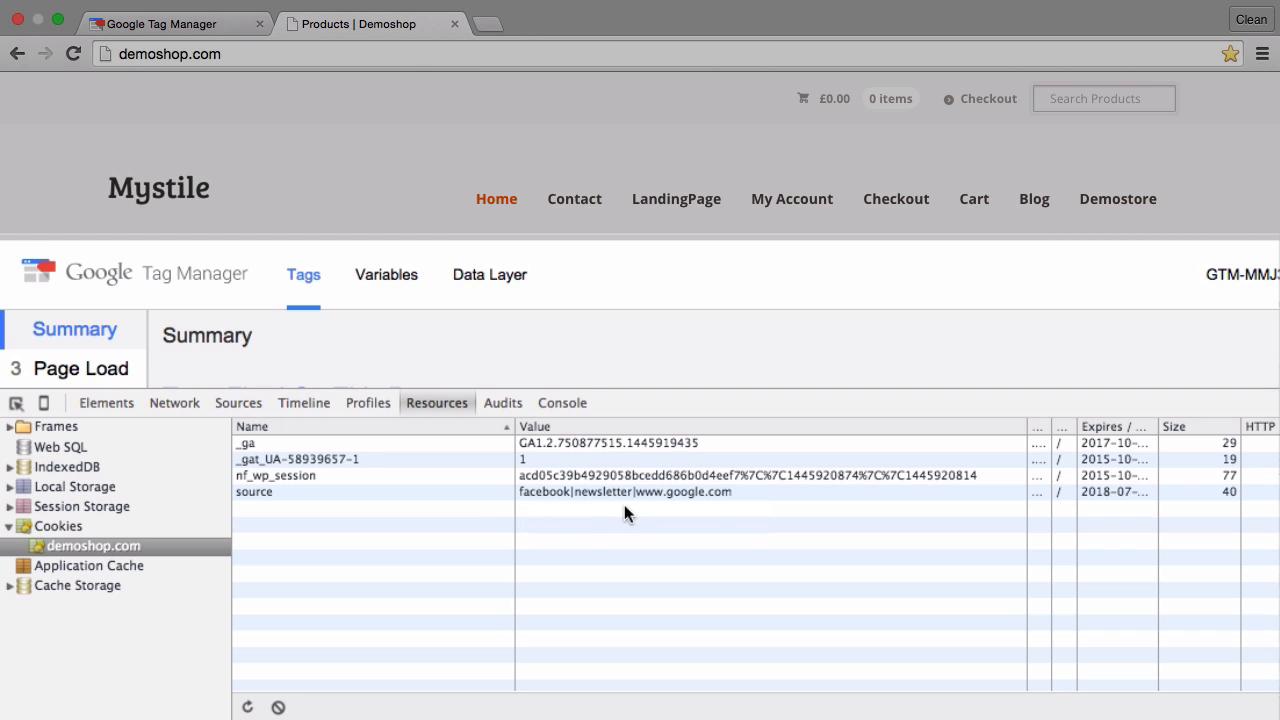
mouse_move(628, 514)
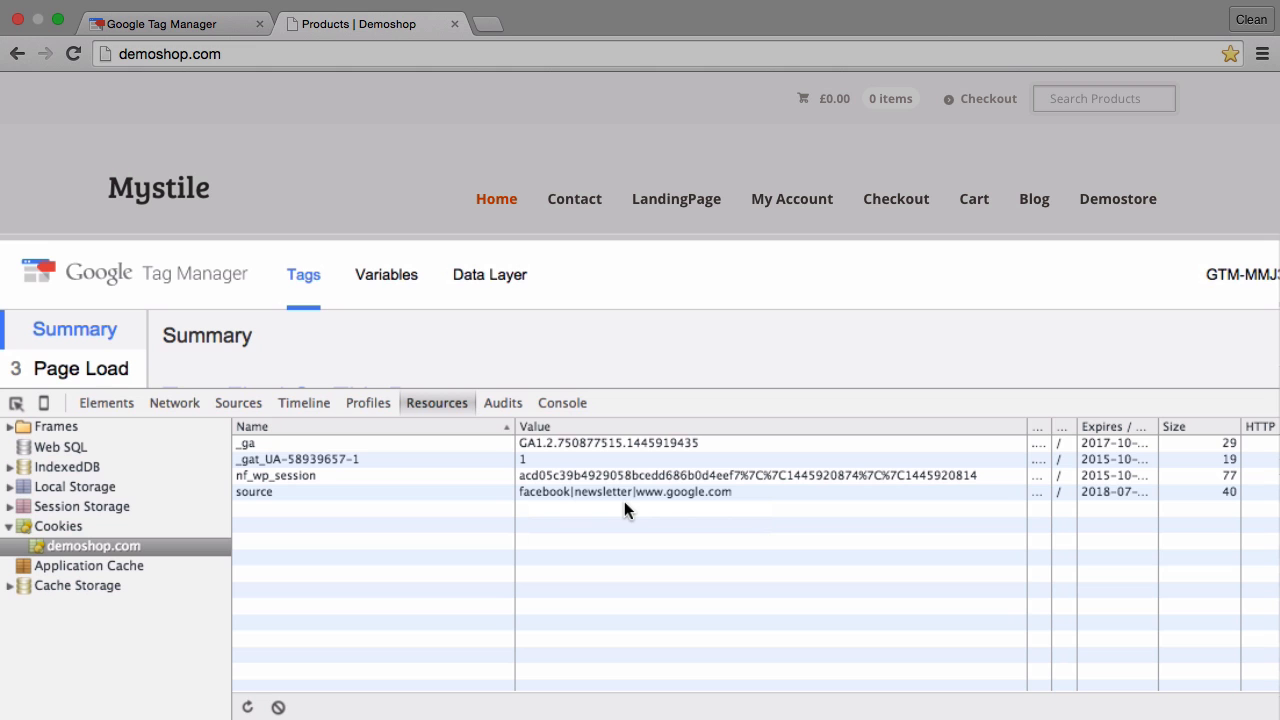
mouse_move(692, 508)
text(/?gclid=121232)
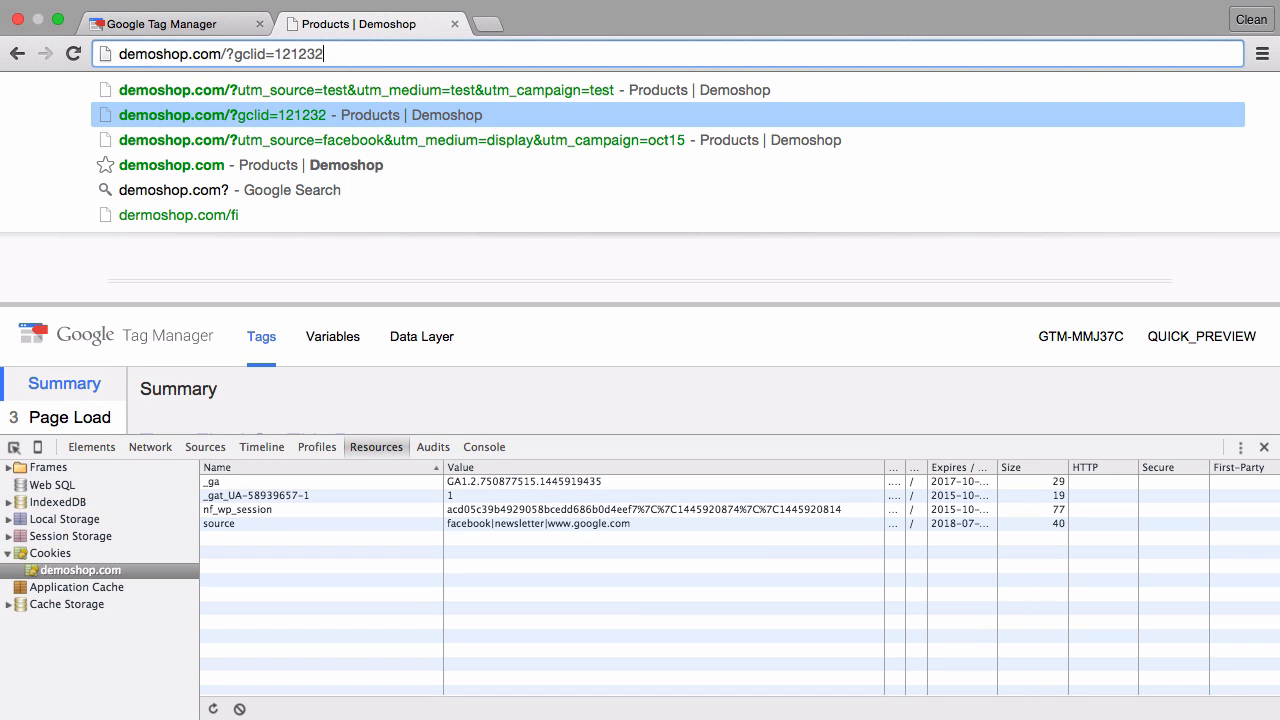
Load demoshop.com/?gclid=121232 to test the AdWords click parameter.
key(Enter)
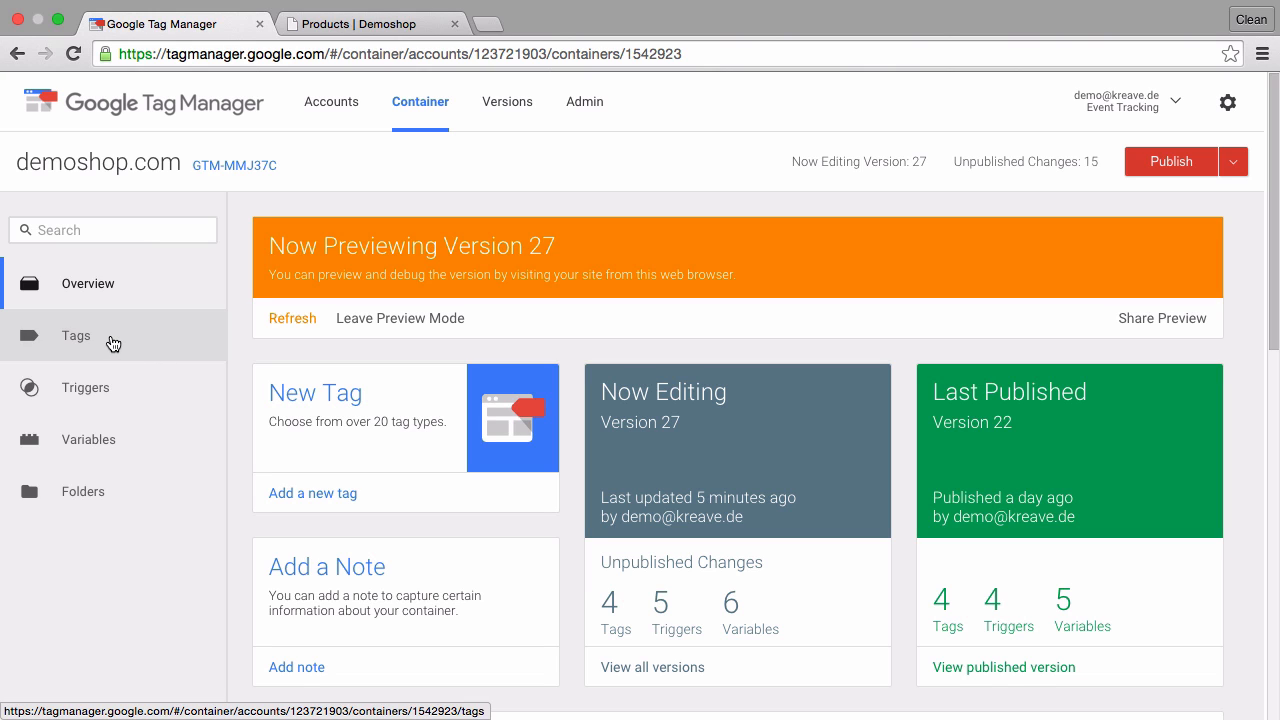
click(76, 336)
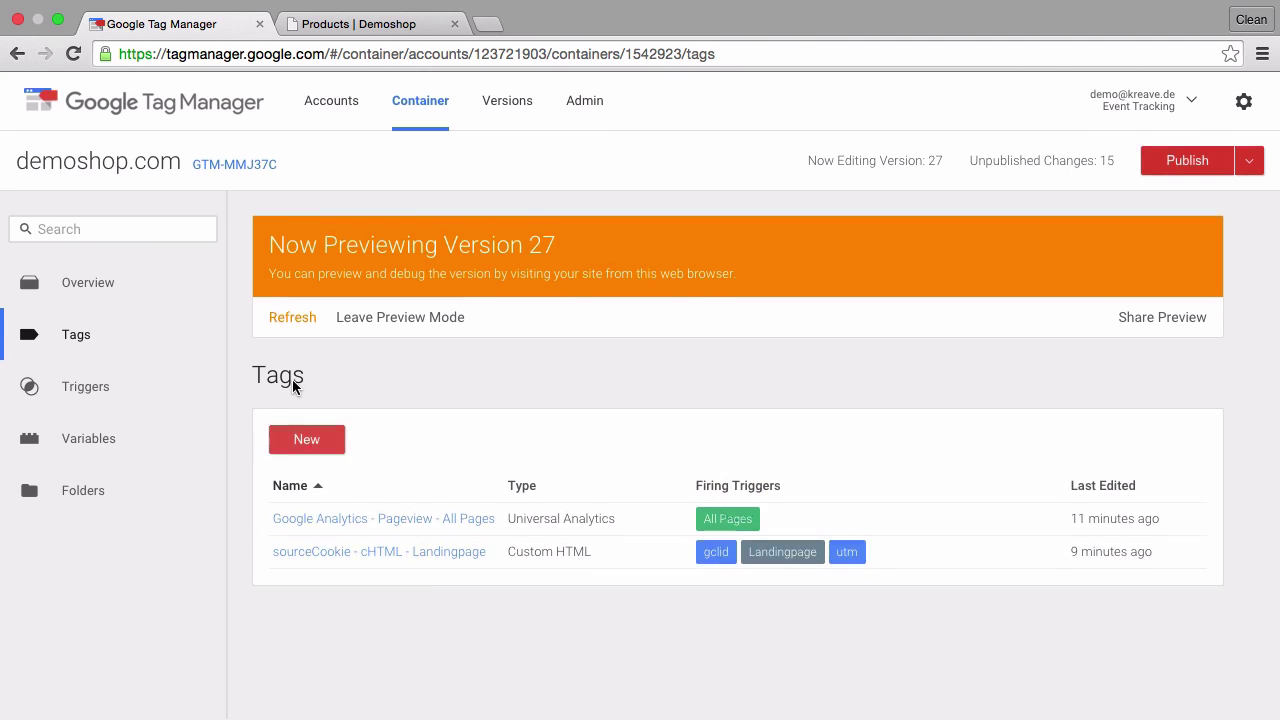
mouse_move(302, 568)
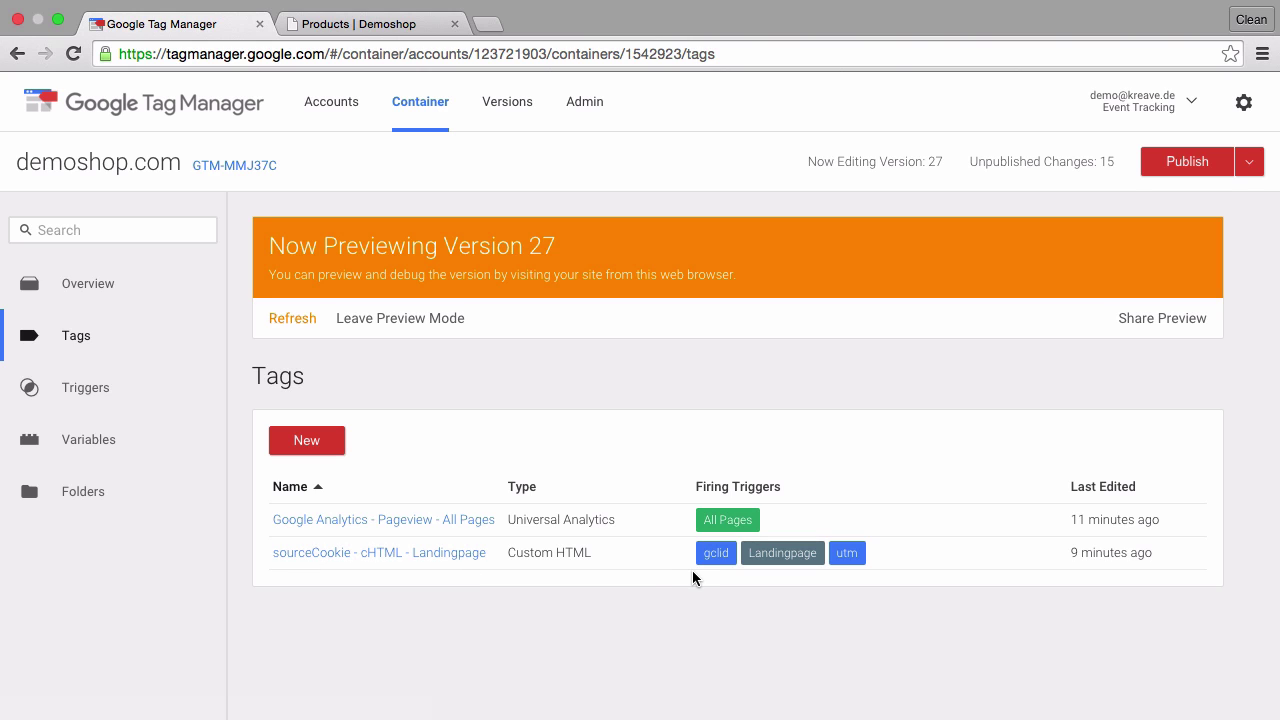
mouse_move(704, 576)
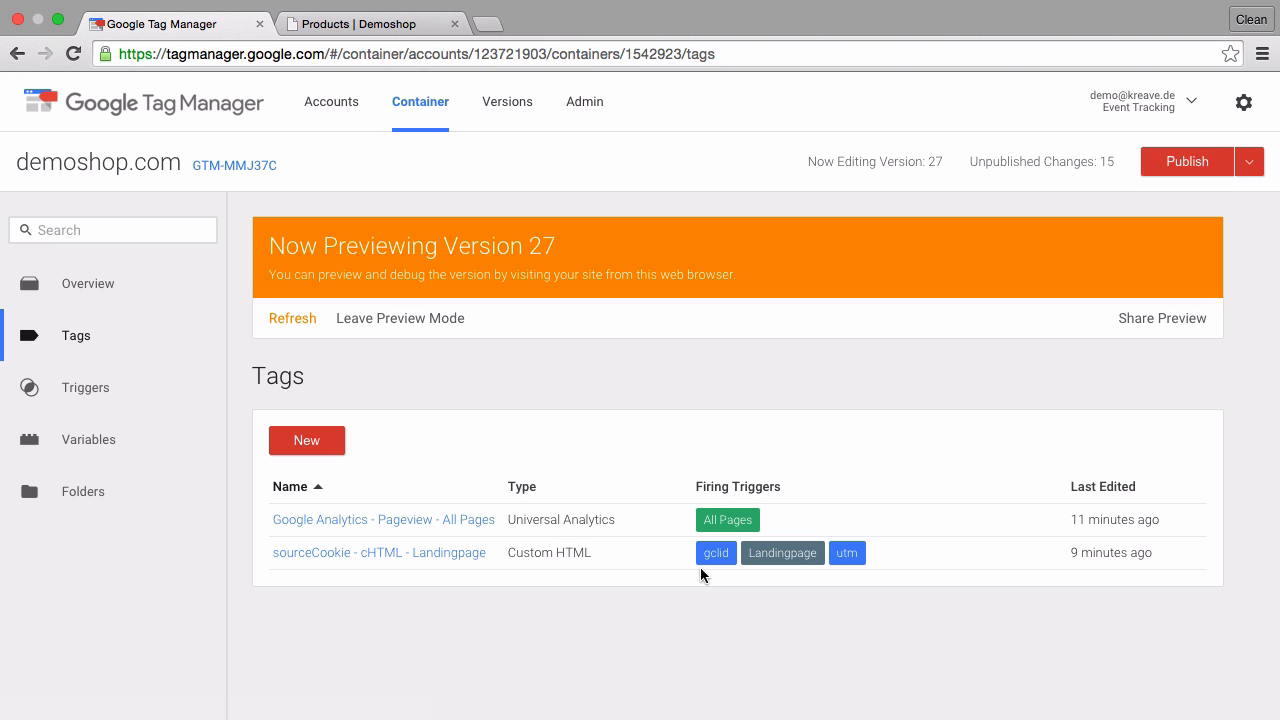
mouse_move(800, 560)
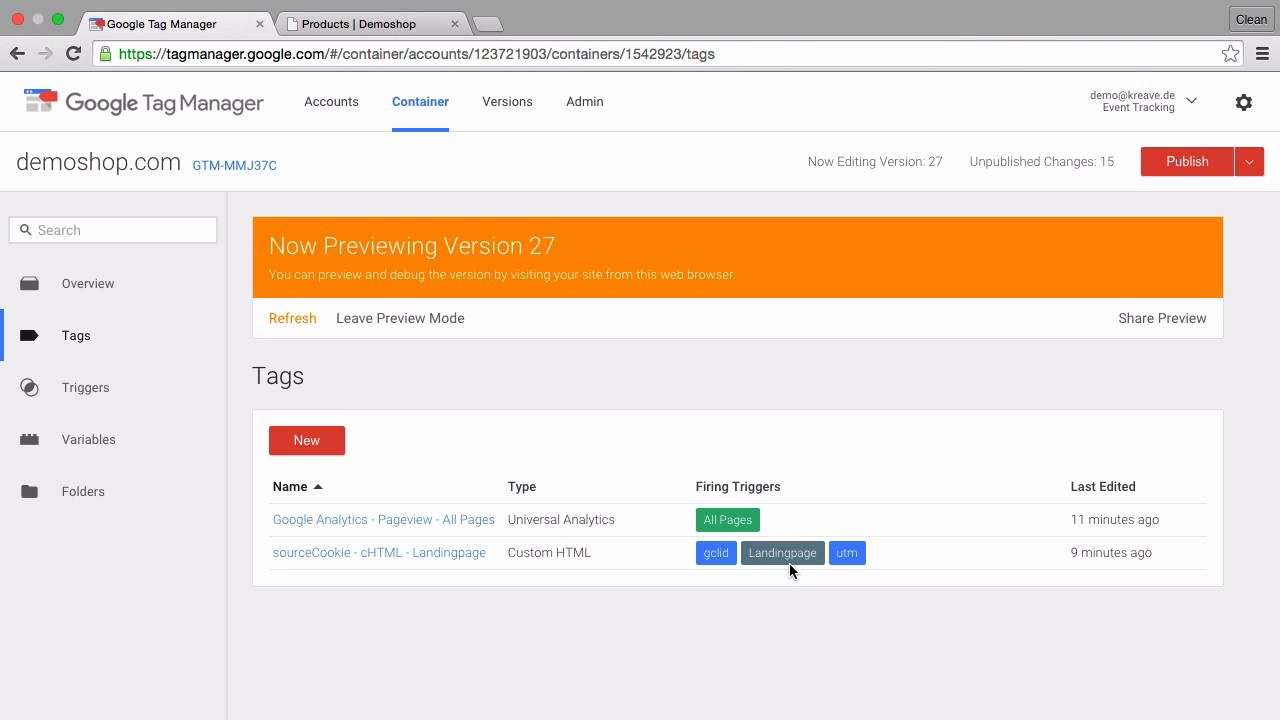
mouse_move(850, 564)
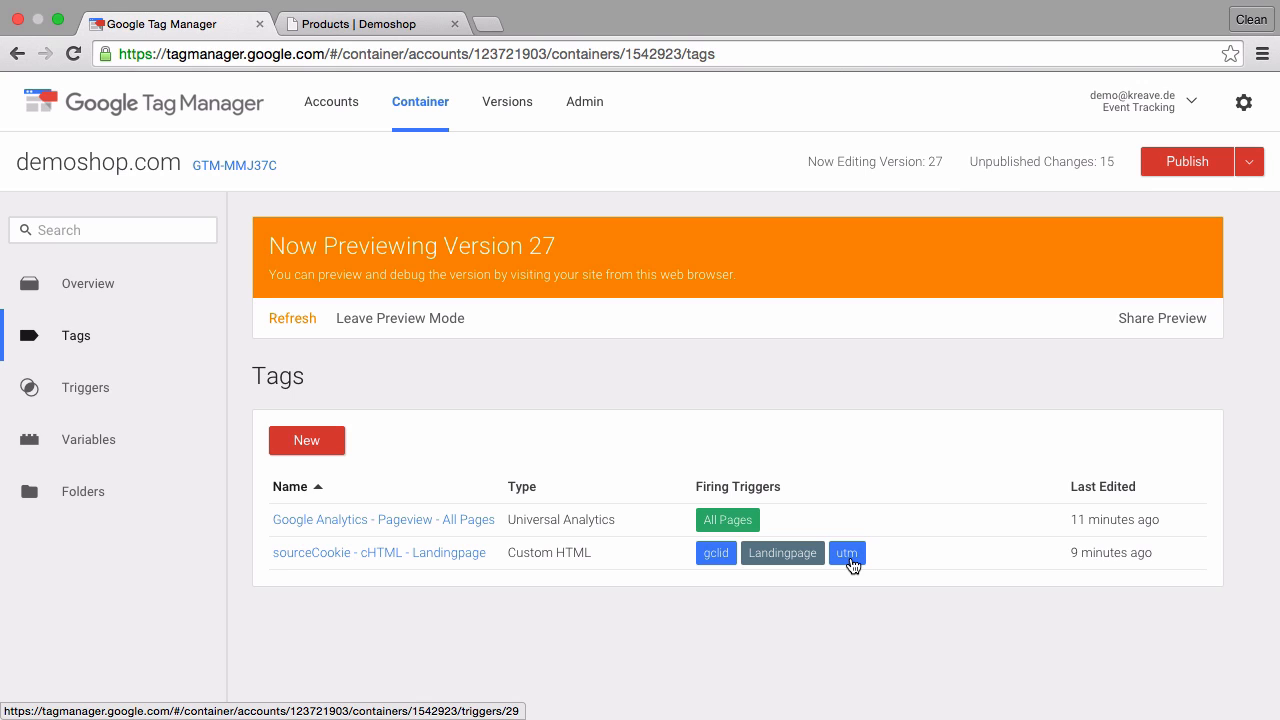
mouse_move(720, 564)
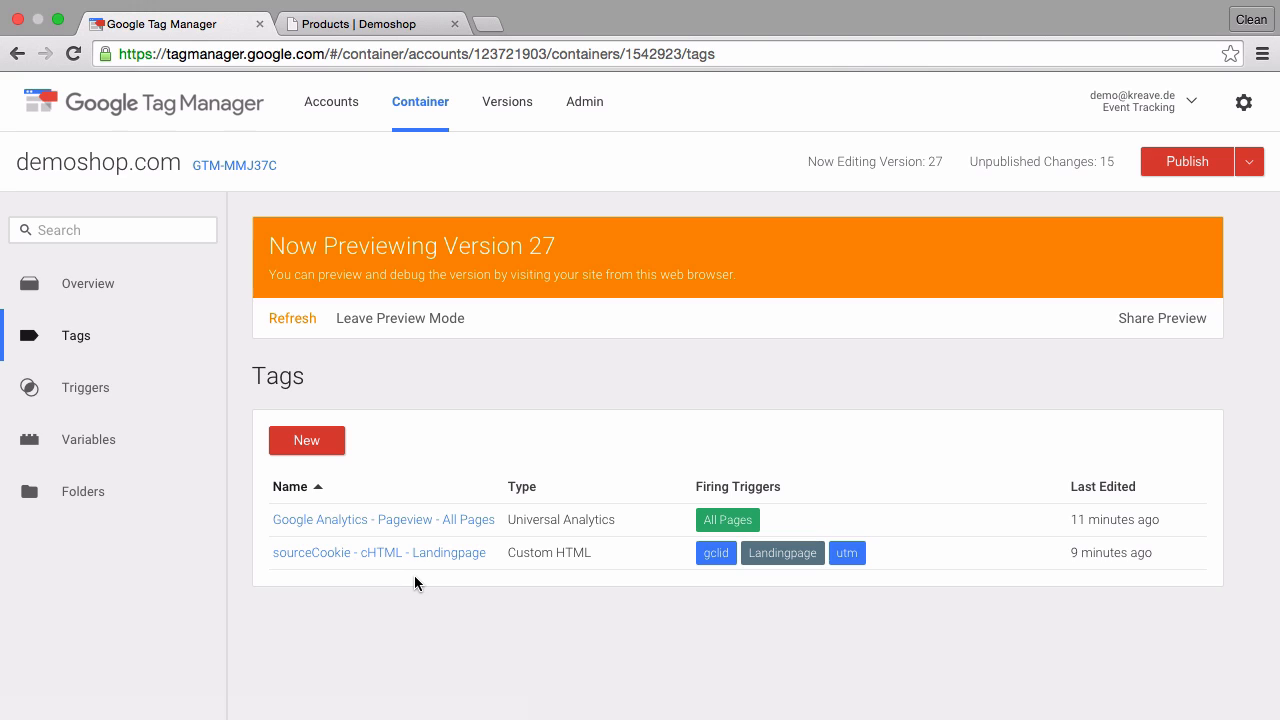
mouse_move(412, 576)
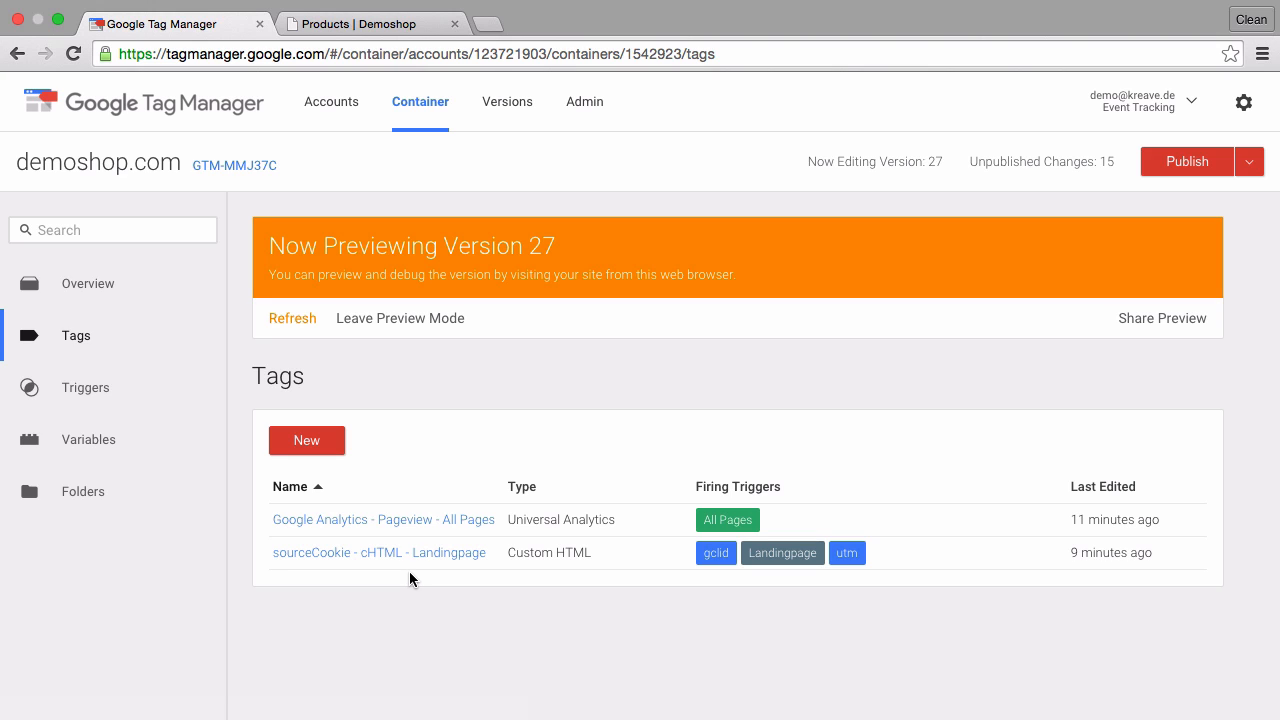
mouse_move(408, 570)
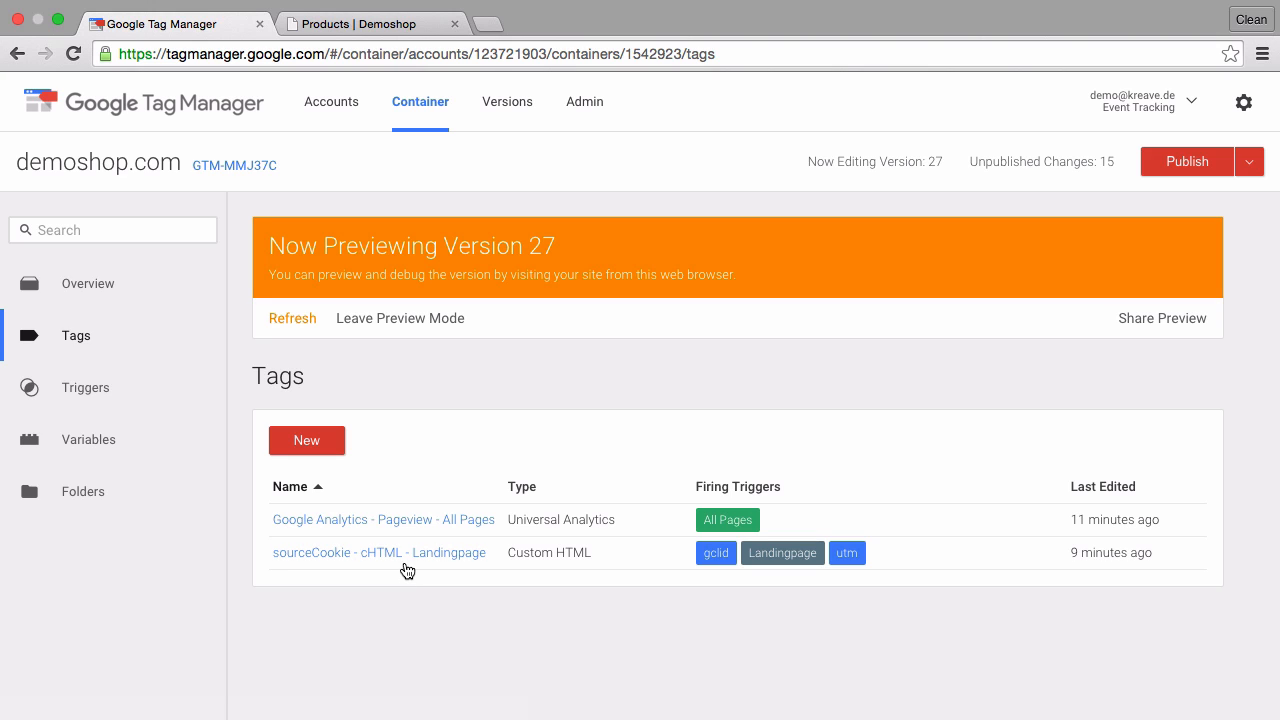
click(88, 440)
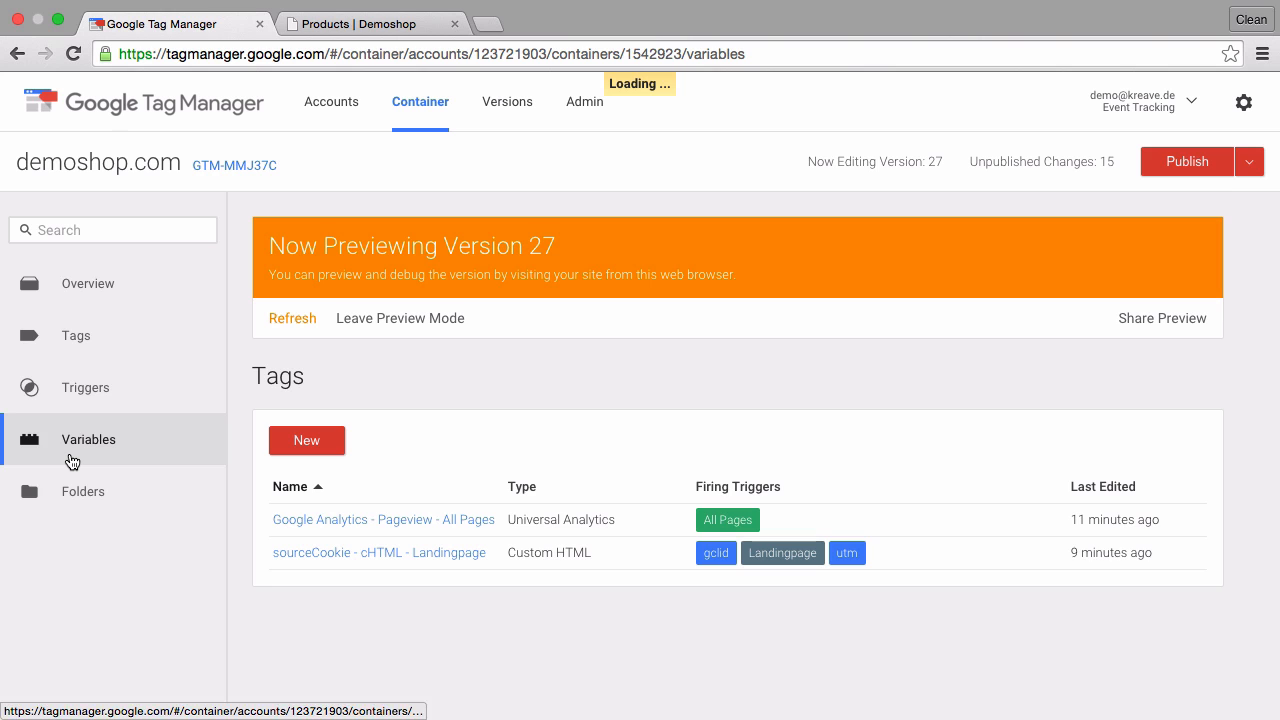
scroll(down, 3)
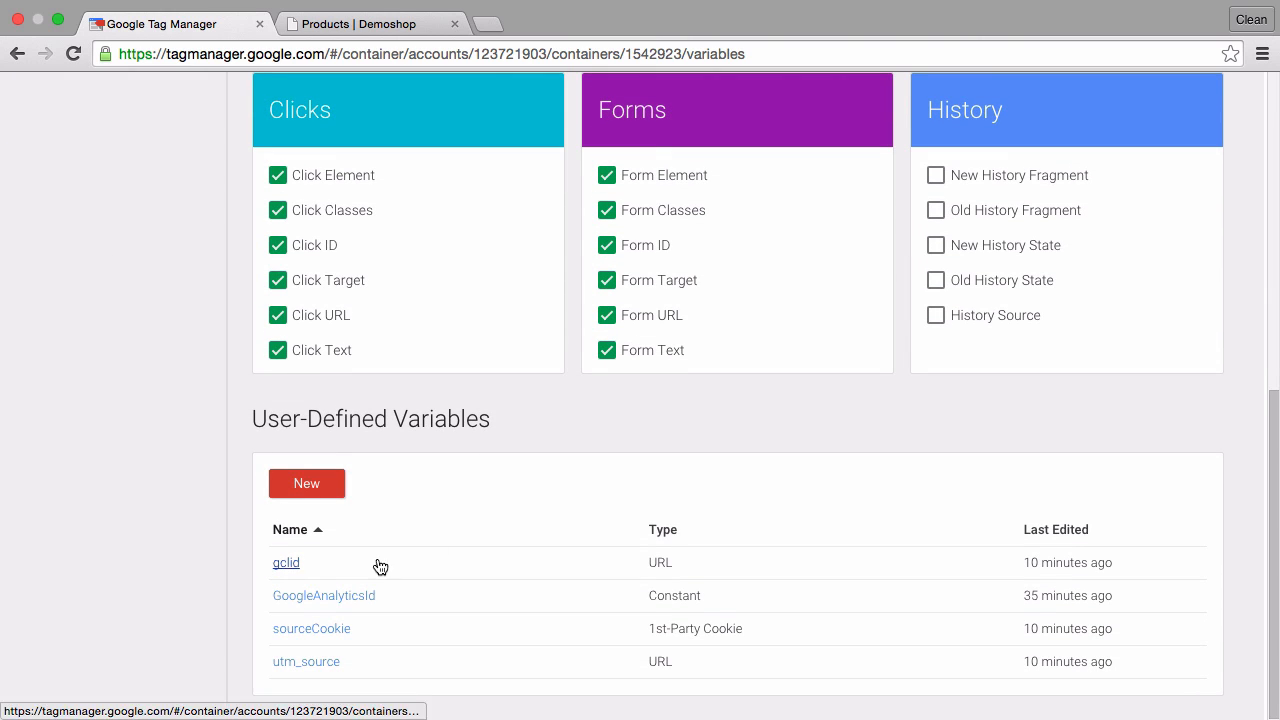
mouse_move(288, 580)
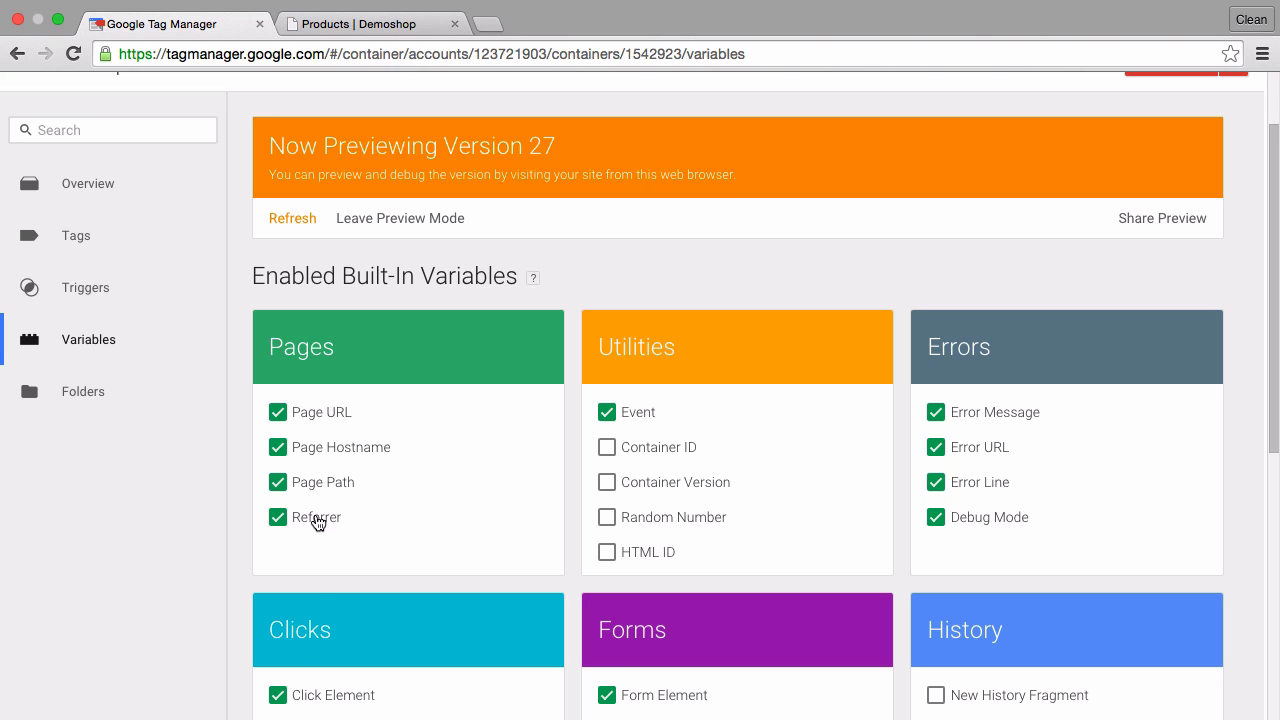
mouse_move(318, 528)
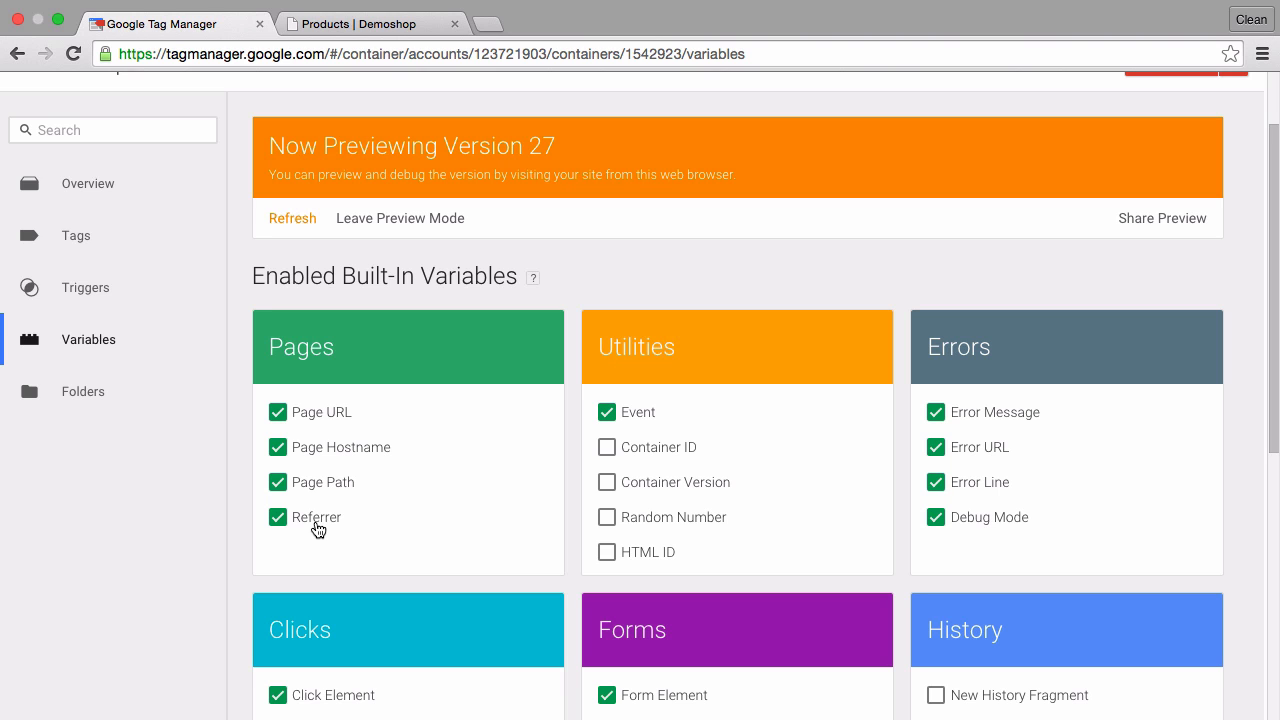
click(76, 236)
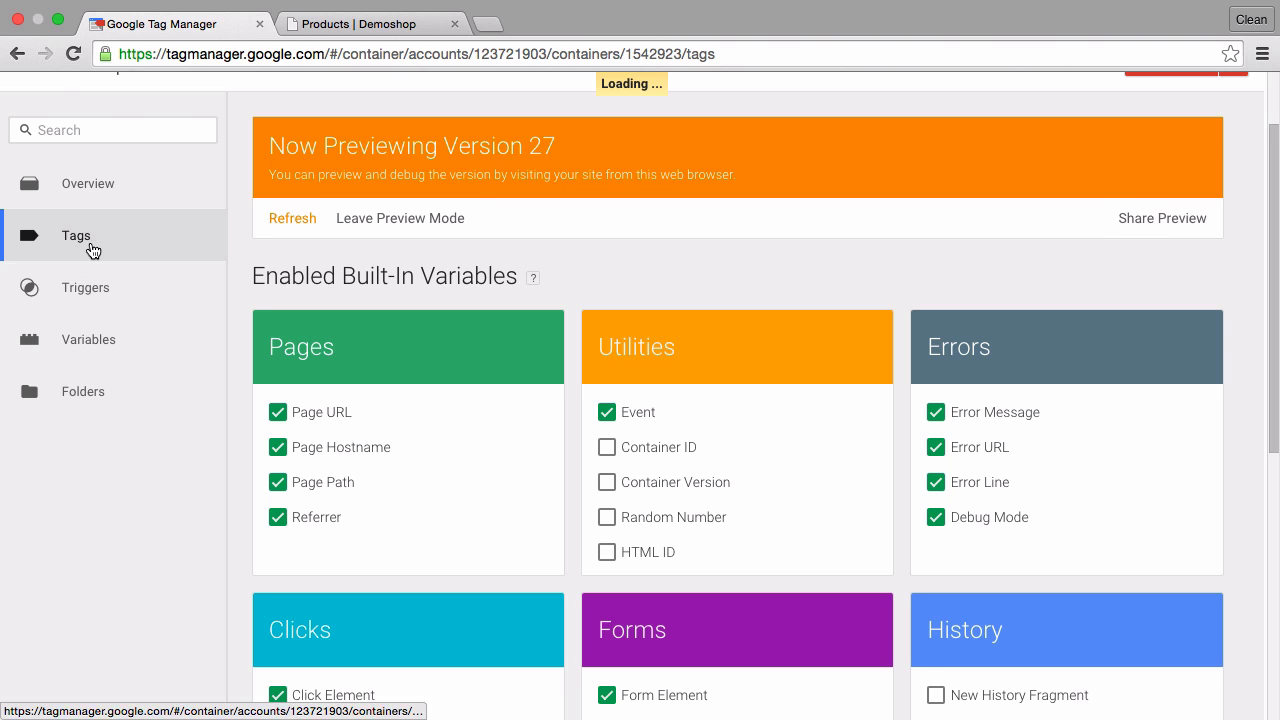
click(76, 236)
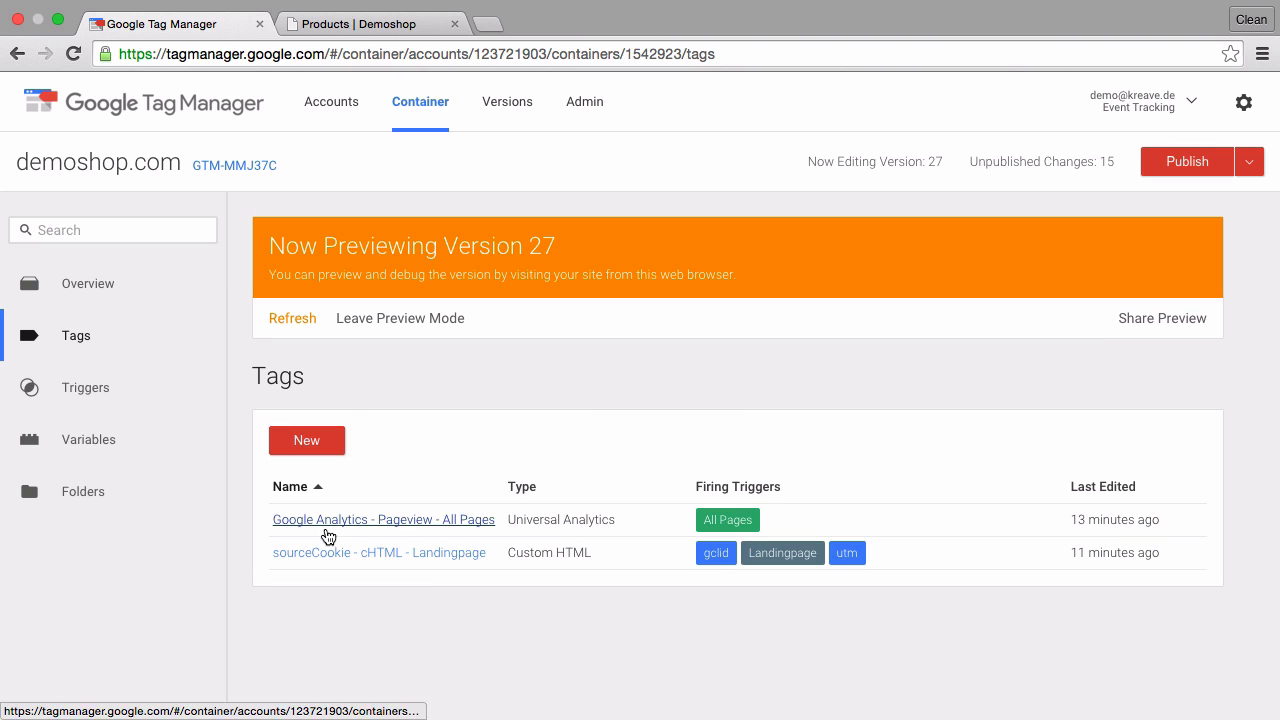
Review the sourceCookie - cHTML - Landingpage script through its closing script line.
click(378, 552)
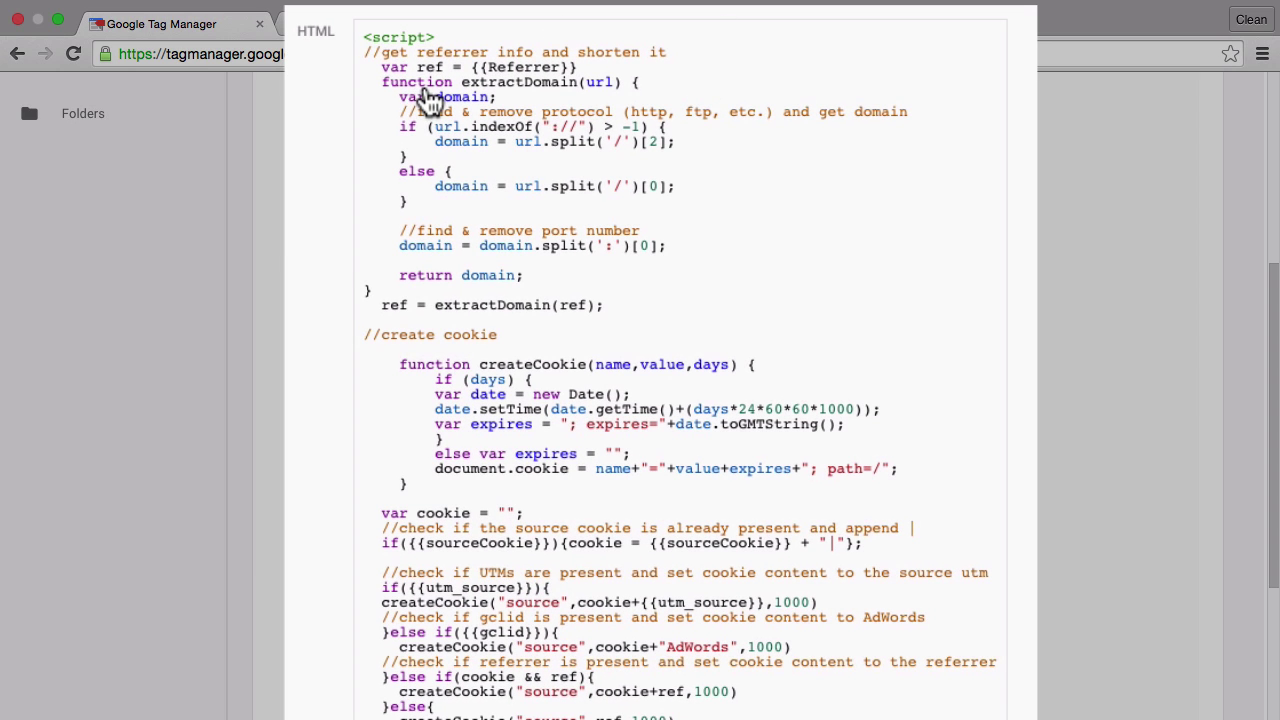
mouse_move(536, 82)
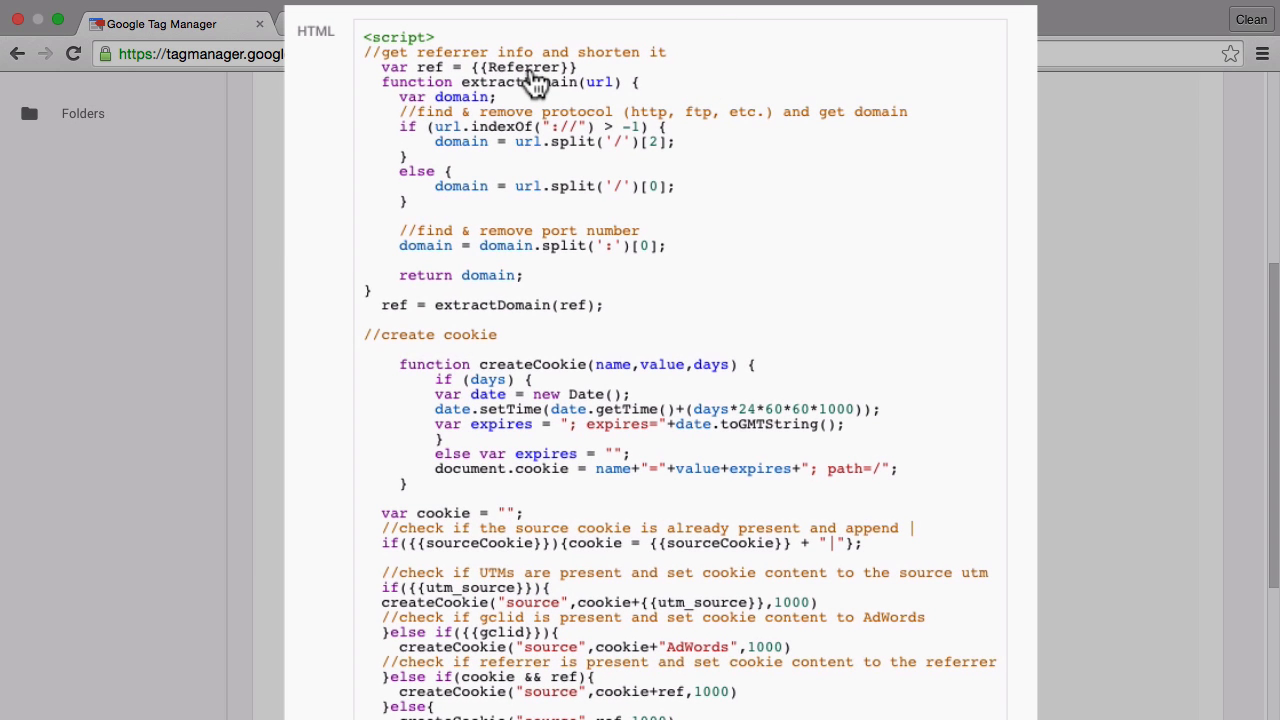
mouse_move(464, 140)
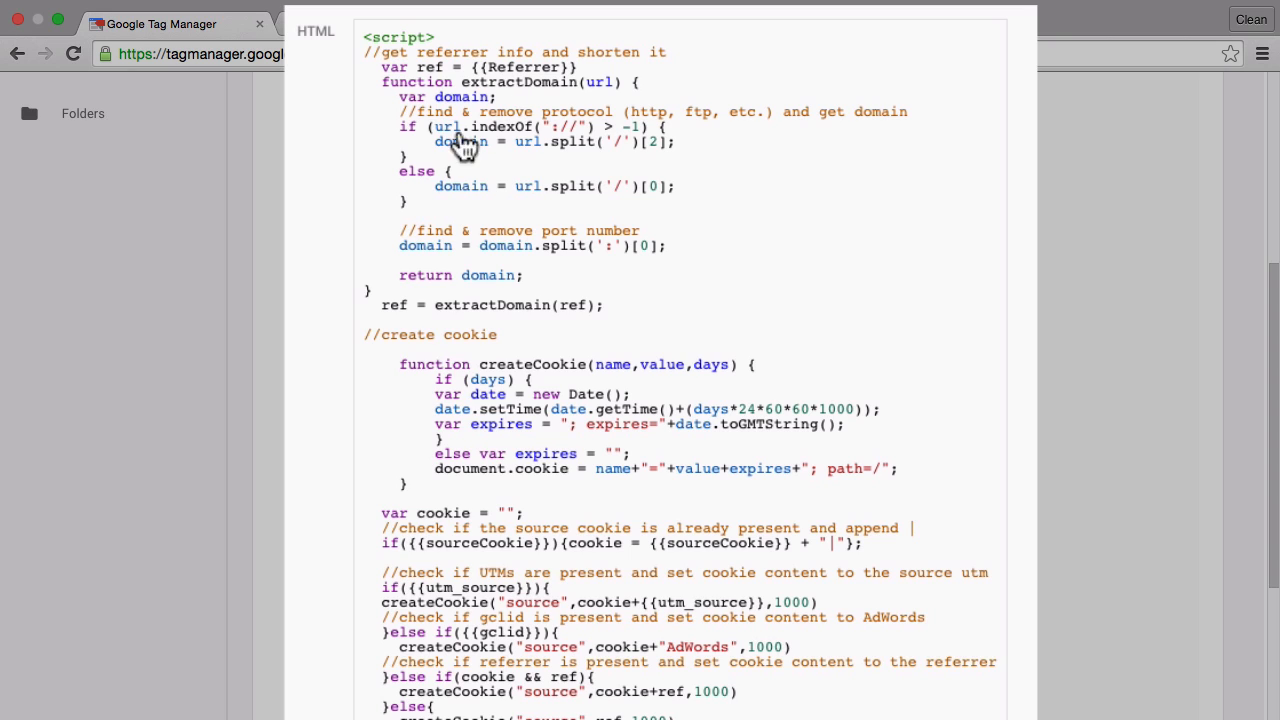
mouse_move(450, 278)
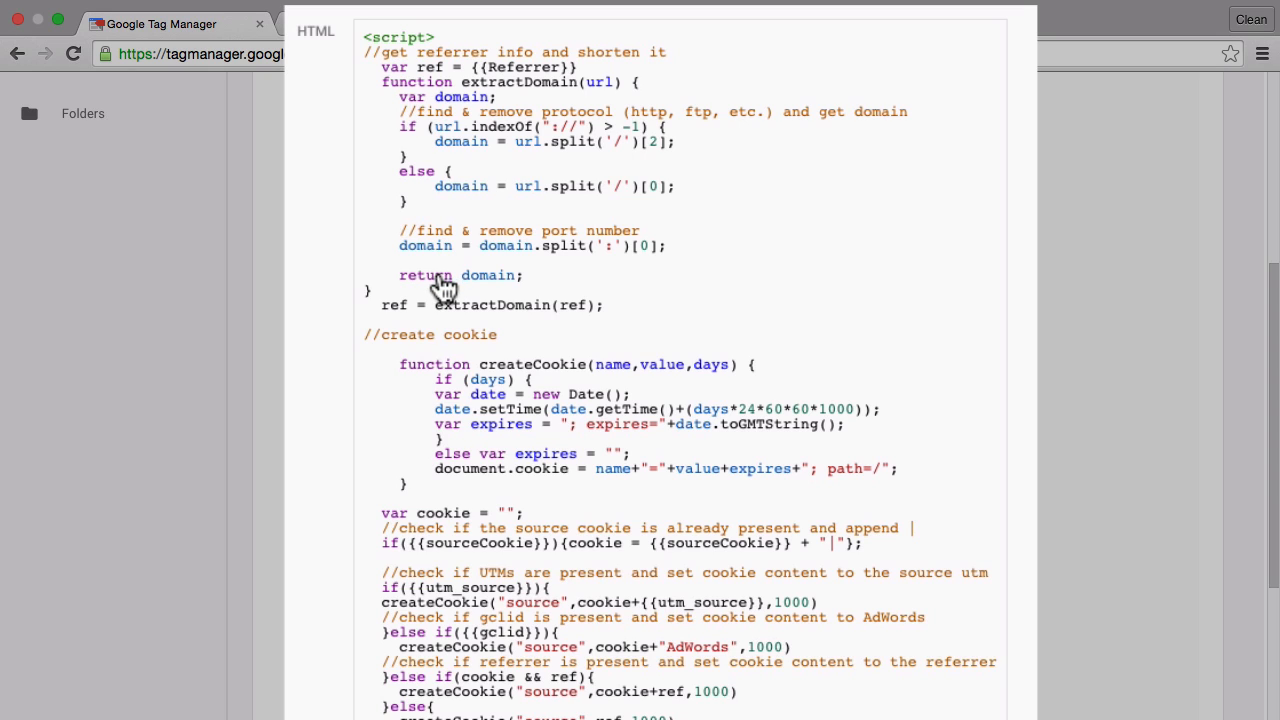
mouse_move(438, 286)
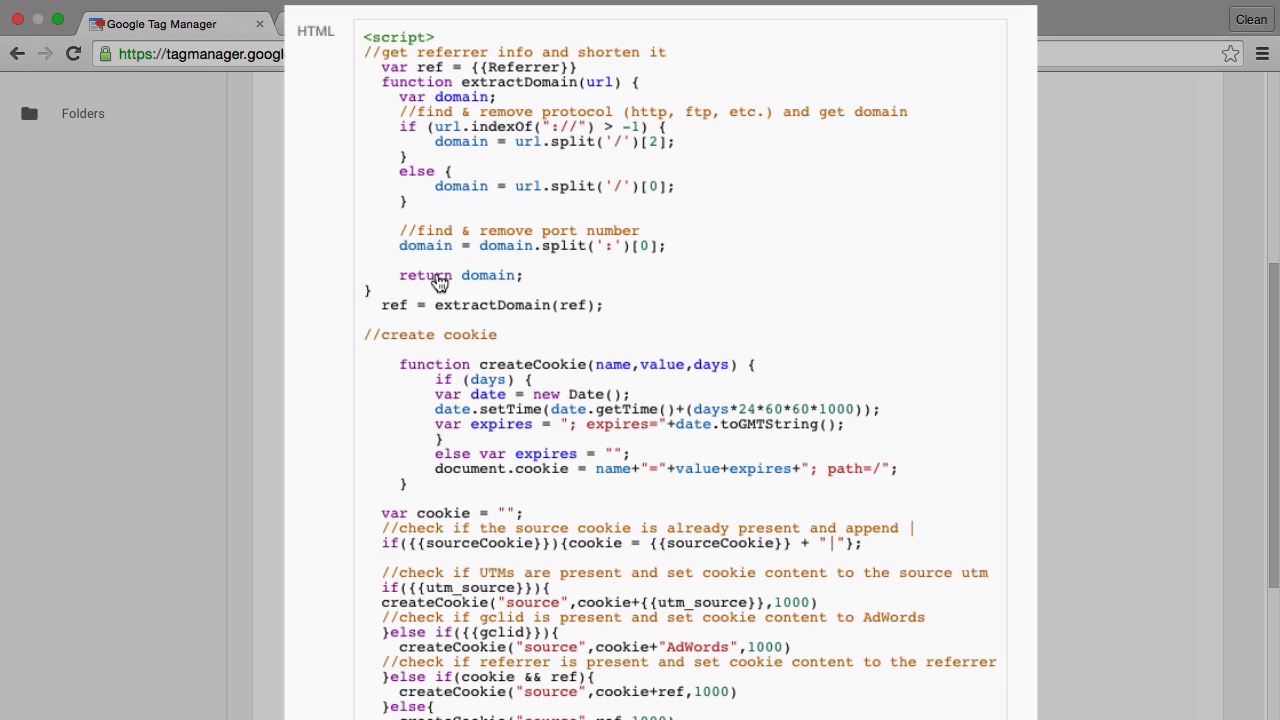
mouse_move(456, 384)
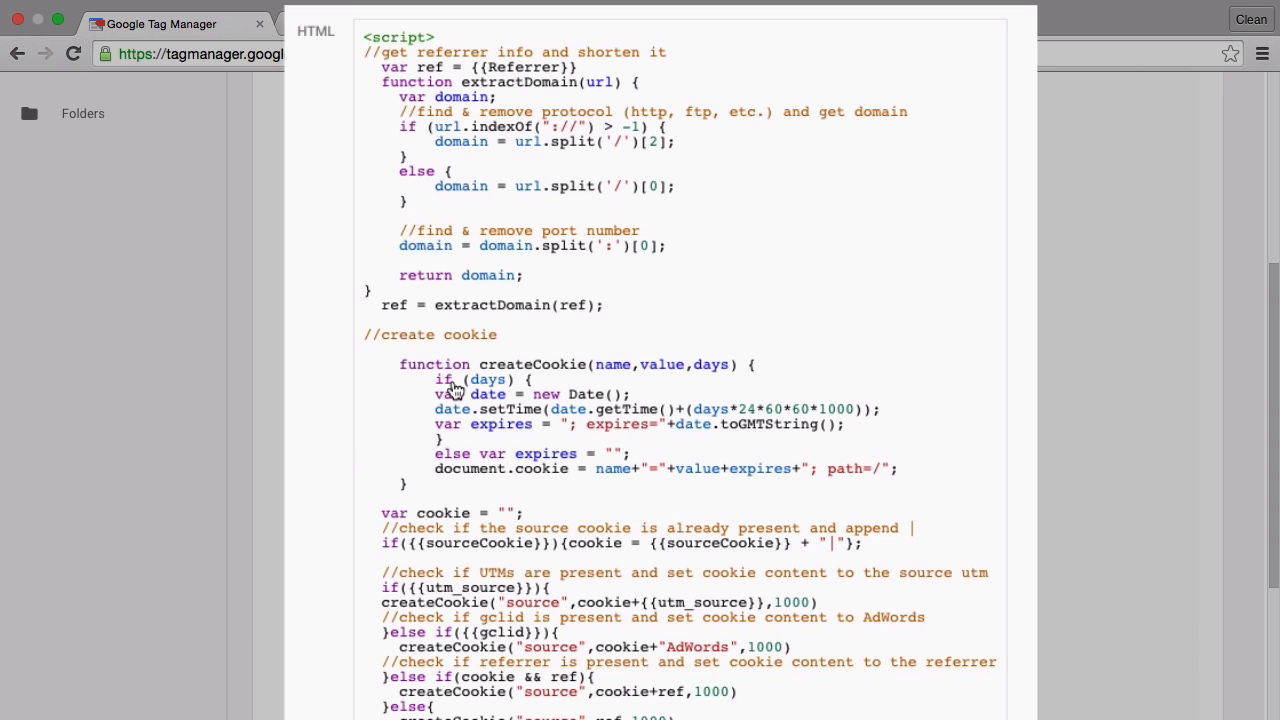
scroll(down, 3)
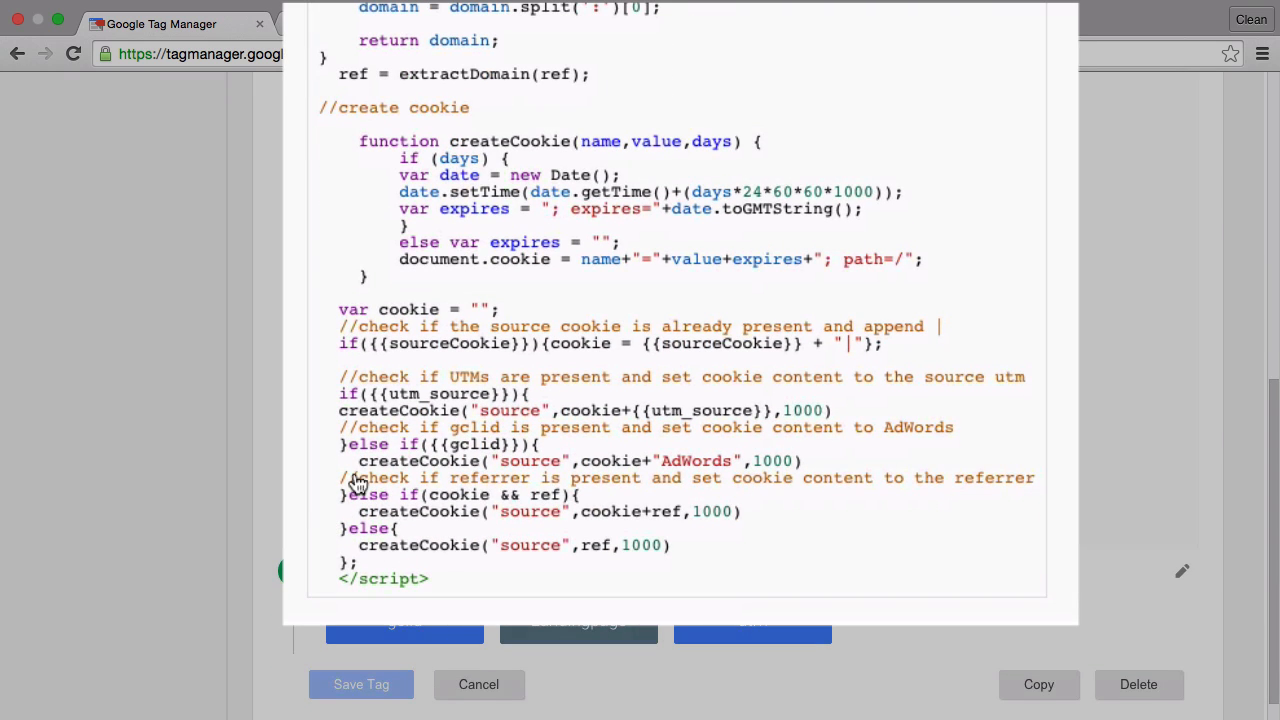
mouse_move(316, 562)
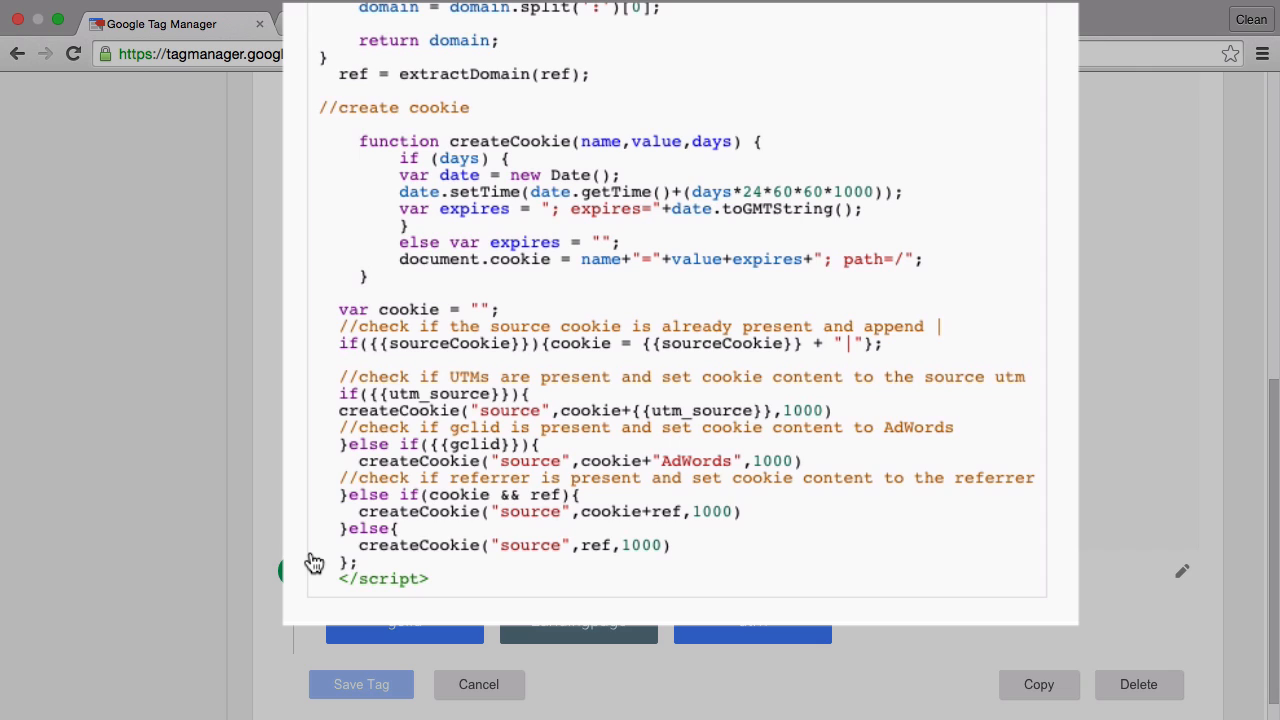
mouse_move(430, 356)
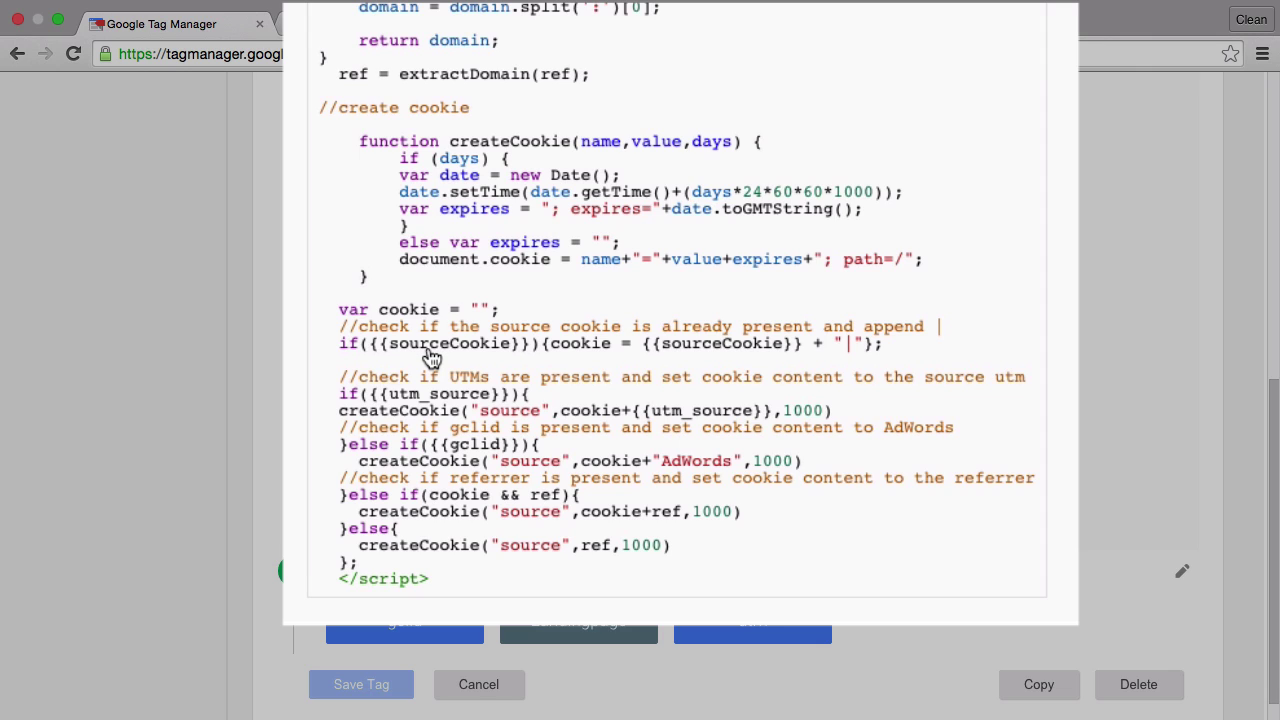
mouse_move(850, 366)
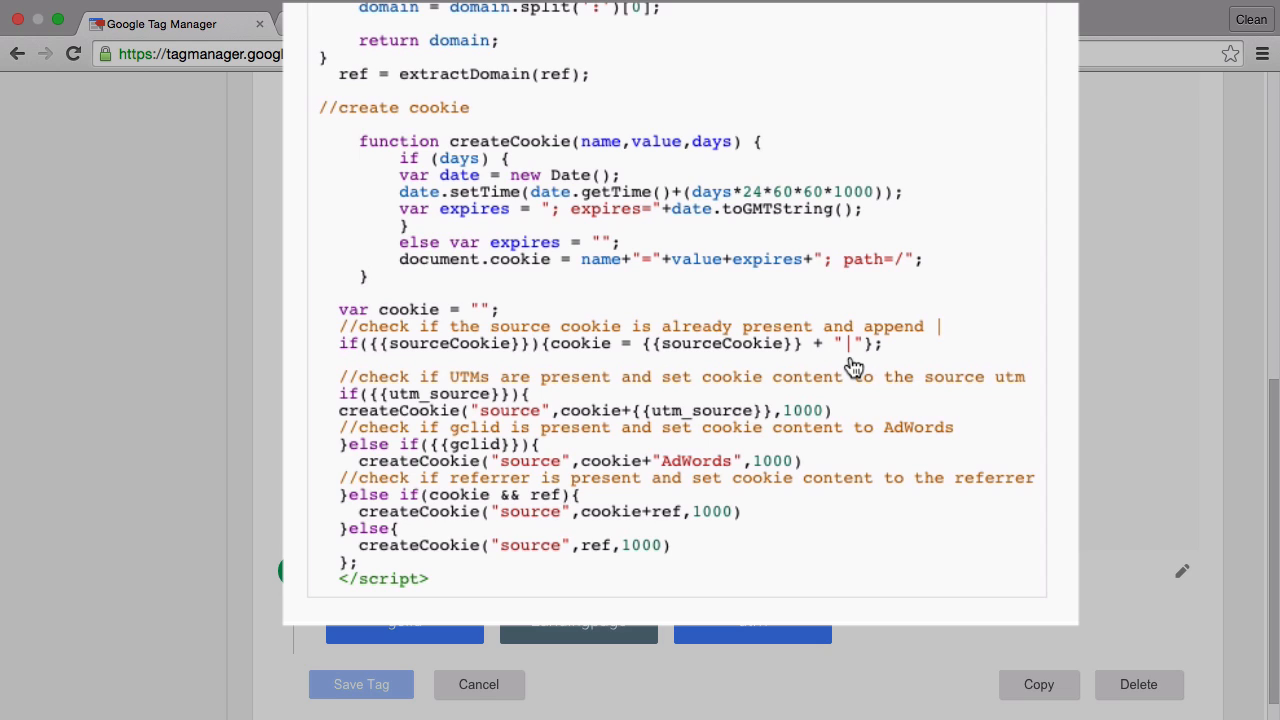
mouse_move(492, 344)
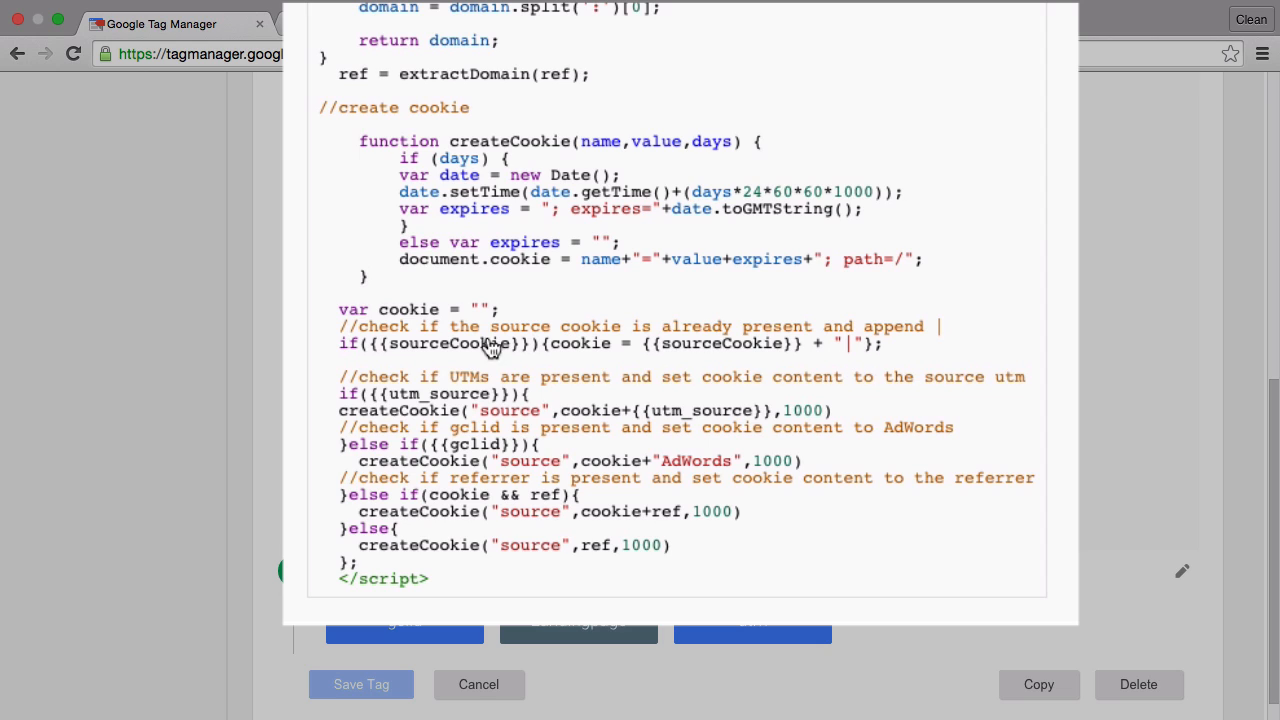
mouse_move(338, 424)
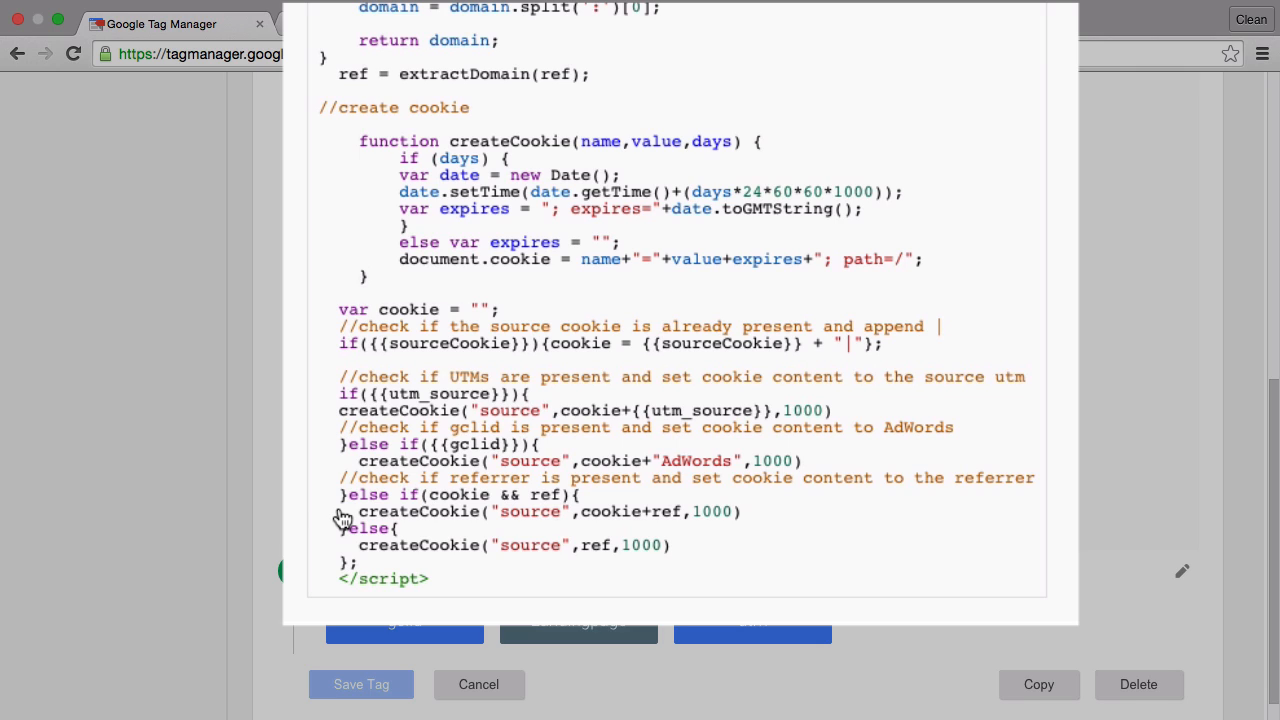
mouse_move(336, 492)
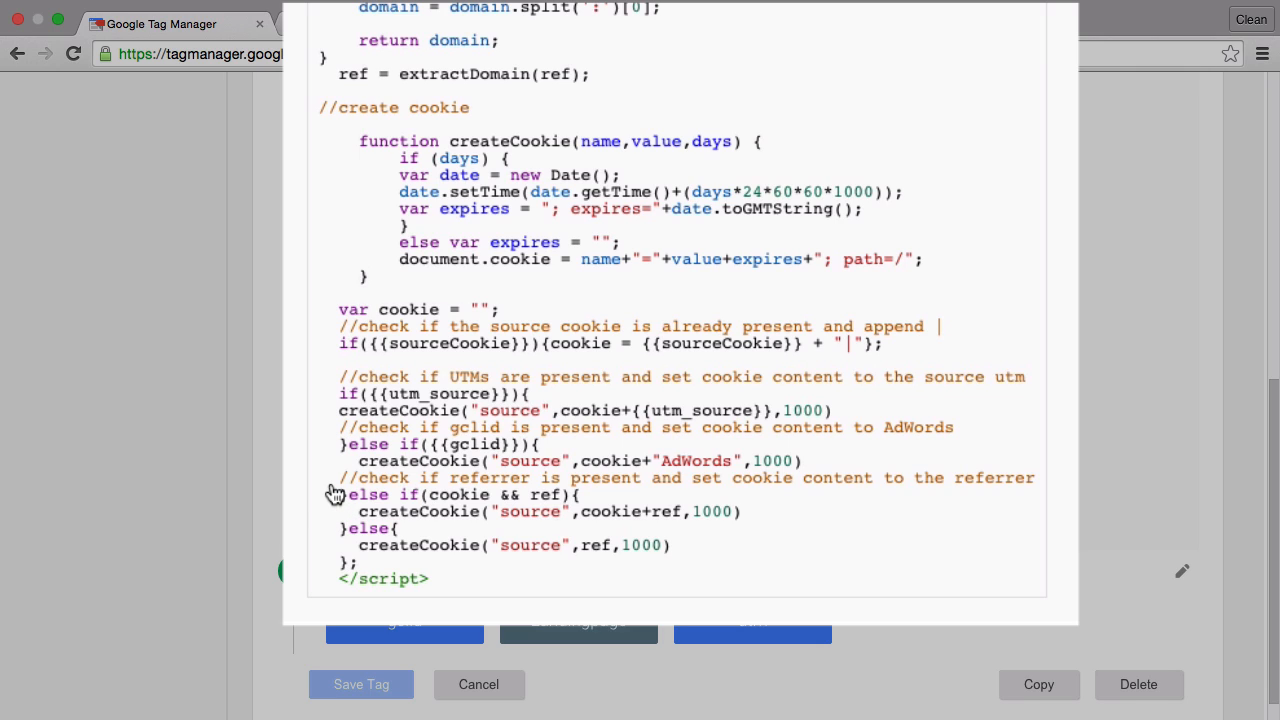
mouse_move(332, 528)
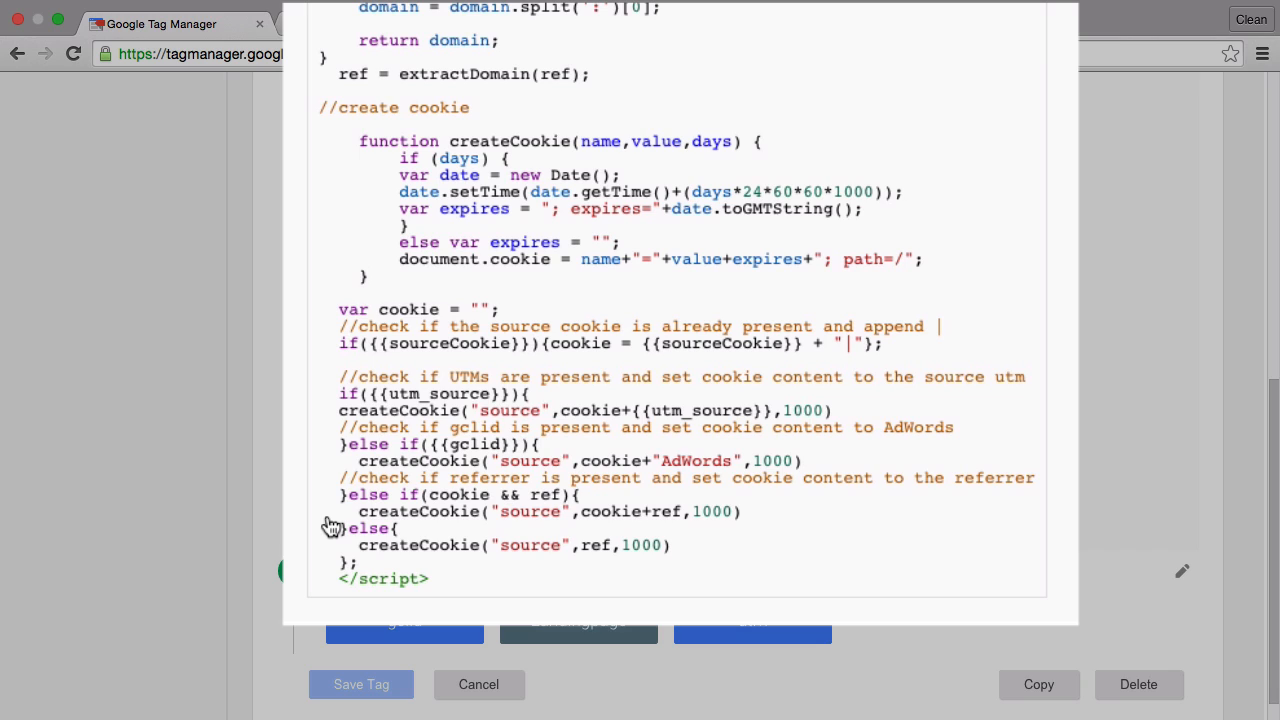